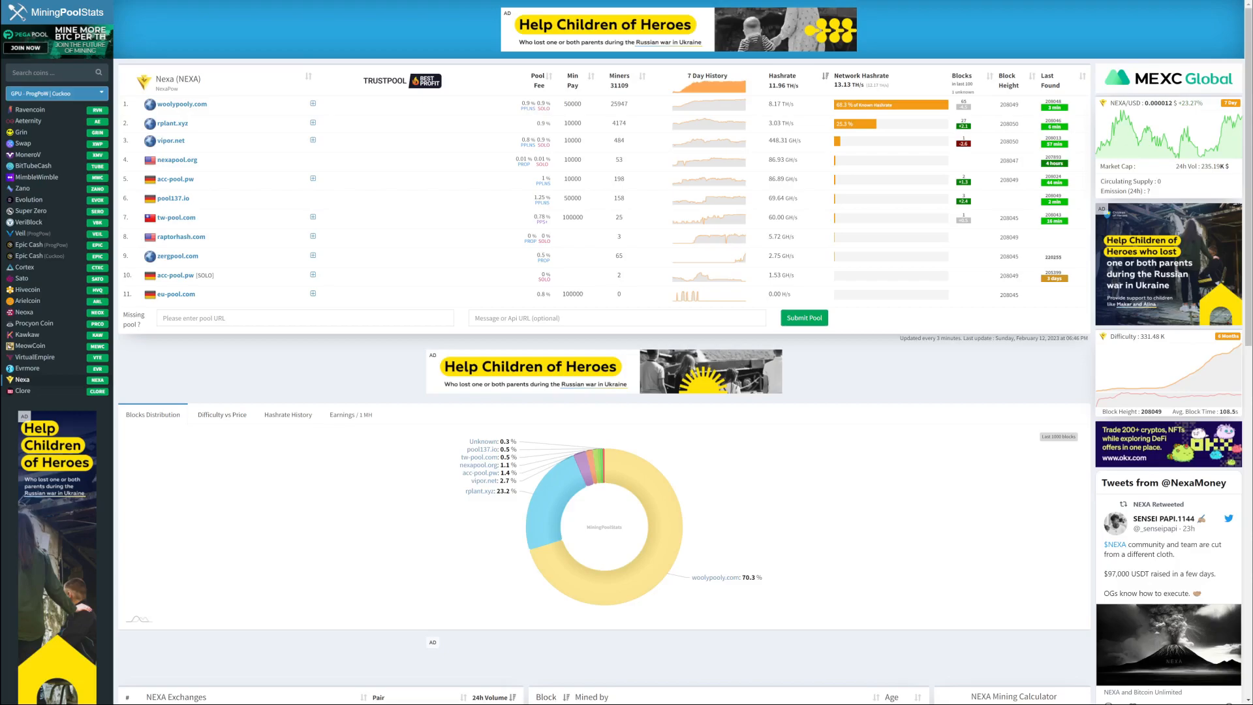
Switch to the Binance Deposit tab showing the Zilliqa address.
{"action": "left_click", "coordinate": [647, 21]}
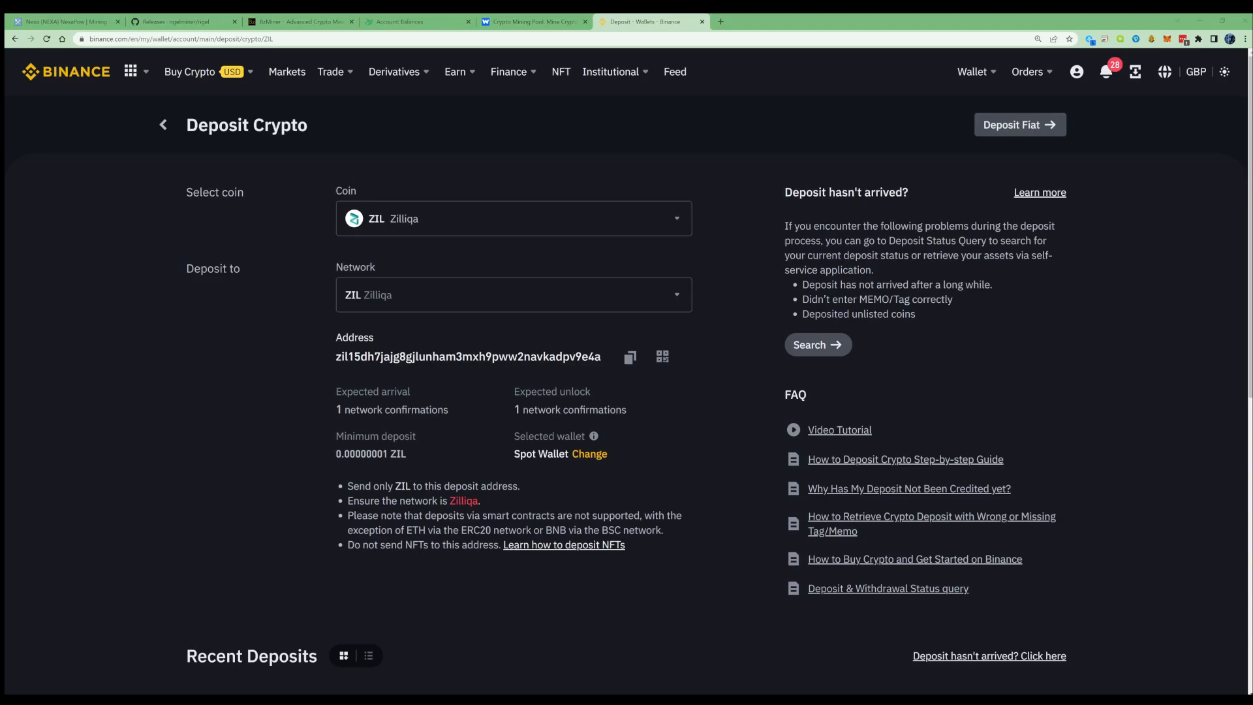
Compare the Rigel releases page with the BzMiner download page and return to Rigel.
{"action": "left_click", "coordinate": [178, 18]}
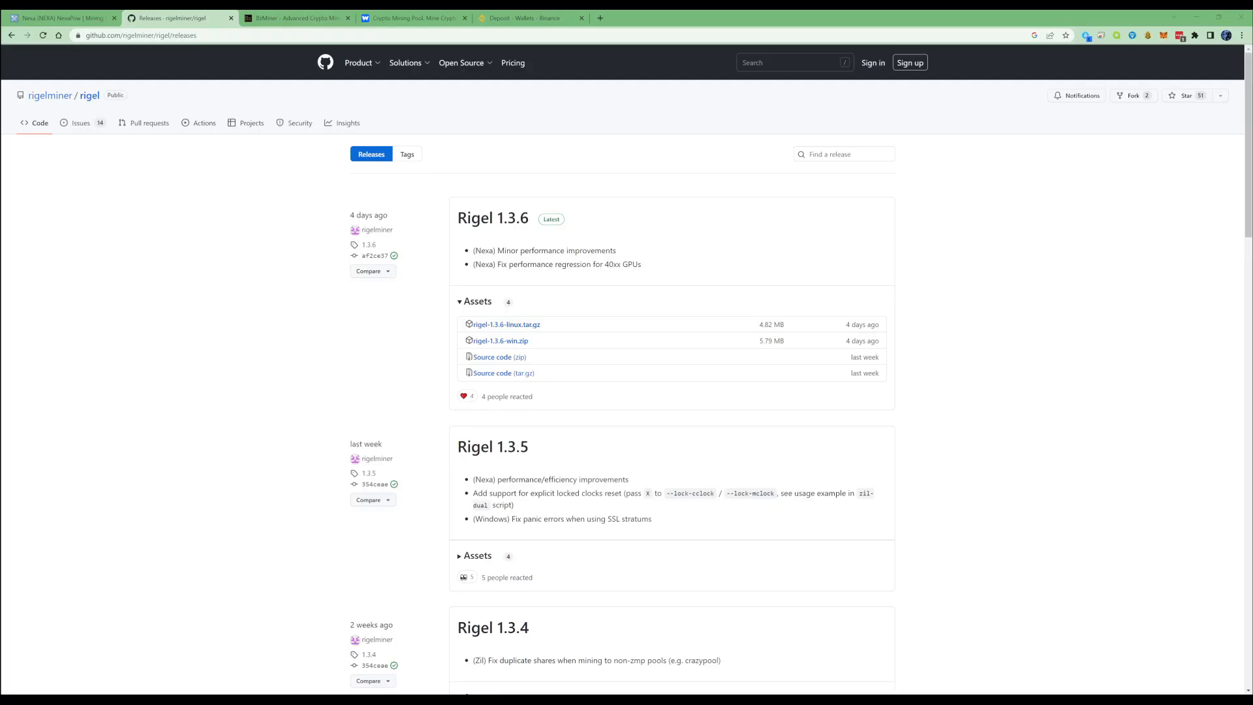
{"action": "left_click", "coordinate": [295, 17]}
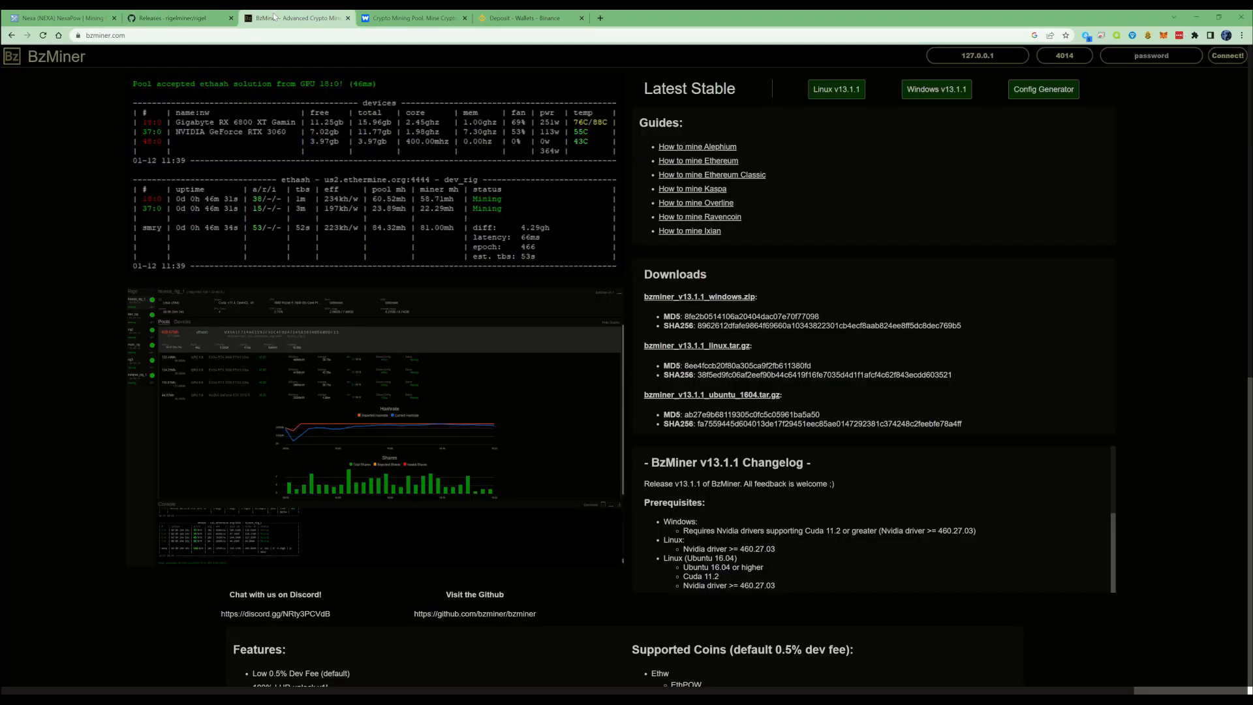
{"action": "left_click", "coordinate": [178, 17]}
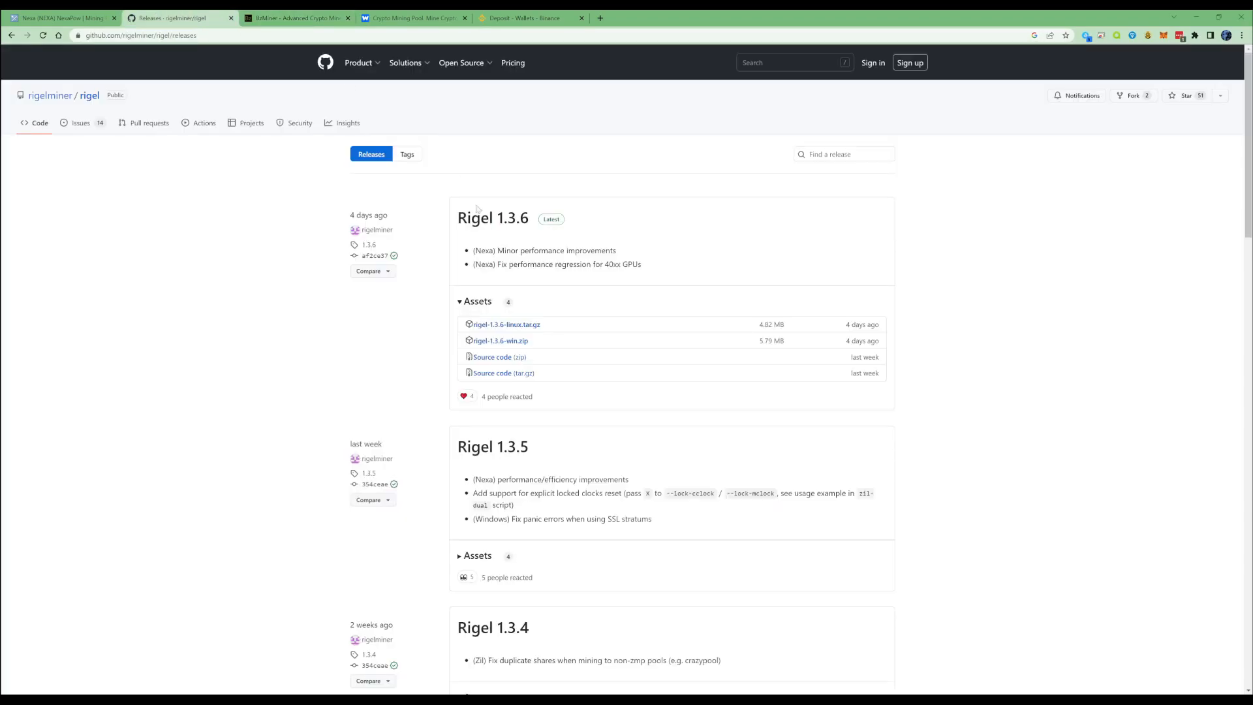
{"action": "mouse_move", "coordinate": [314, 142]}
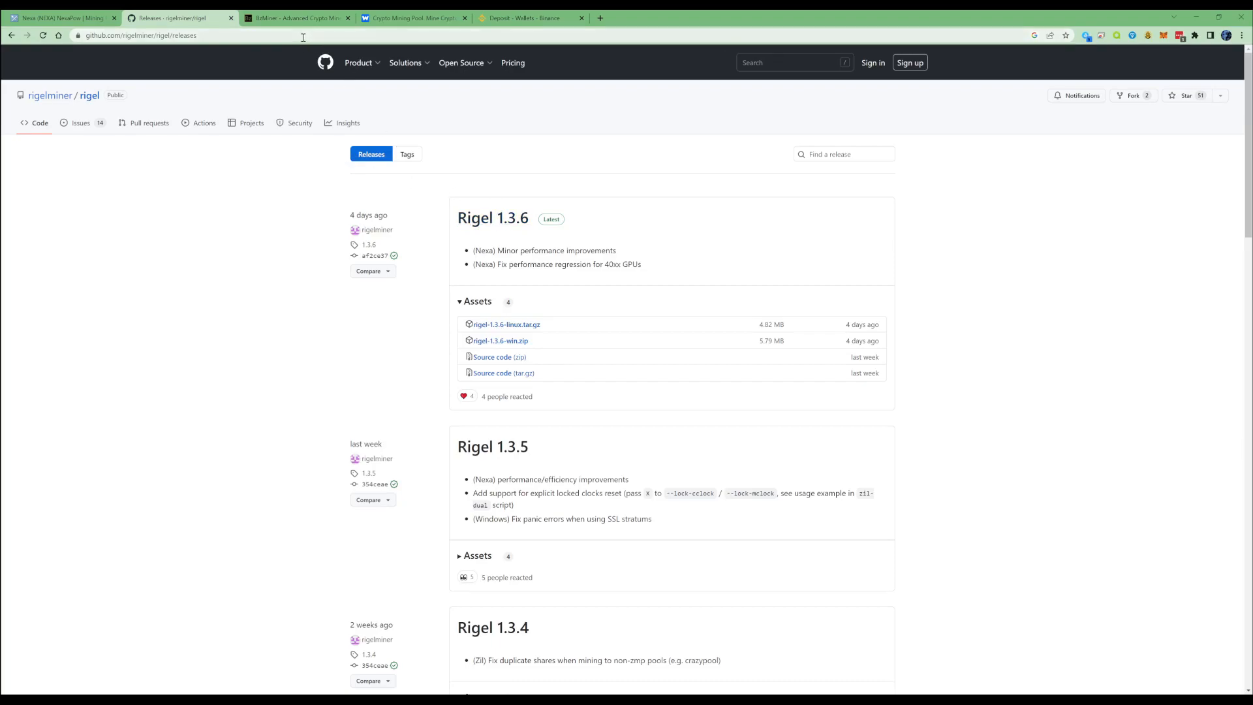
{"action": "mouse_move", "coordinate": [524, 254]}
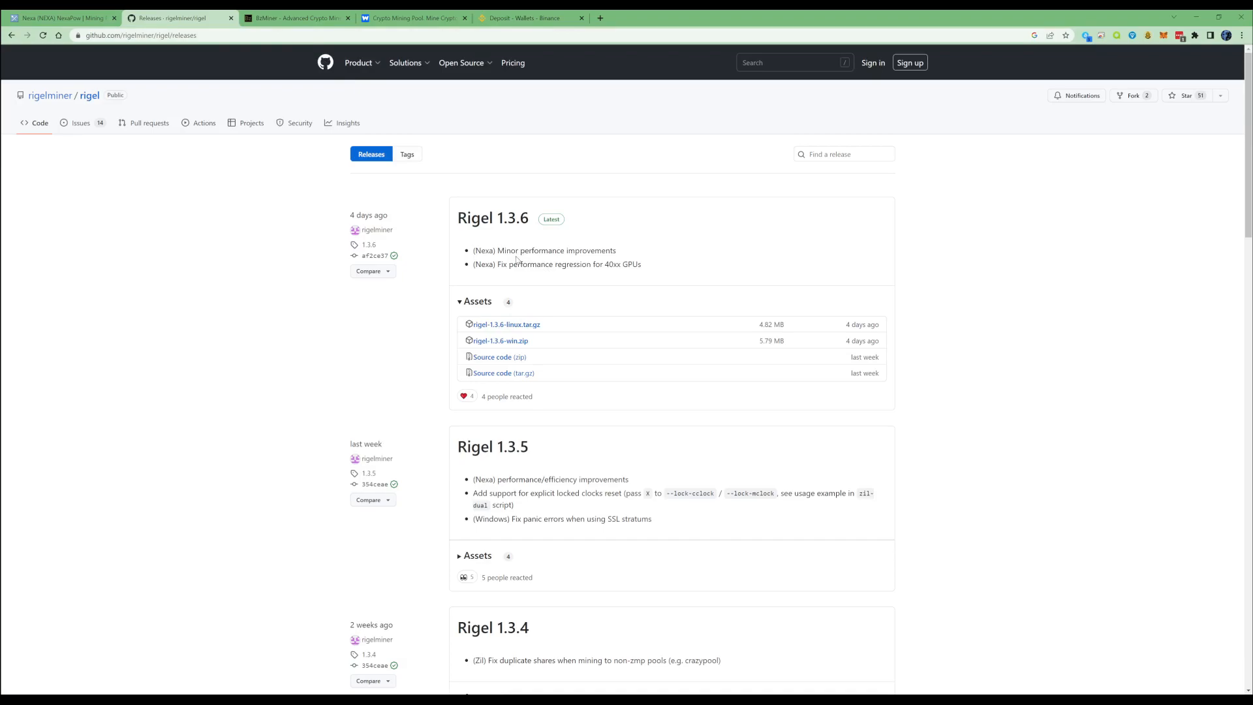
Read the Rigel 1.3.6 Nexa performance note, check the Binance ZIL page, and return to the release.
{"action": "double_click", "coordinate": [520, 250]}
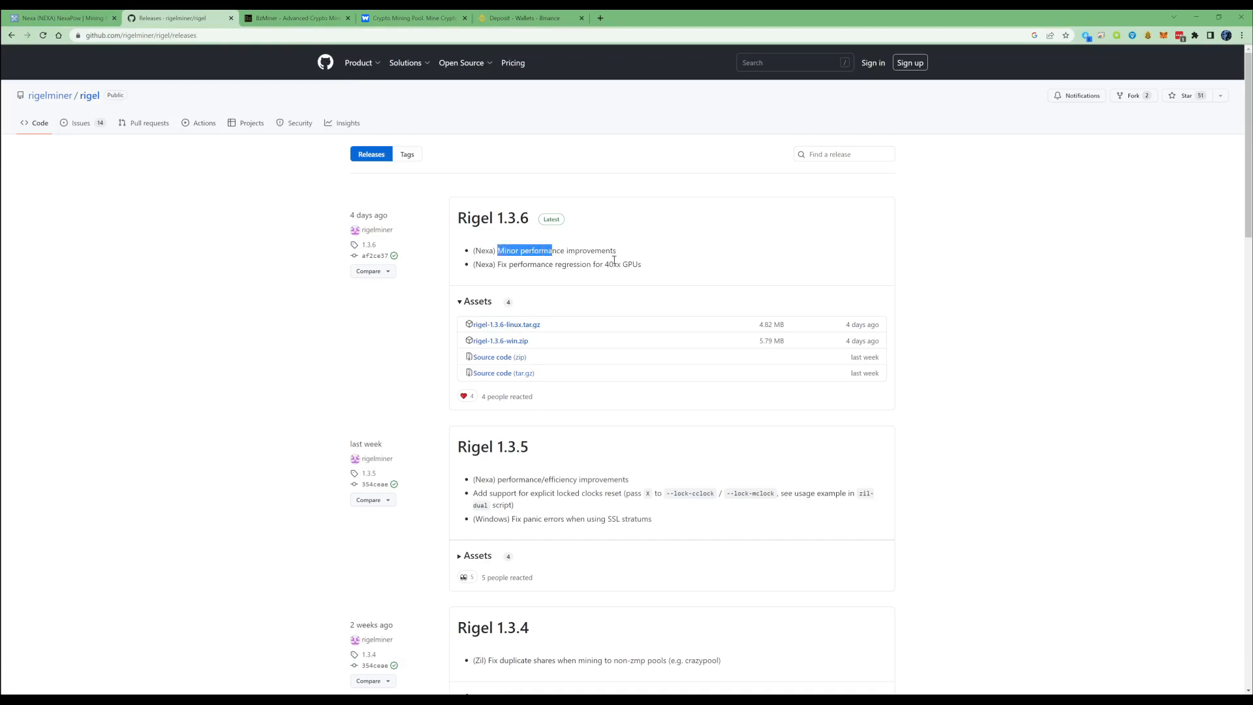
{"action": "left_click", "coordinate": [617, 259]}
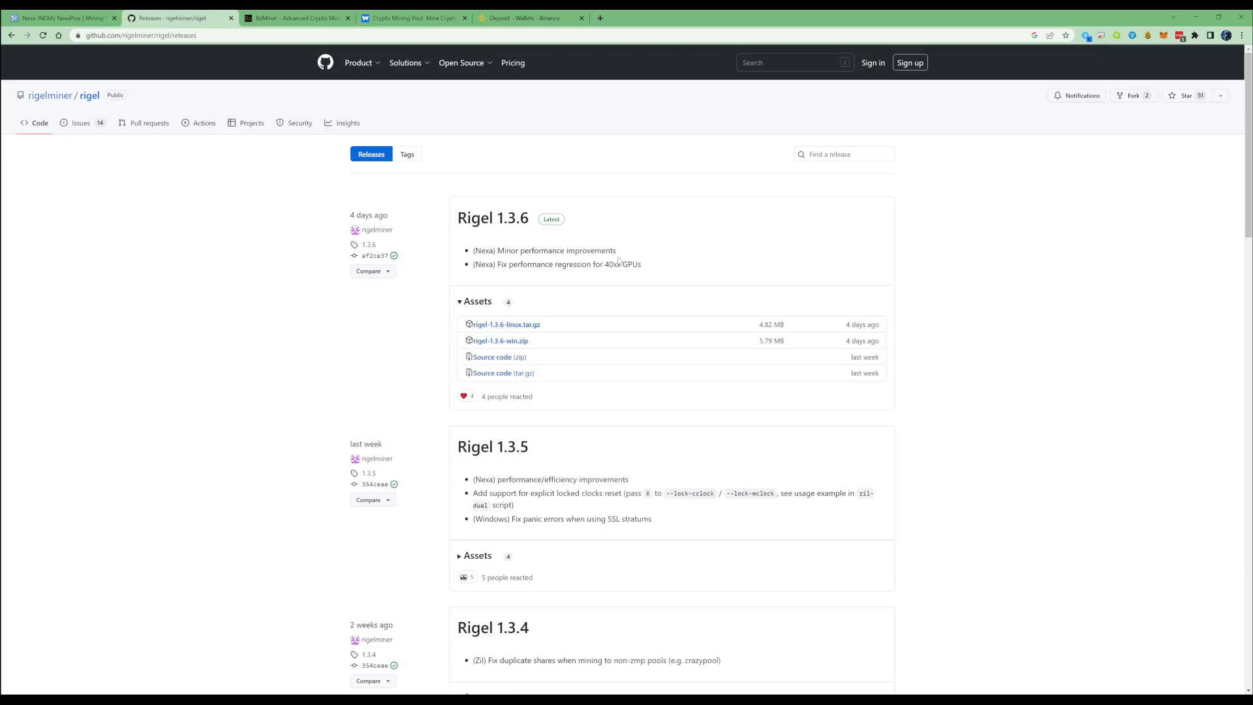
{"action": "left_click", "coordinate": [529, 18]}
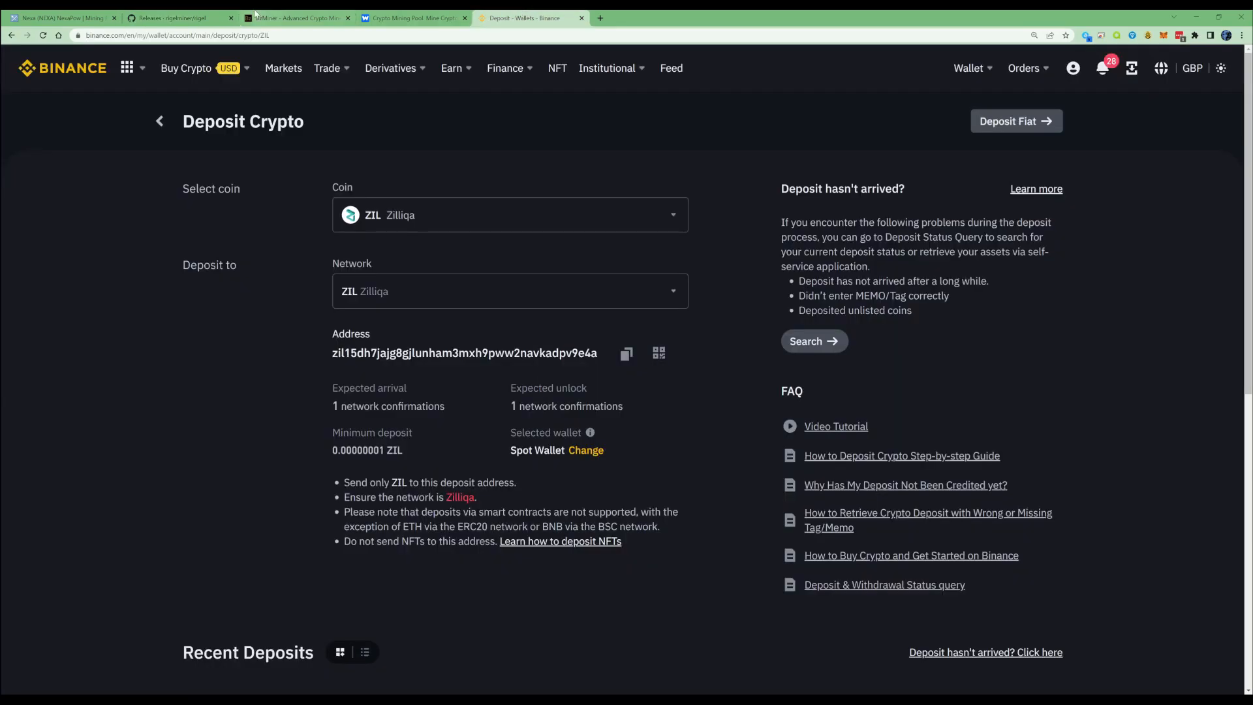
{"action": "left_click", "coordinate": [170, 18]}
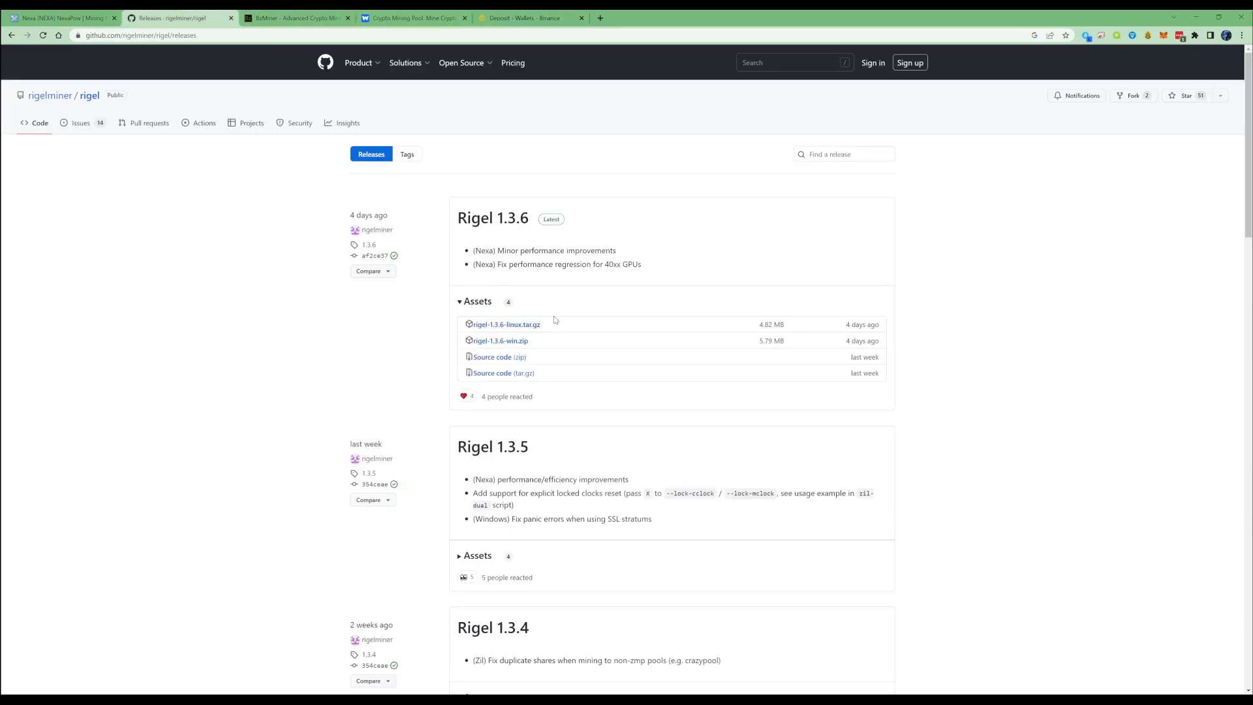
{"action": "mouse_move", "coordinate": [499, 340]}
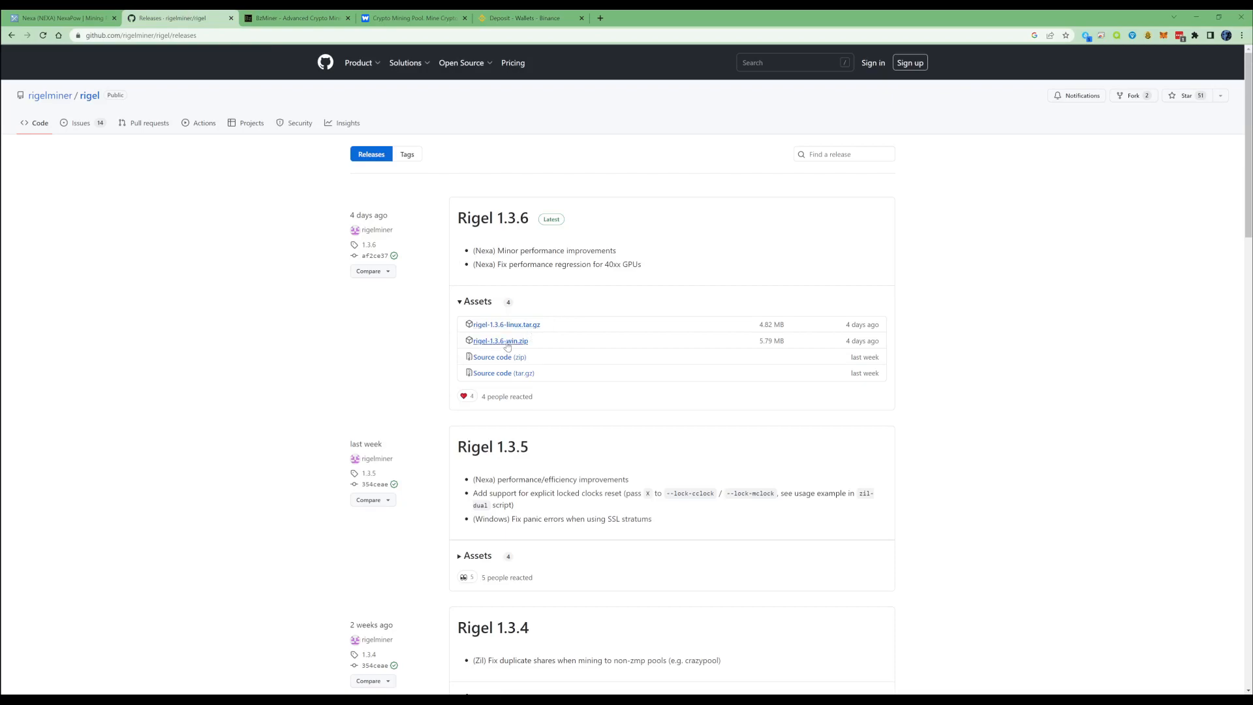
Download rigel-1.3.6-win.zip, open it in WinRAR and reach the desktop.
{"action": "left_click", "coordinate": [499, 341]}
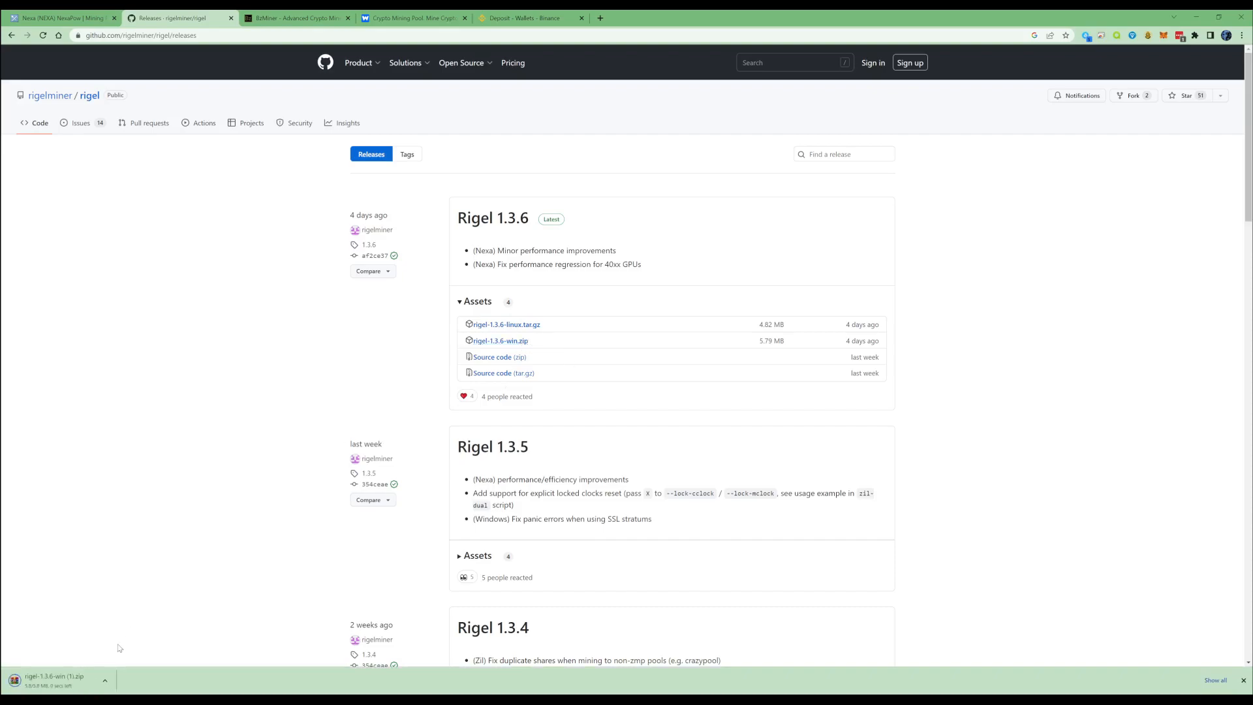
{"action": "mouse_move", "coordinate": [186, 637]}
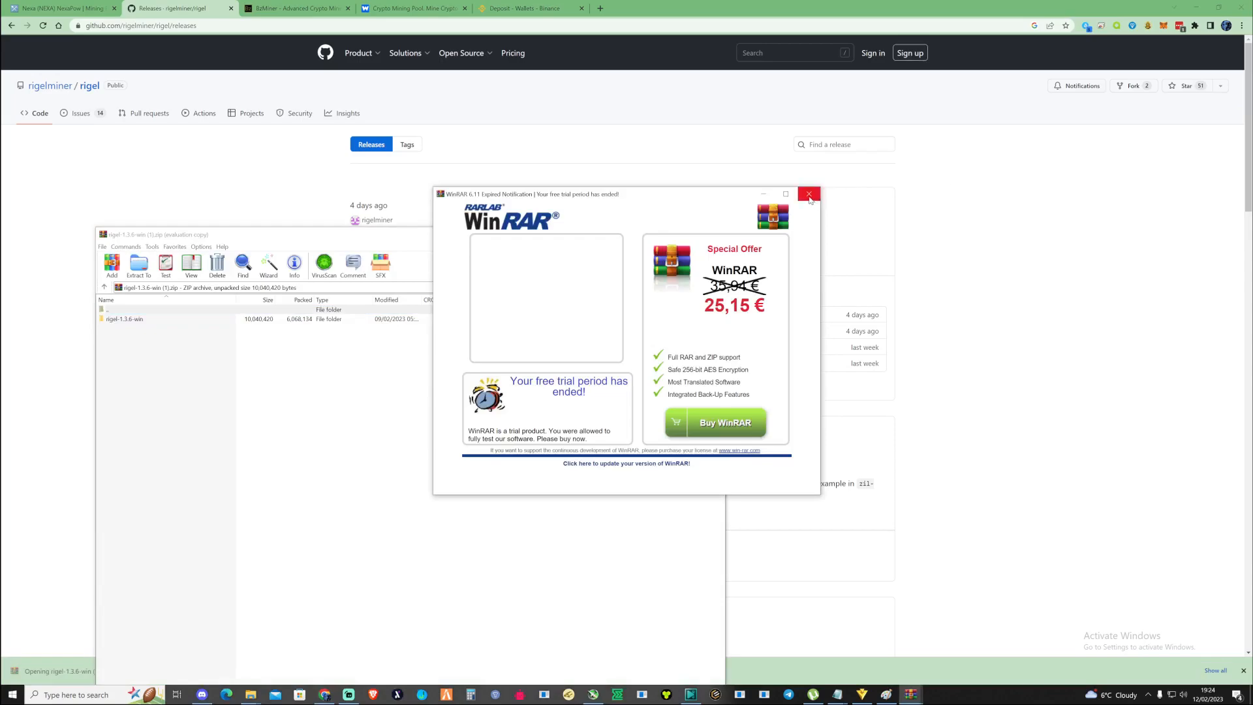
{"action": "left_click", "coordinate": [808, 195]}
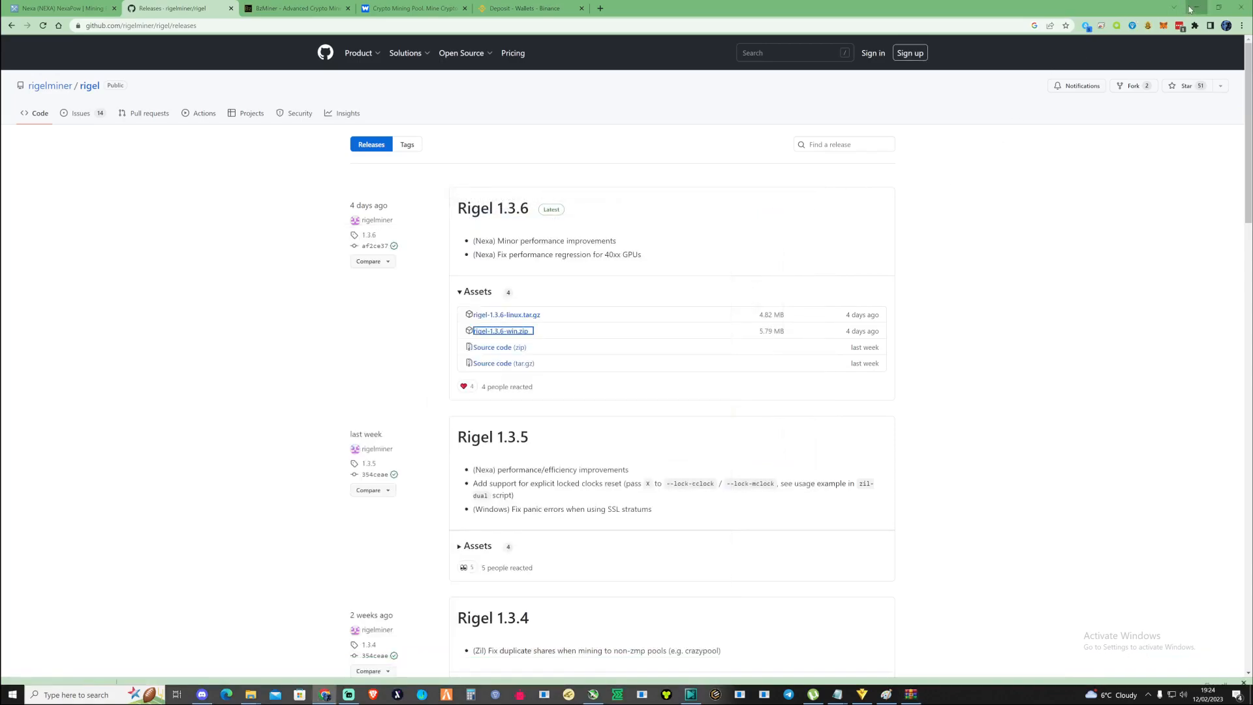
{"action": "left_click", "coordinate": [1173, 8]}
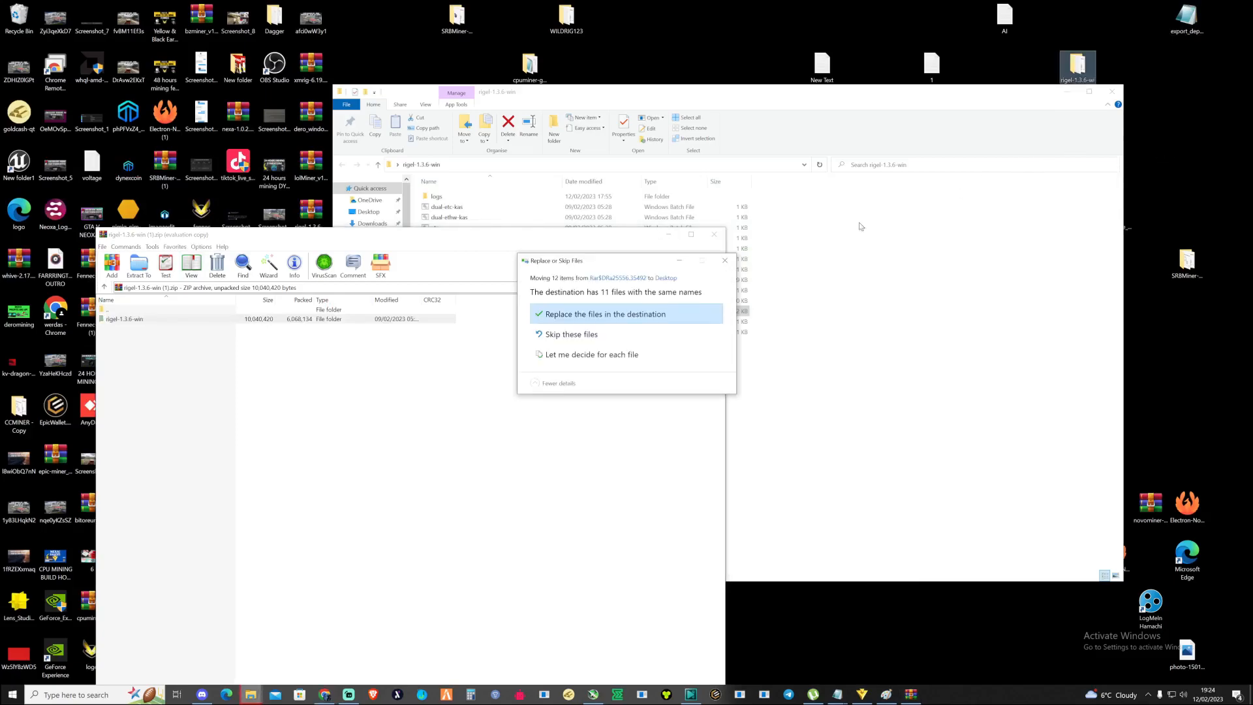
Move the rigel-1.3.6-win folder to the desktop, replacing older files, and enter it.
{"action": "left_click", "coordinate": [605, 313]}
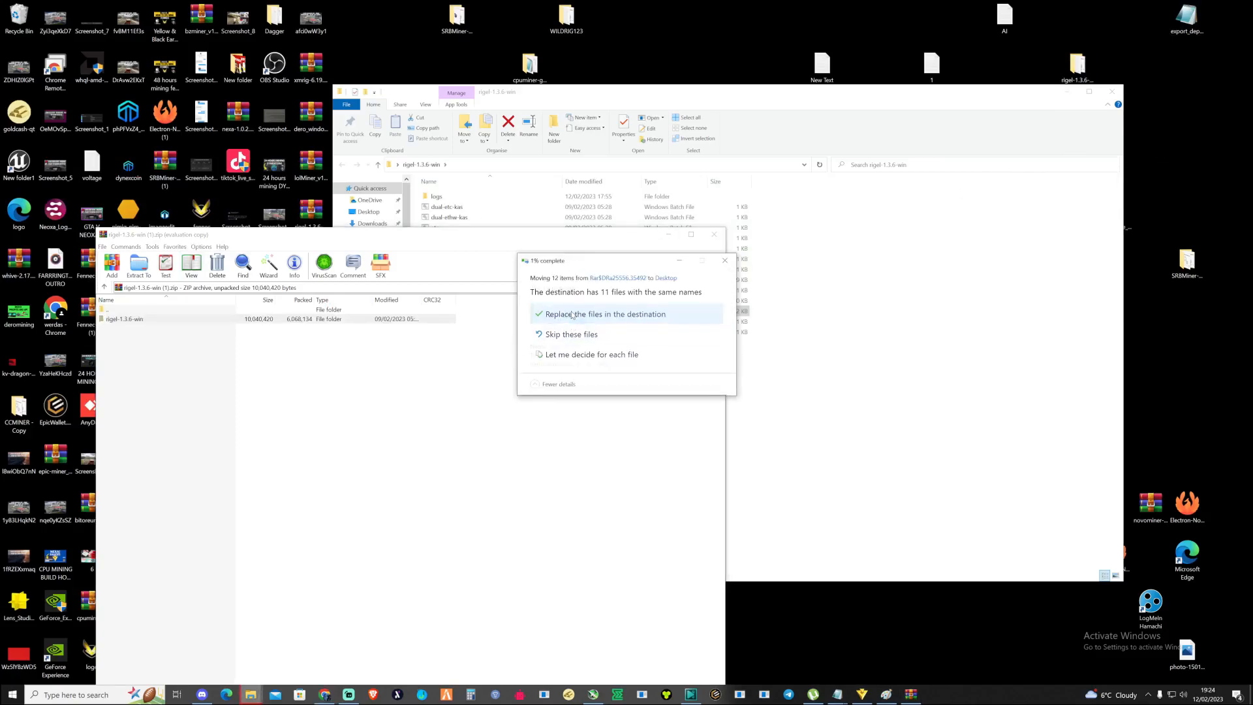
{"action": "left_click", "coordinate": [605, 314]}
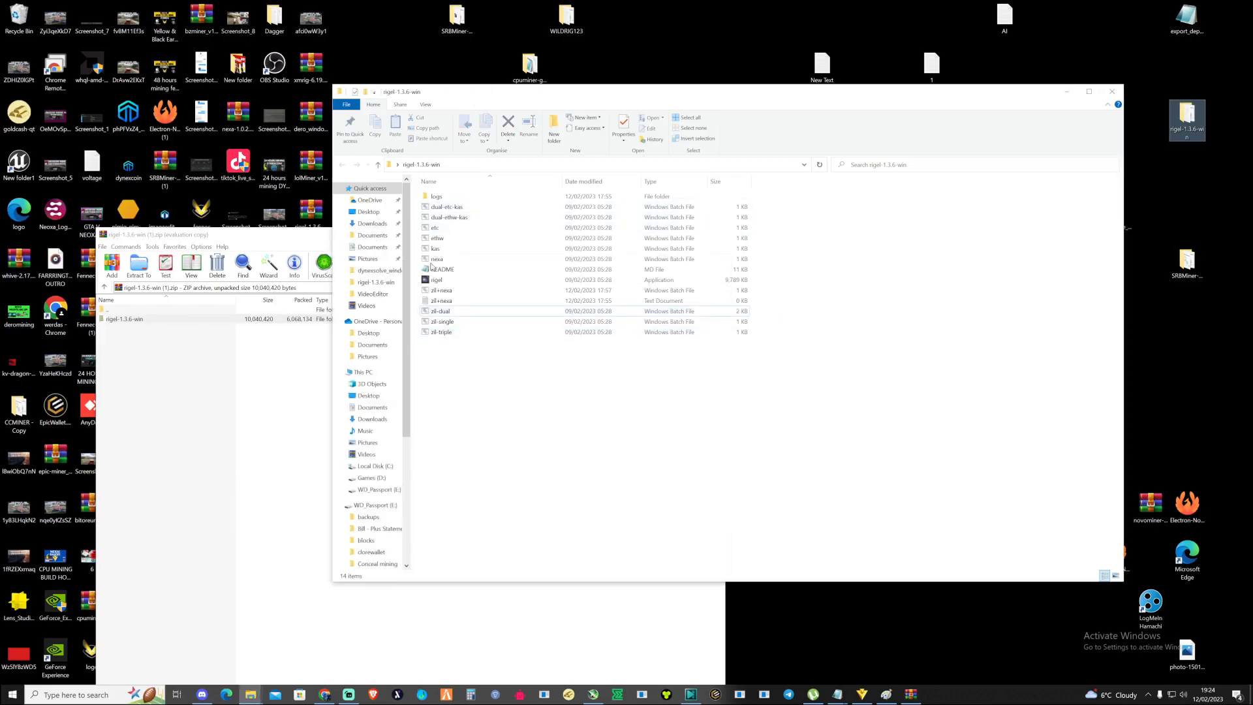
{"action": "left_click", "coordinate": [441, 332]}
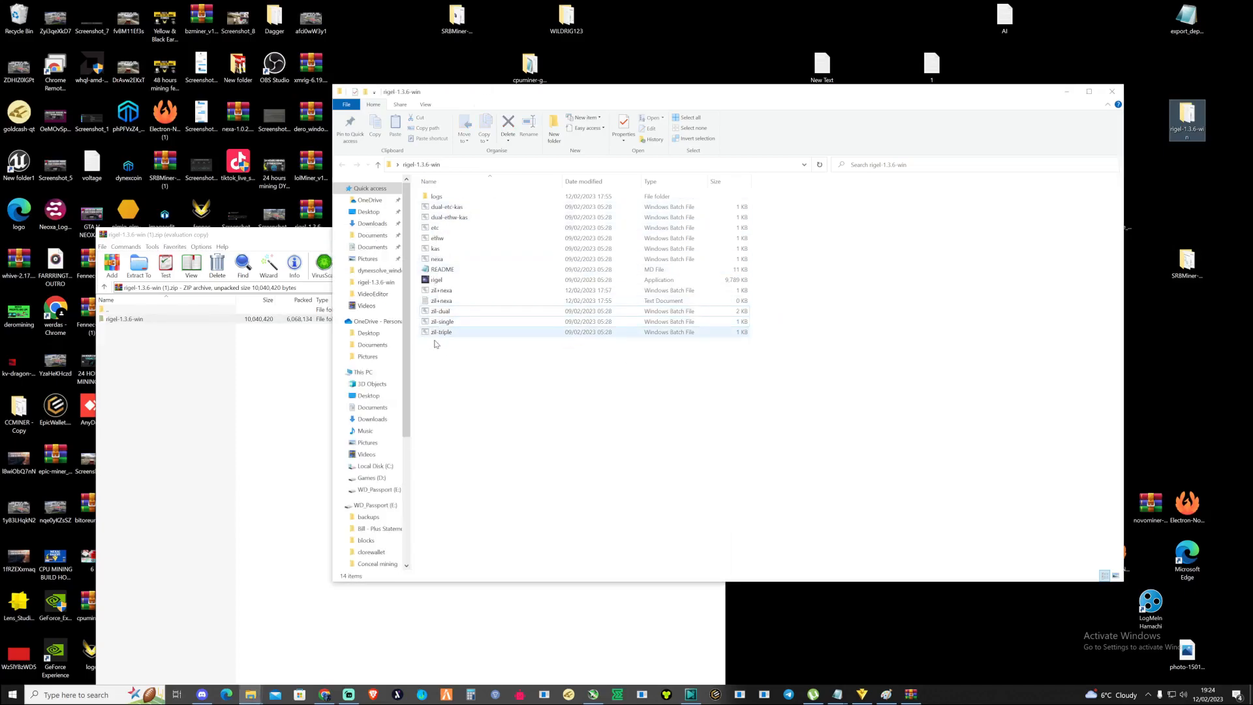
Load zil-dual.bat in Notepad via Edit and scroll through the script.
{"action": "right_click", "coordinate": [439, 311]}
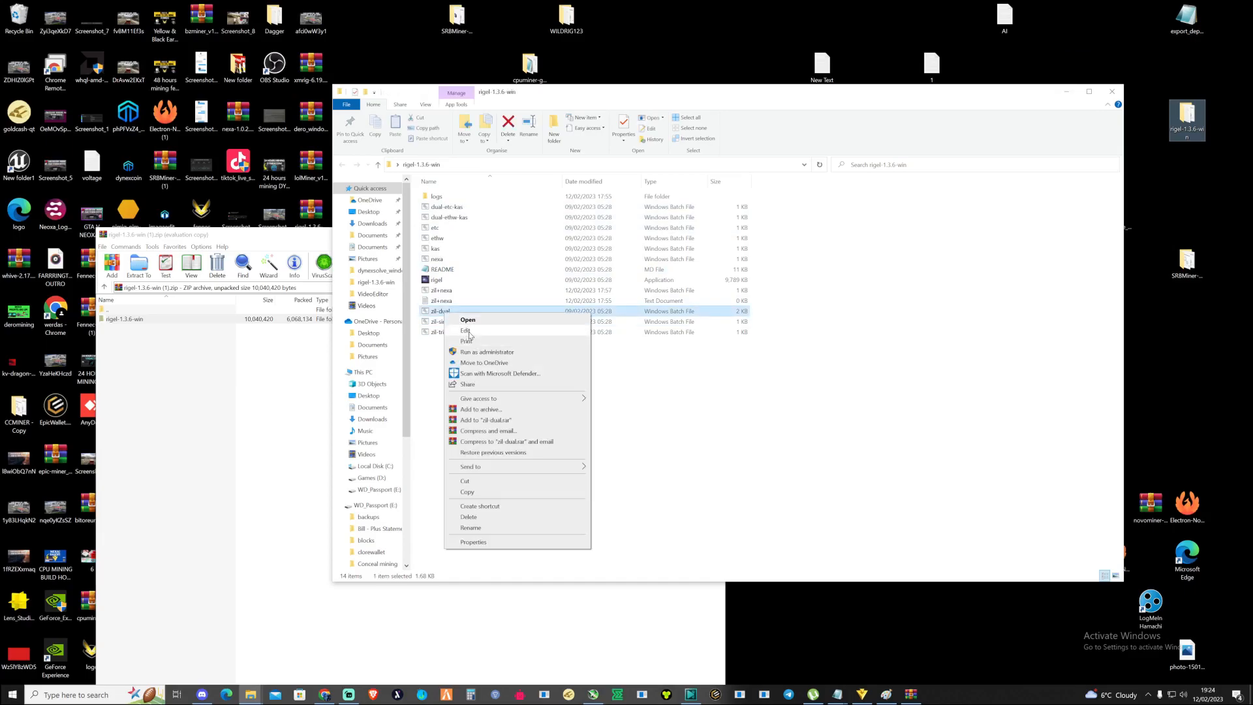
{"action": "left_click", "coordinate": [1047, 227]}
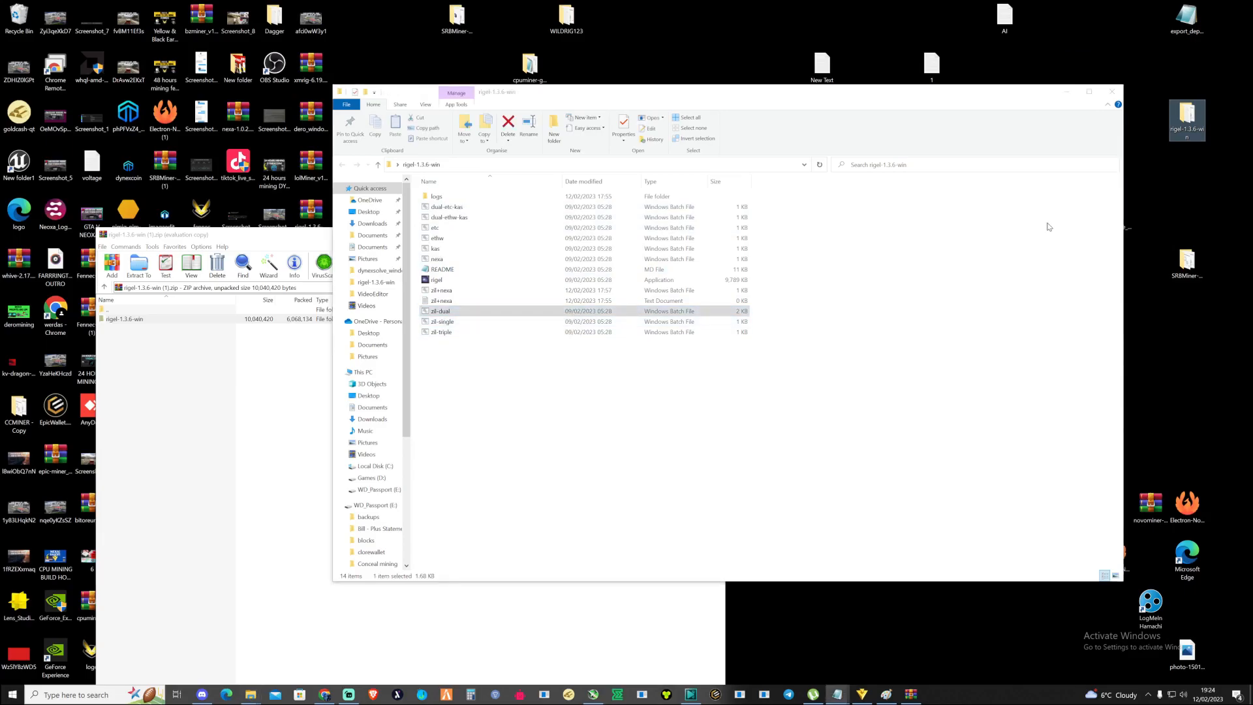
{"action": "double_click", "coordinate": [440, 310]}
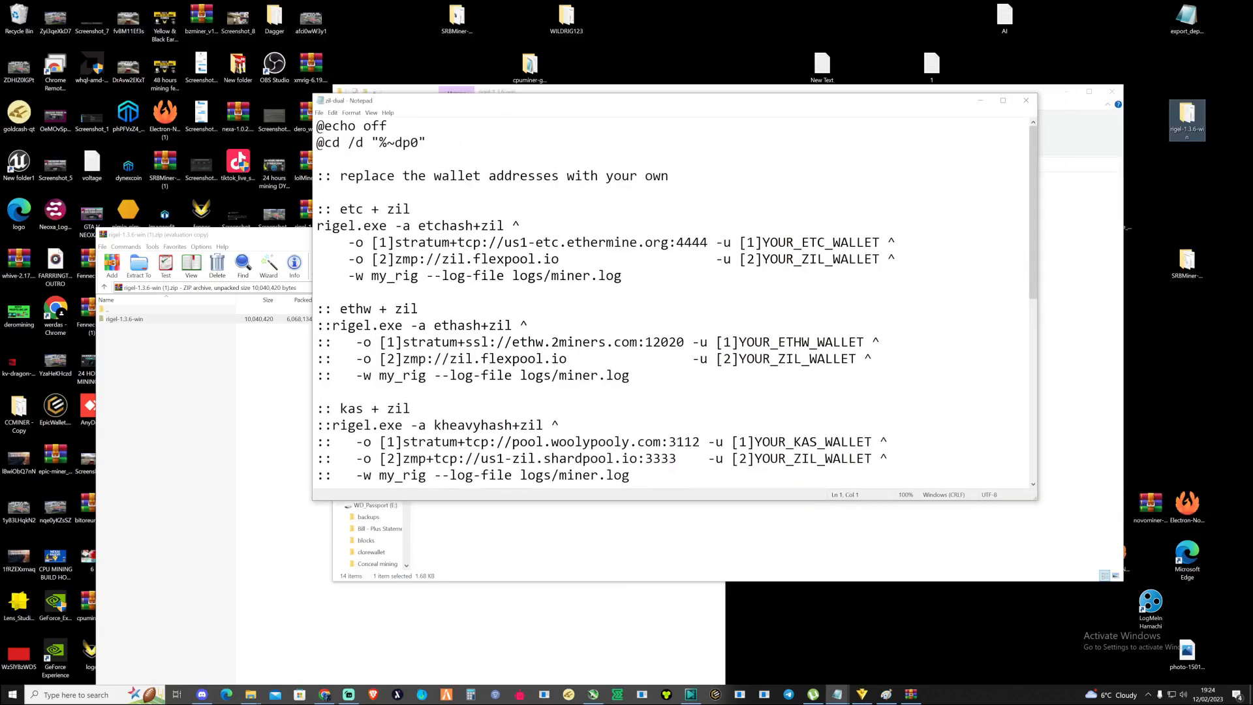
{"action": "scroll", "scroll_direction": "down", "scroll_amount": 3}
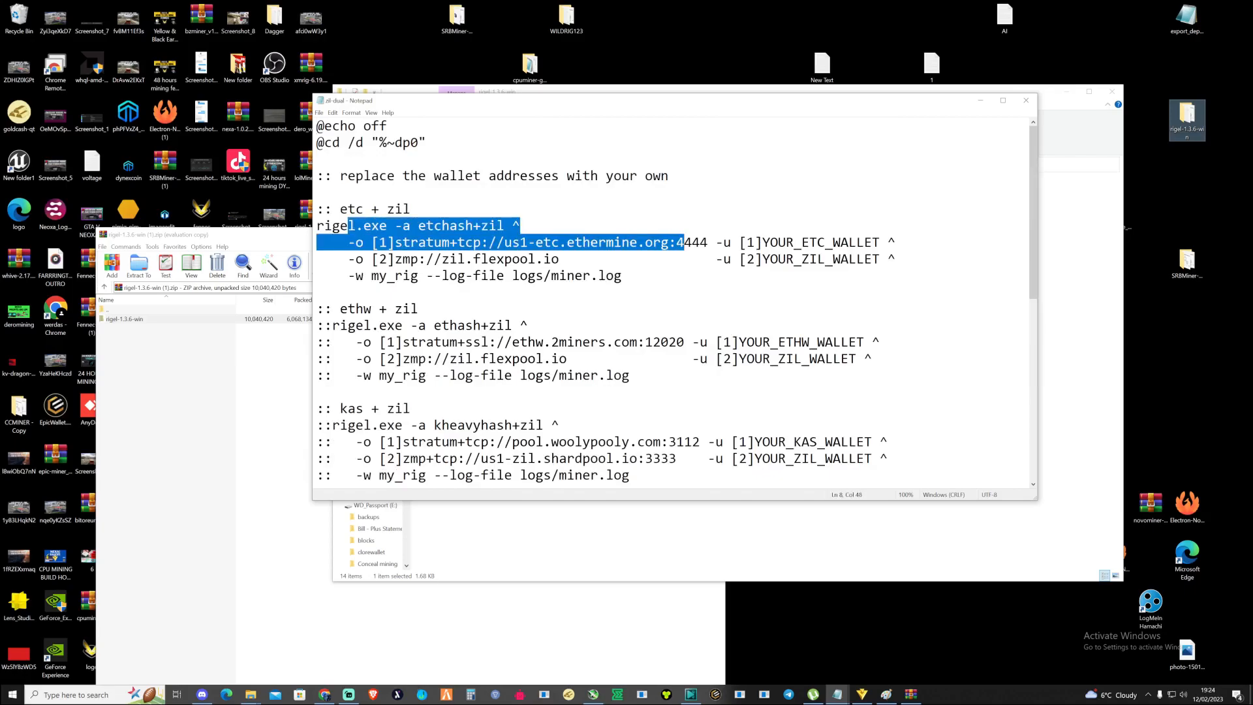
{"action": "scroll", "scroll_direction": "down", "scroll_amount": 3}
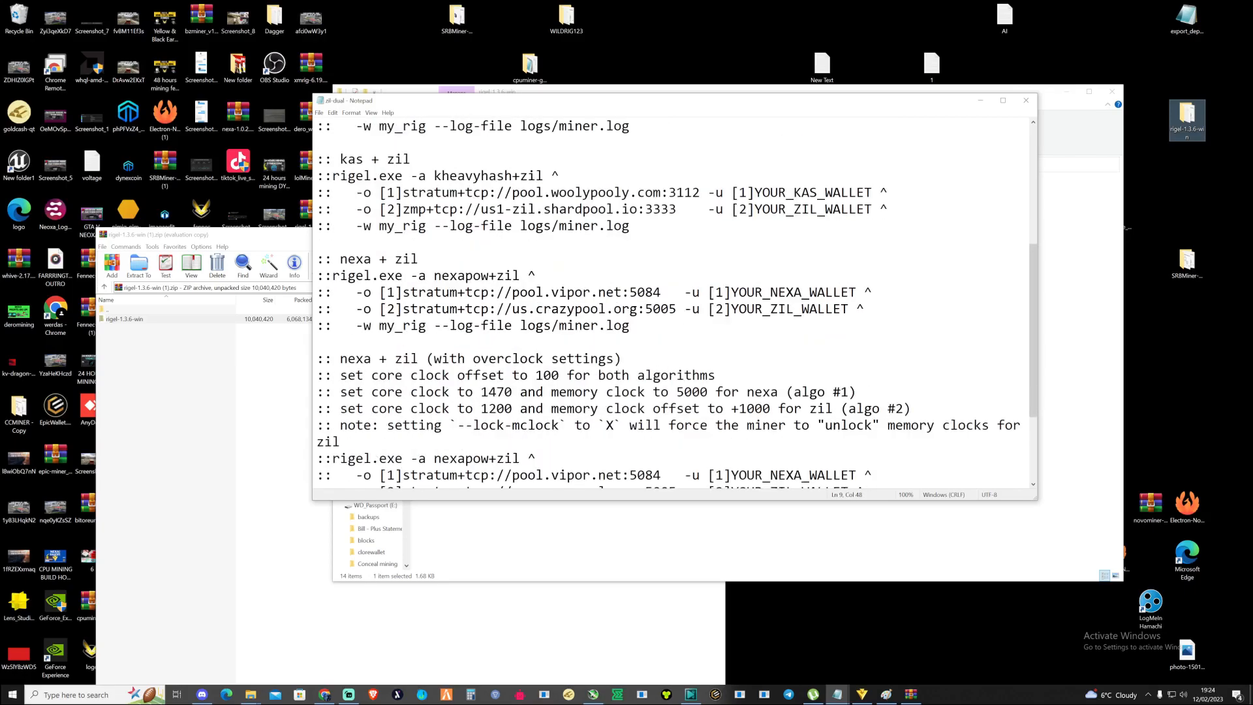
{"action": "scroll", "scroll_direction": "down", "scroll_amount": 3}
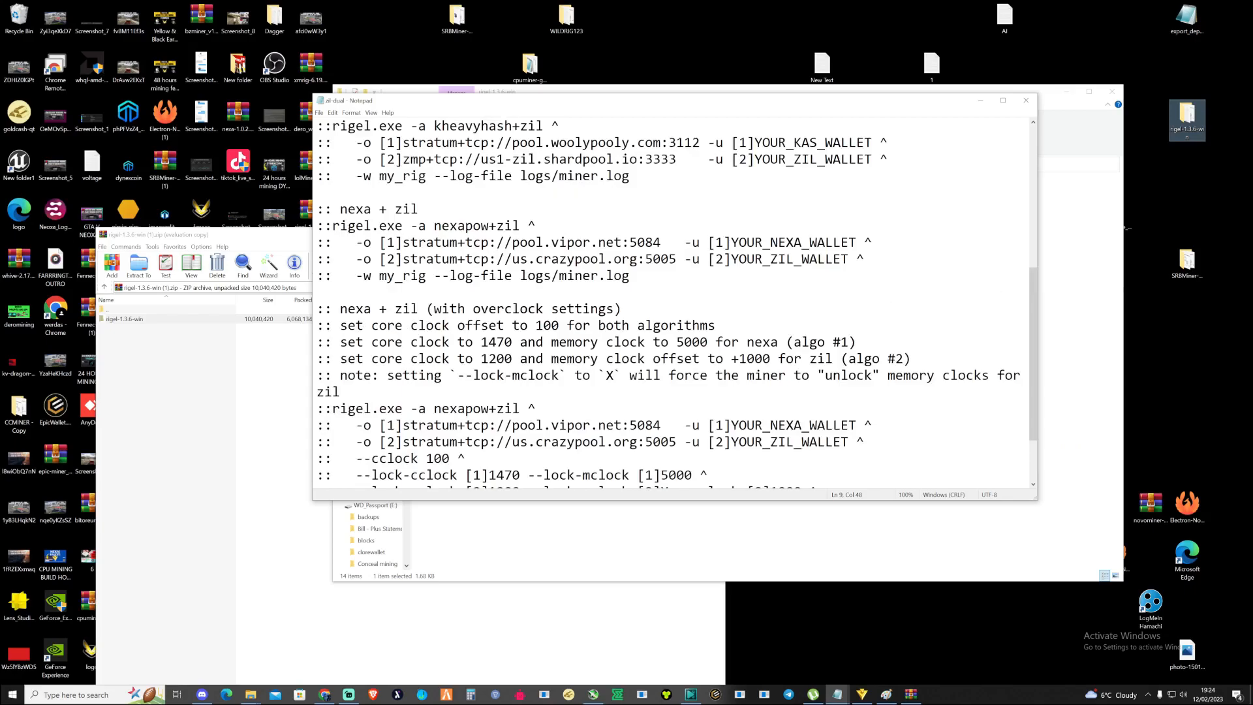
Replace the etchash+zil algorithm on the first pool line with nexapow+zil.
{"action": "double_click", "coordinate": [476, 225]}
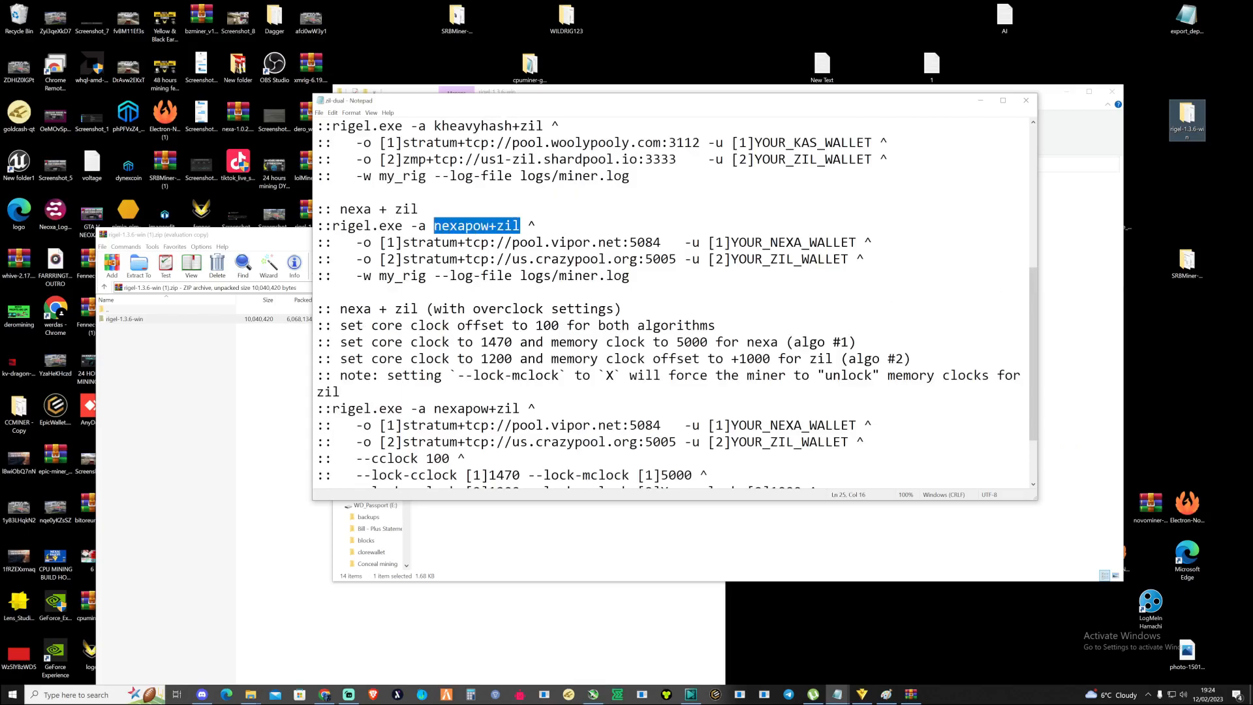
{"action": "scroll", "scroll_direction": "up", "scroll_amount": 3}
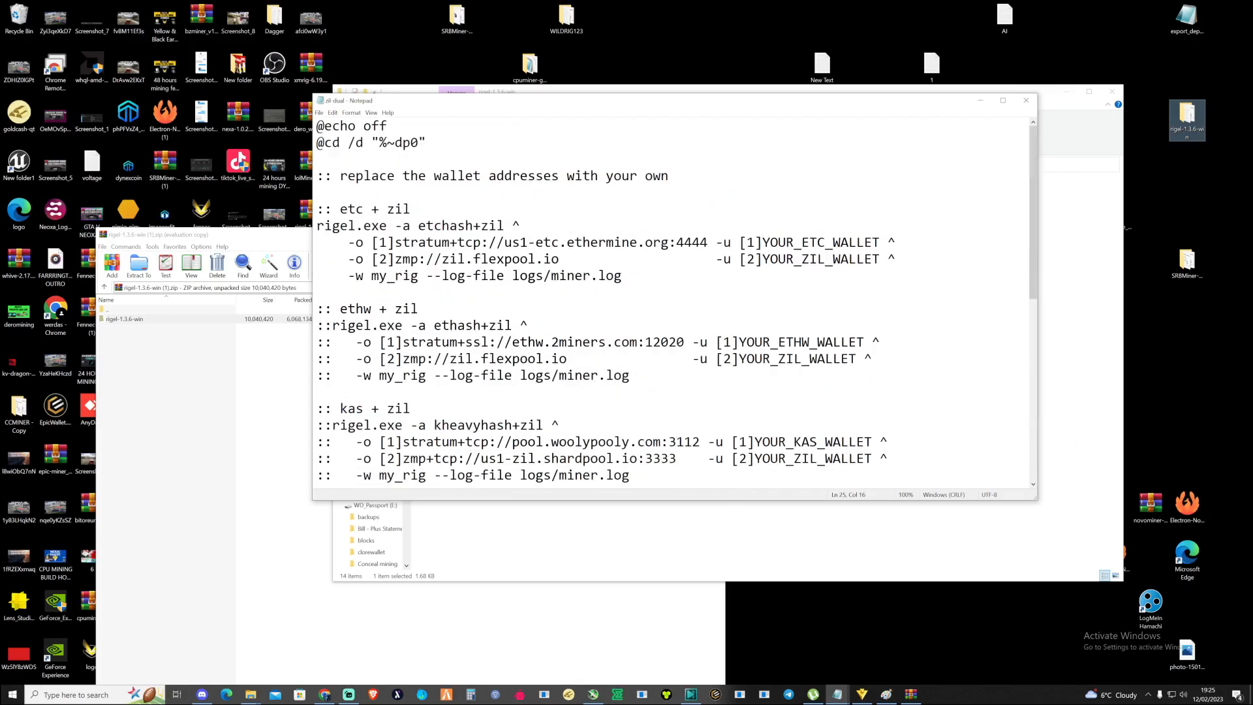
{"action": "double_click", "coordinate": [460, 226]}
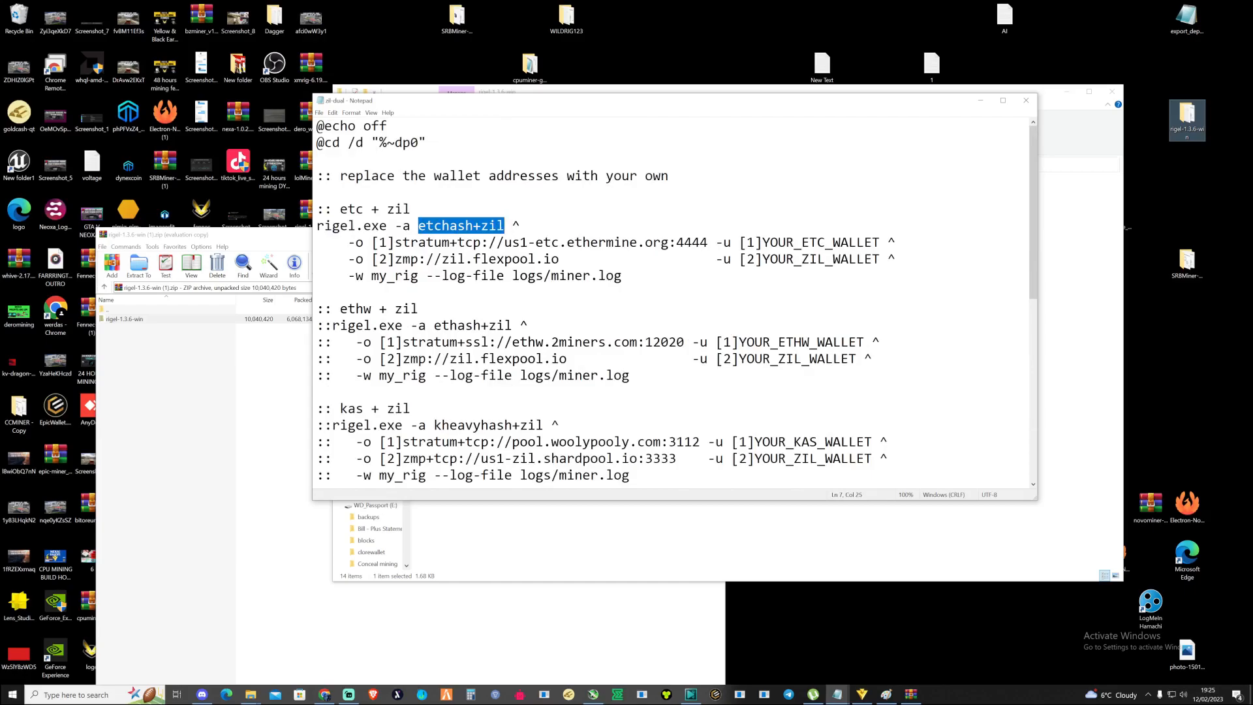
{"action": "type", "text": "nexapow+zil"}
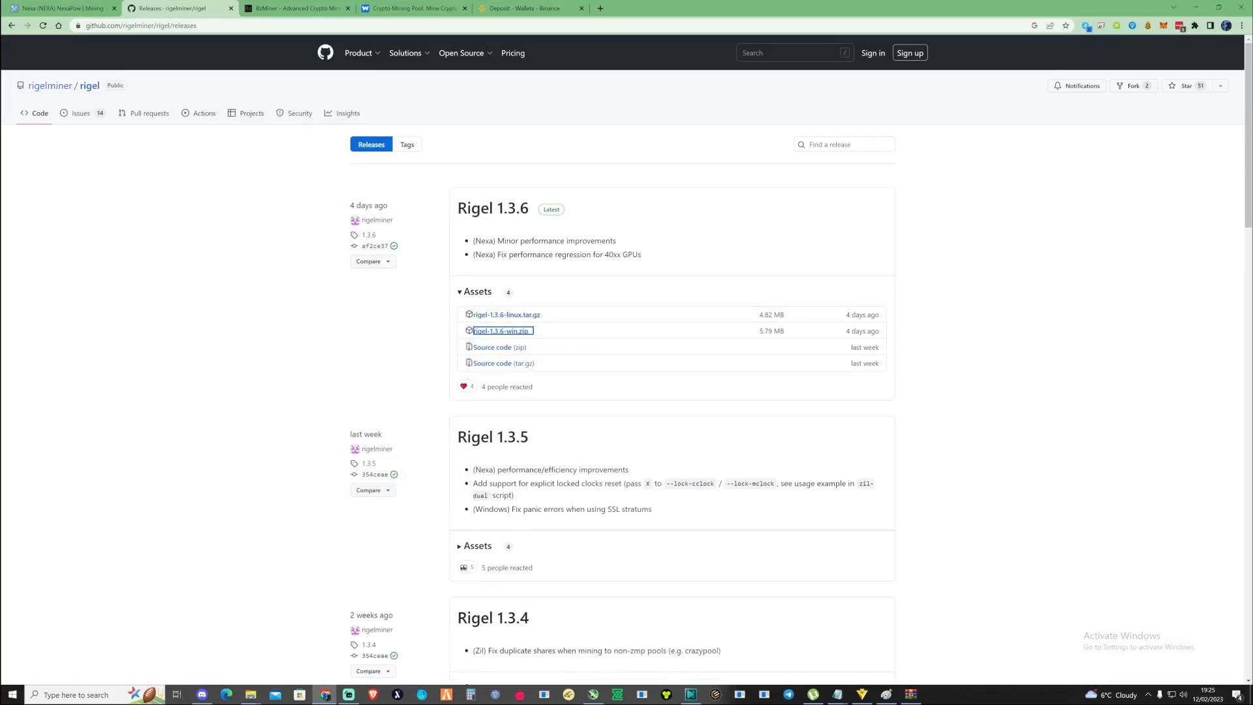
Copy WoolyPooly's EU Nexa address and set the first pool to pool.eu.woolypooly.com:3124 instead of Ethermine.
{"action": "left_click", "coordinate": [412, 8]}
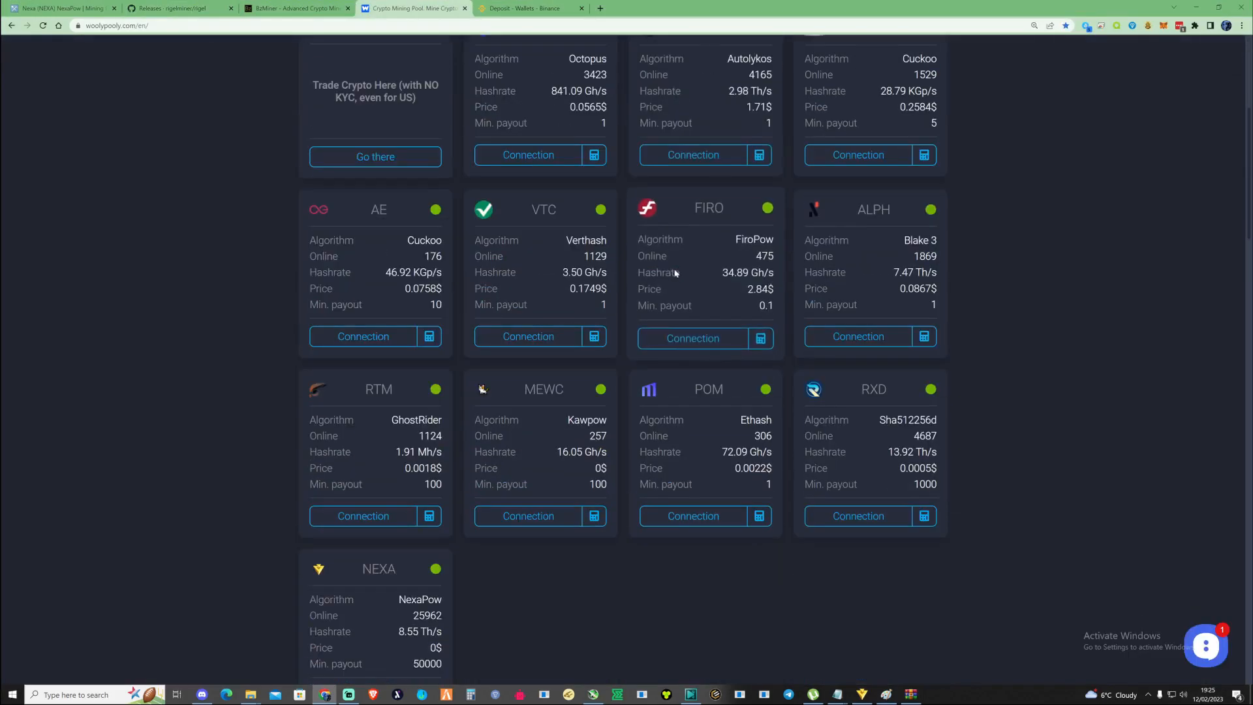
{"action": "left_click", "coordinate": [363, 353]}
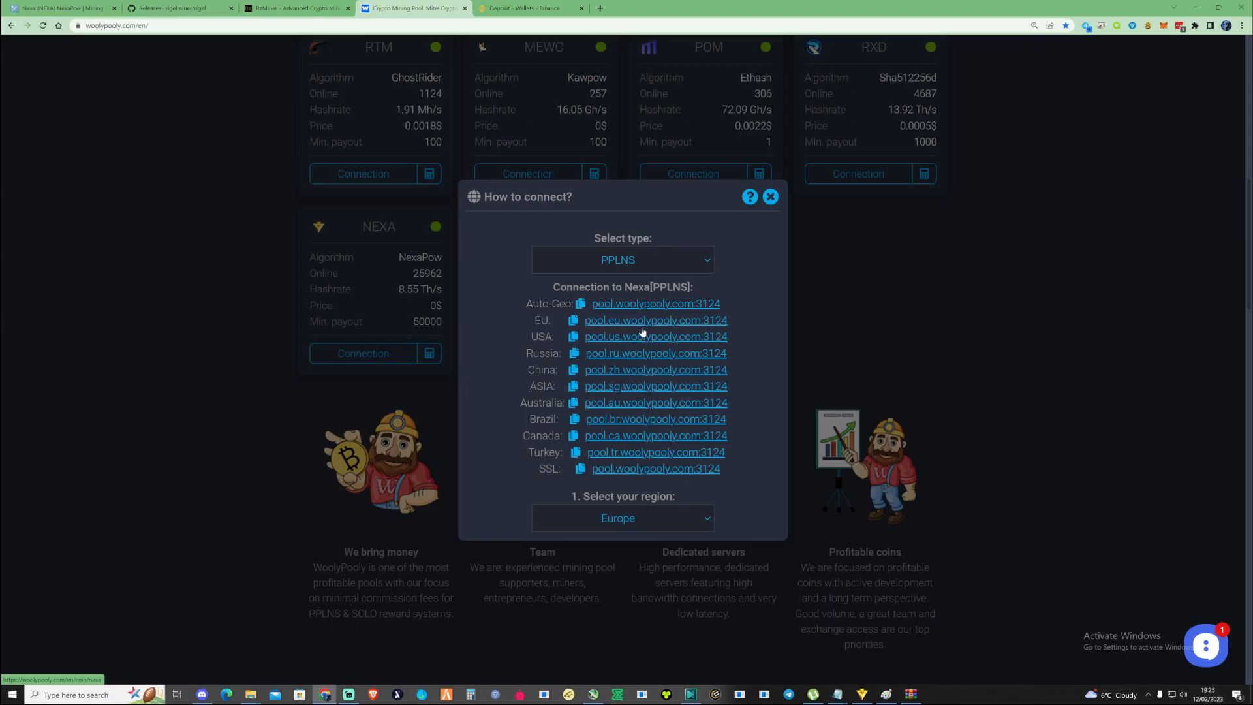
{"action": "left_click", "coordinate": [573, 337]}
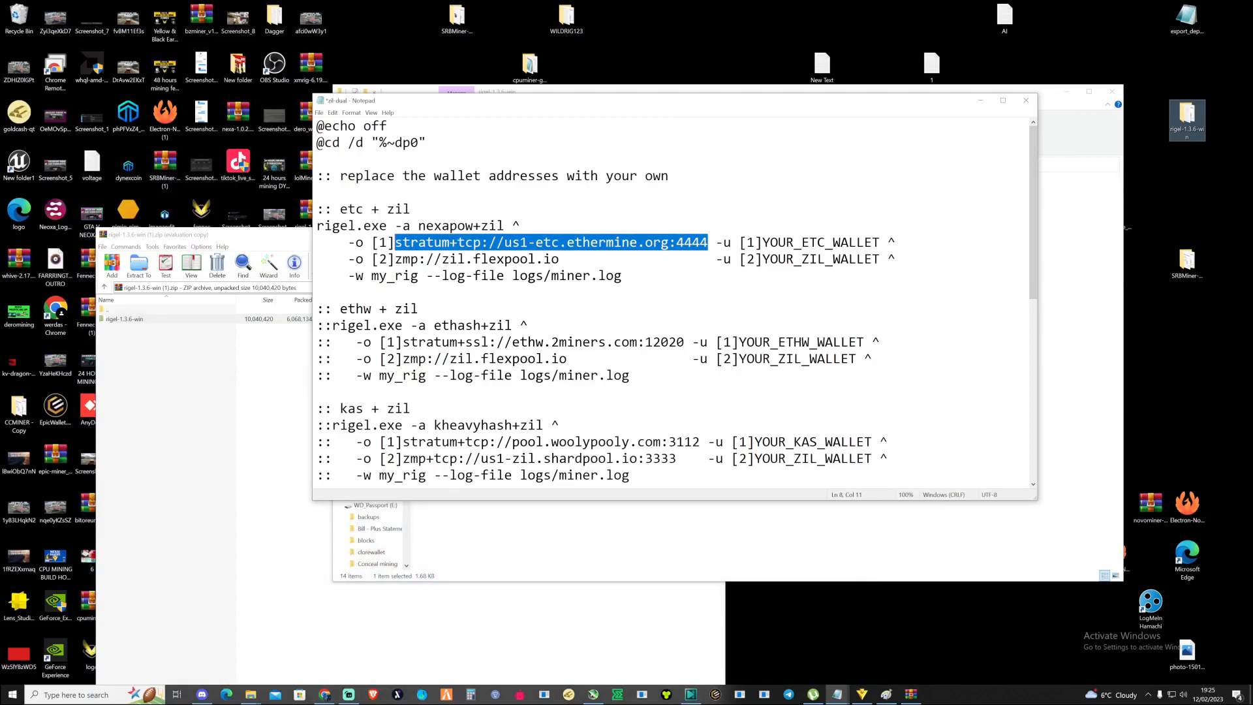
{"action": "type", "text": "pool.eu.woolypooly.com:3124"}
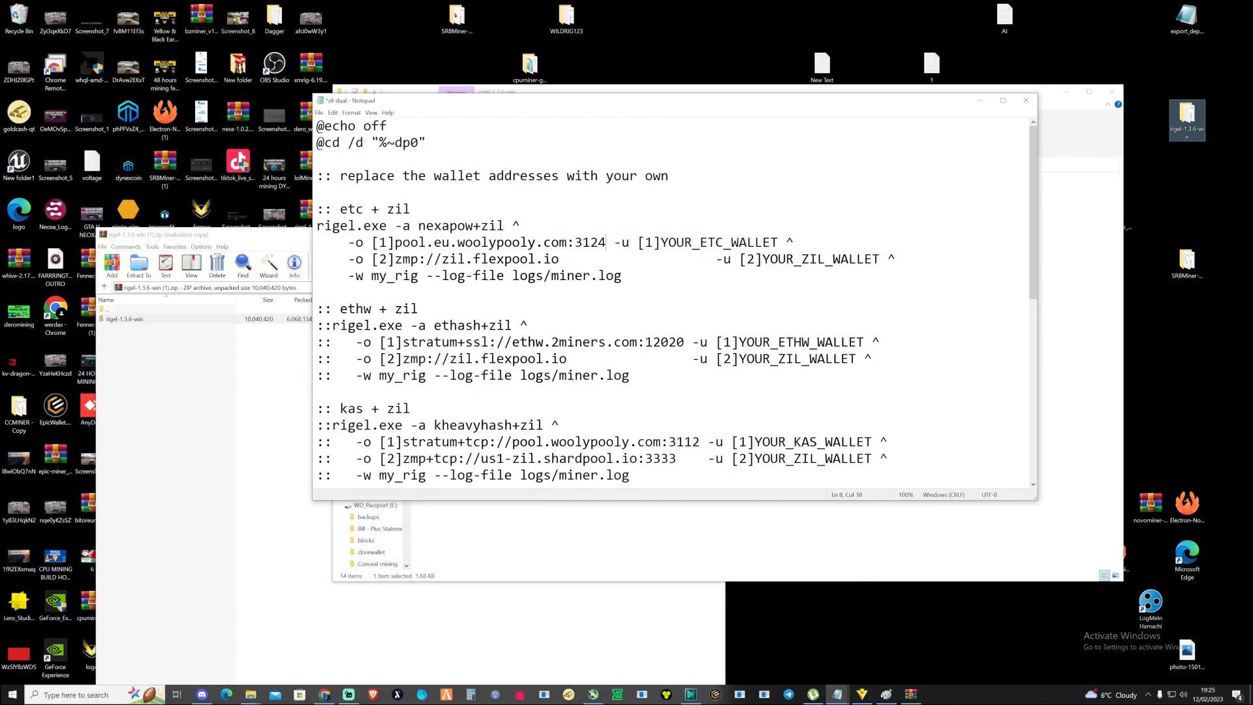
{"action": "type", "text": "://us1-etc.ethermine.org:4444"}
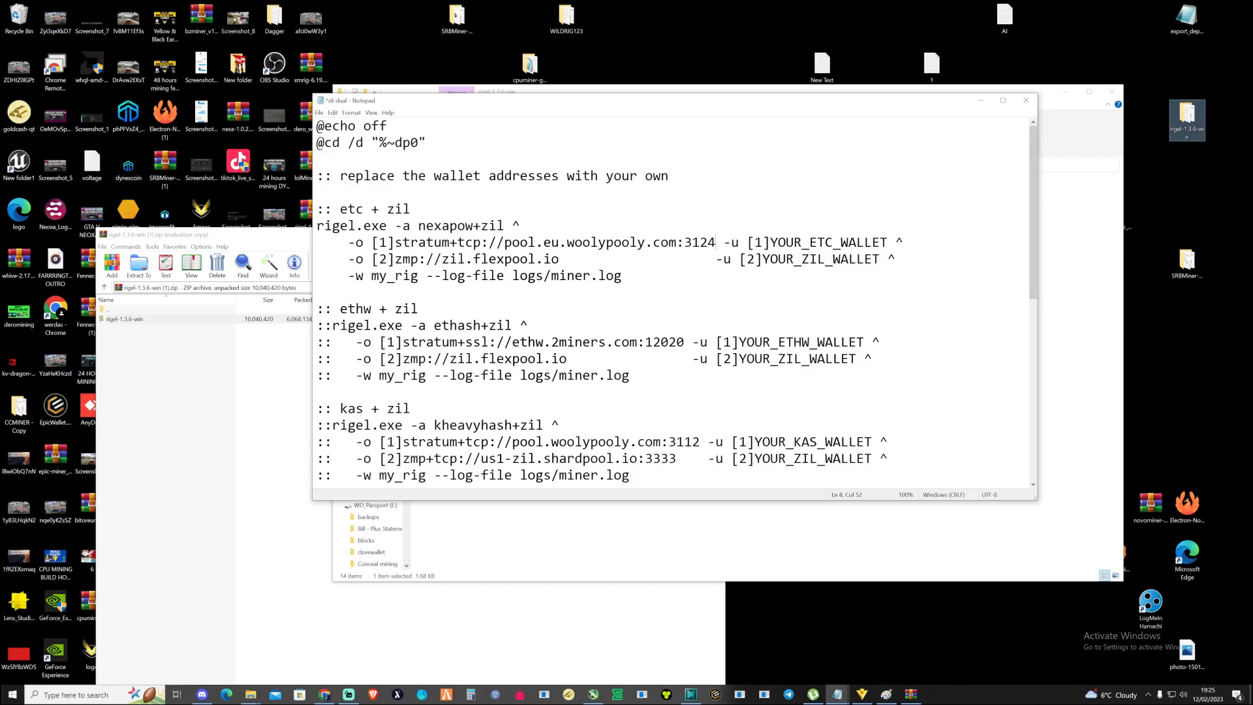
{"action": "mouse_move", "coordinate": [845, 544]}
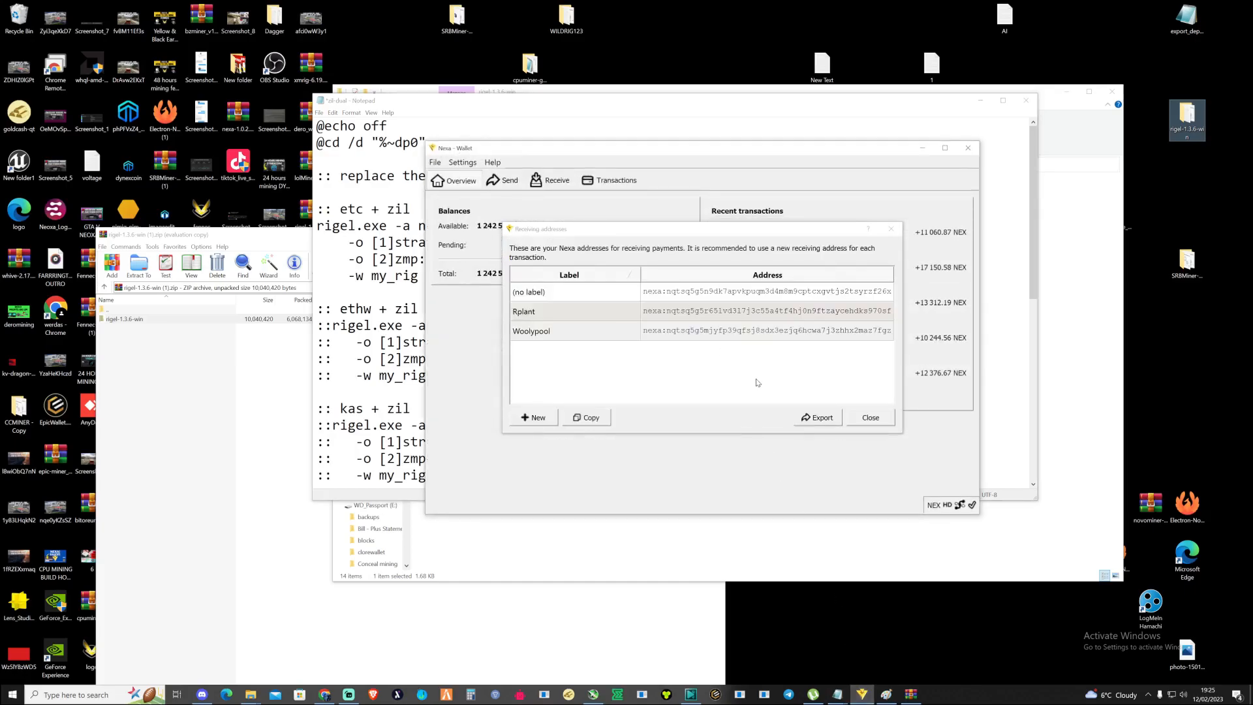
{"action": "left_click", "coordinate": [531, 330]}
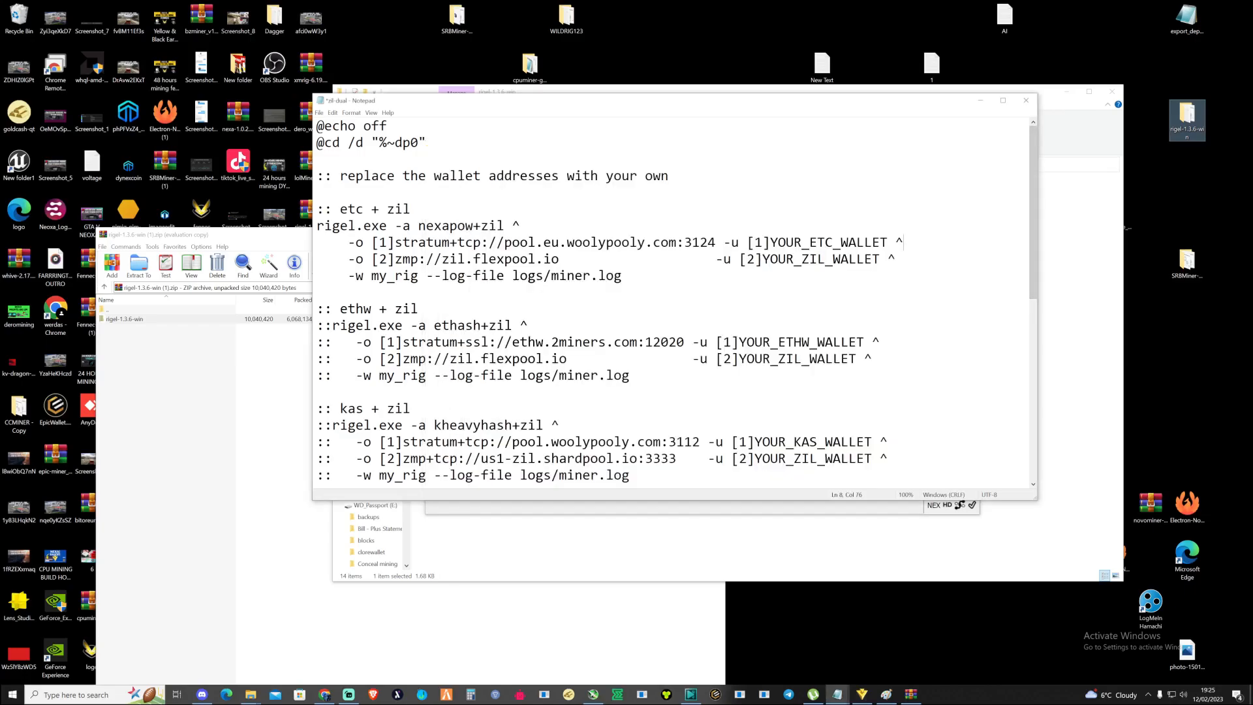
{"action": "double_click", "coordinate": [827, 242]}
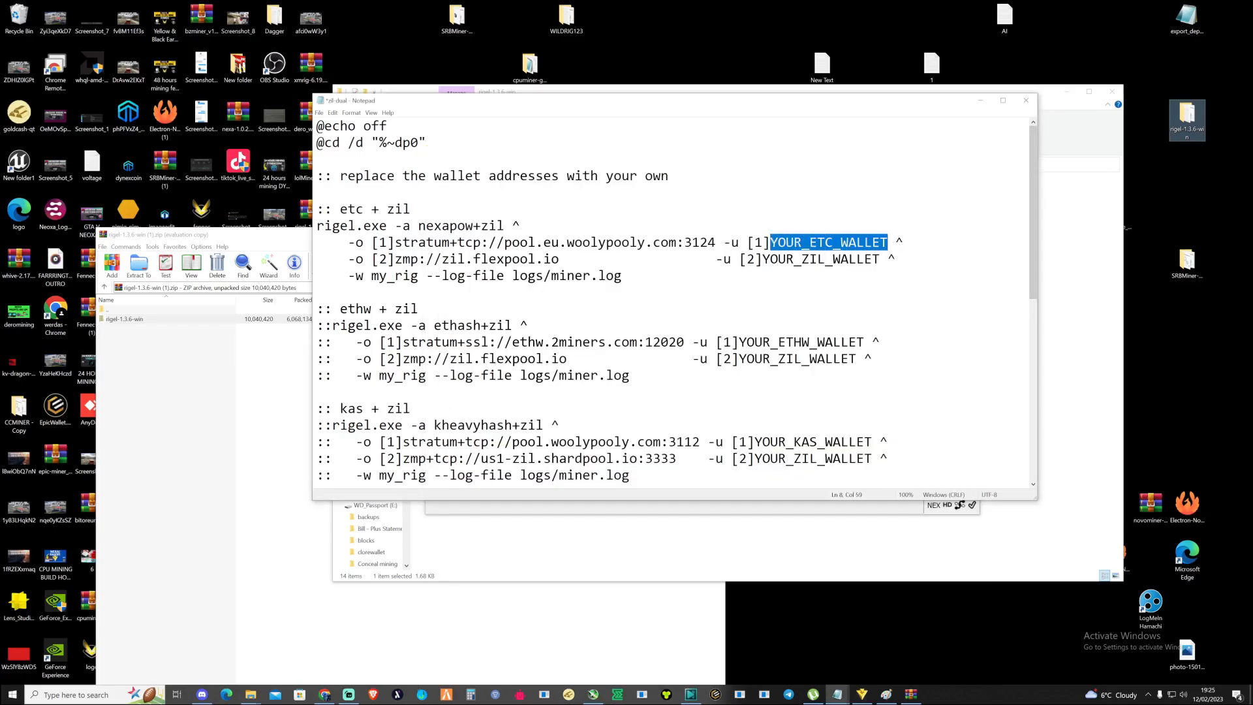
{"action": "type", "text": "nexa:nqtsq5g5mjyfp39qfsj8sdx3ezjq6hcwa7j3zhhx2maz7fgz"}
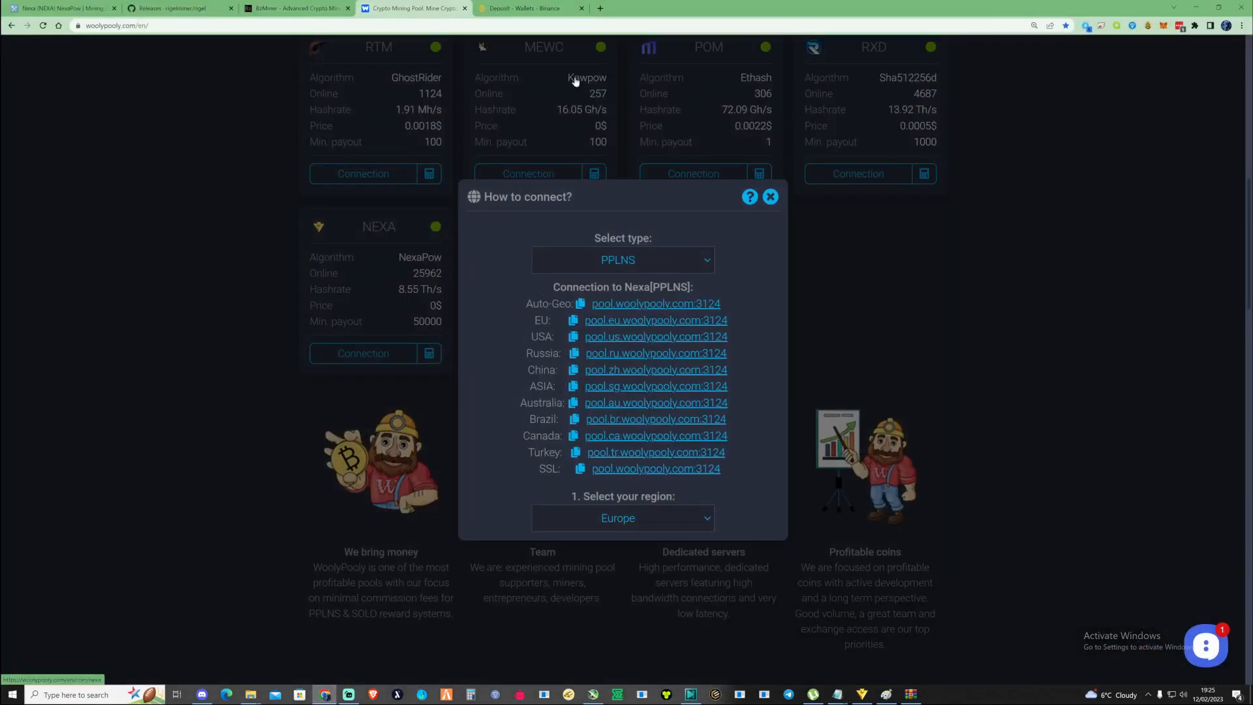
Copy the Binance Zilliqa deposit address and put it in place of YOUR_ZIL_WALLET.
{"action": "left_click", "coordinate": [529, 8]}
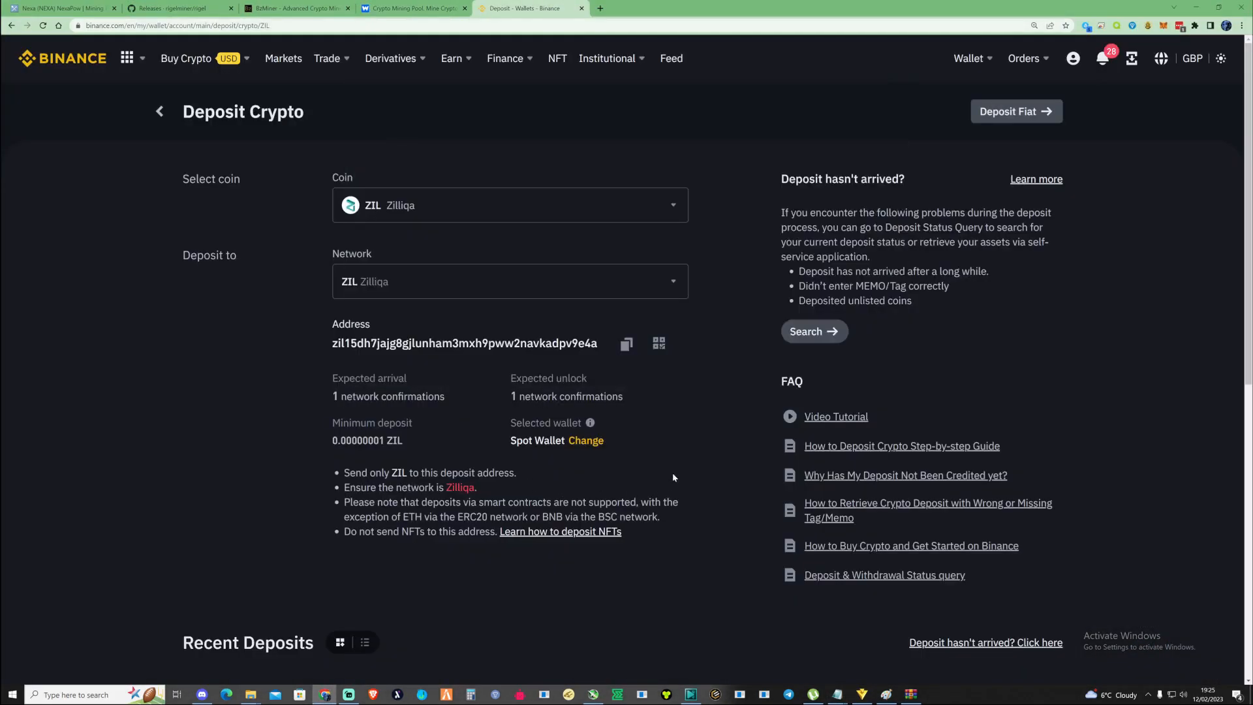
{"action": "left_click", "coordinate": [626, 342]}
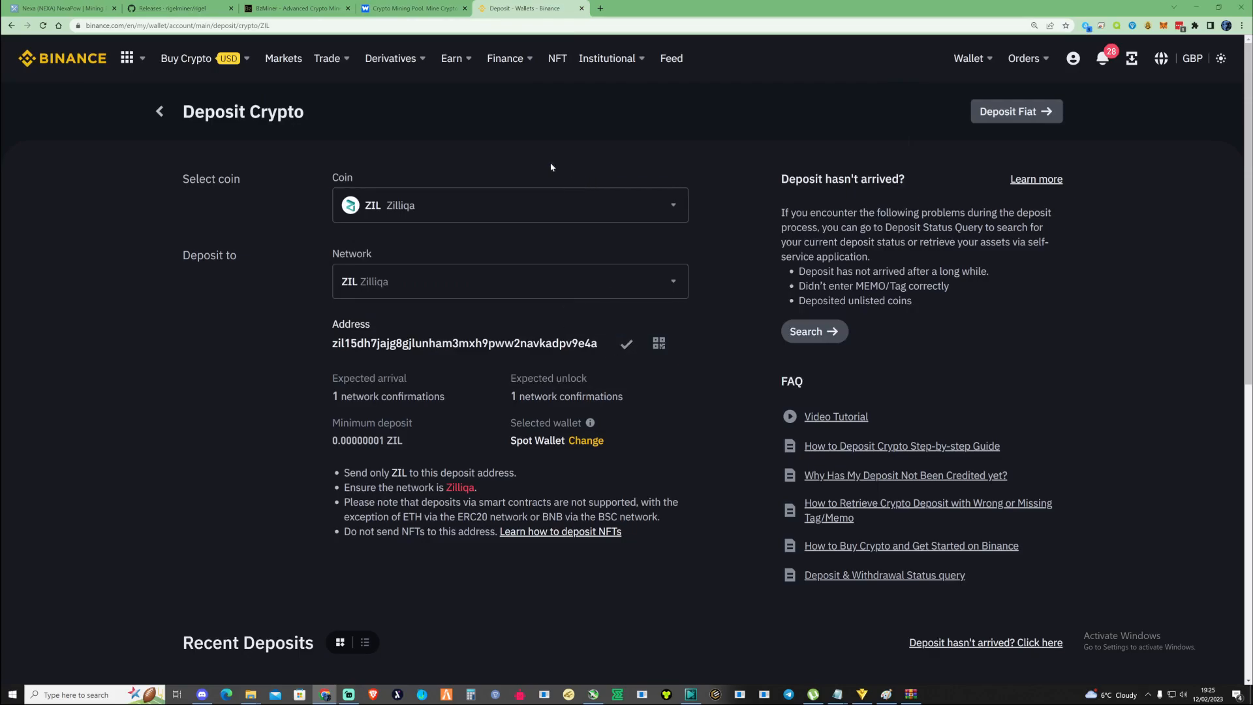
{"action": "left_click", "coordinate": [412, 8]}
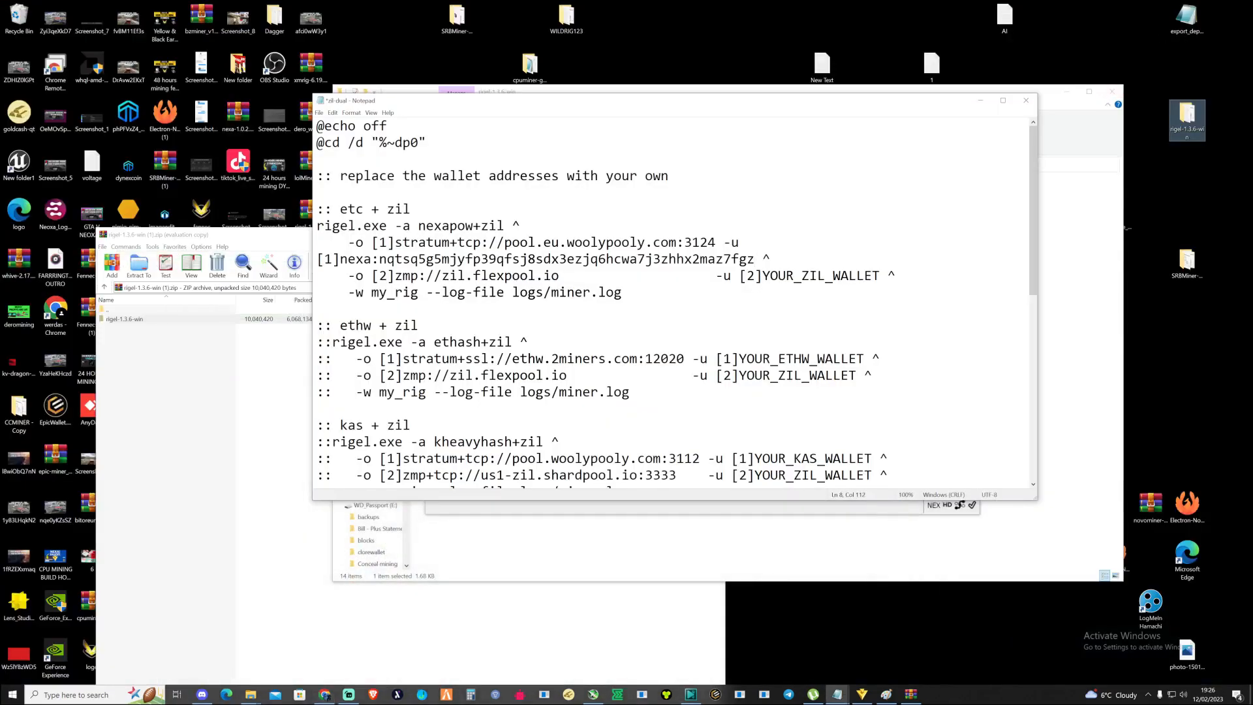
{"action": "double_click", "coordinate": [819, 275]}
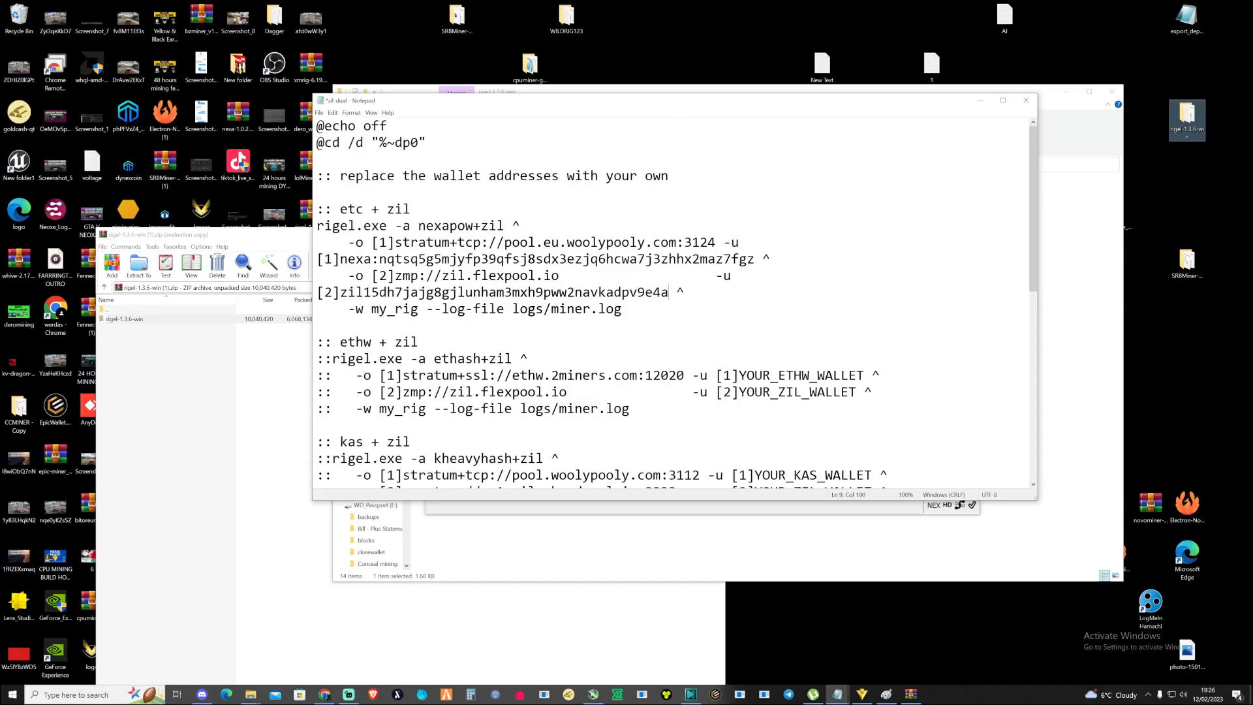
Rename the my_rig worker to 3090 and change the section's etc label to nexa.
{"action": "double_click", "coordinate": [397, 308]}
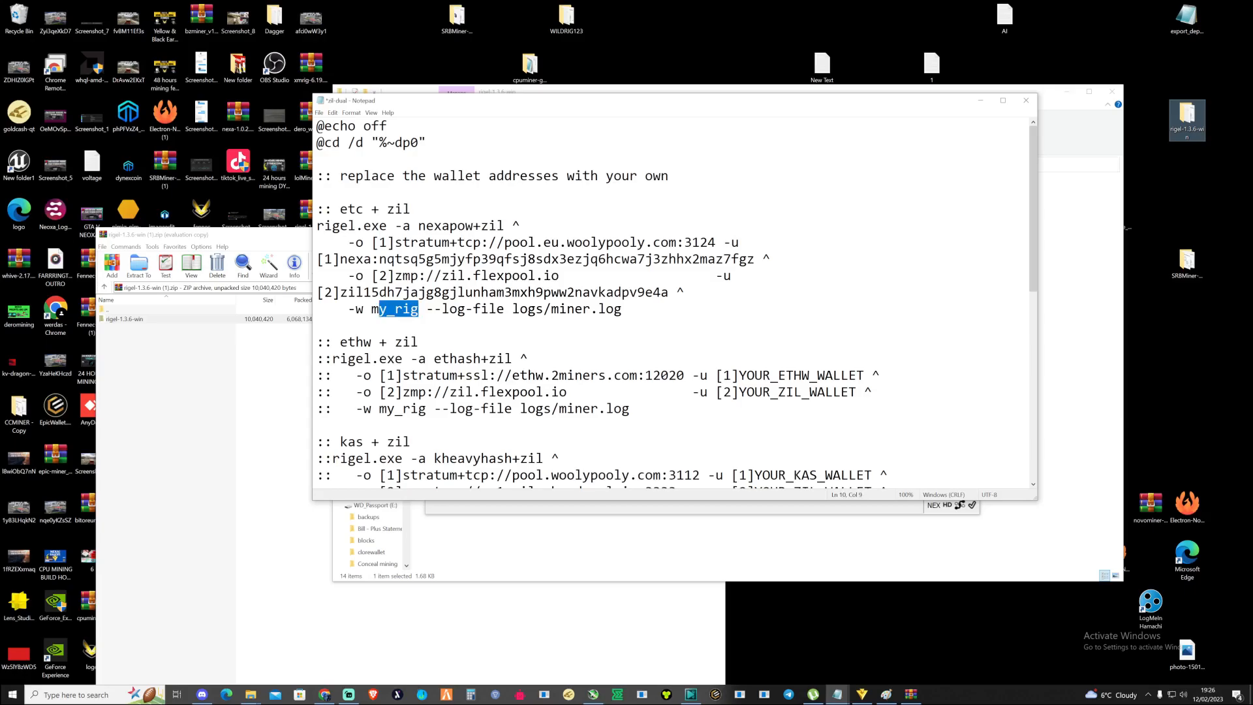
{"action": "type", "text": "3"}
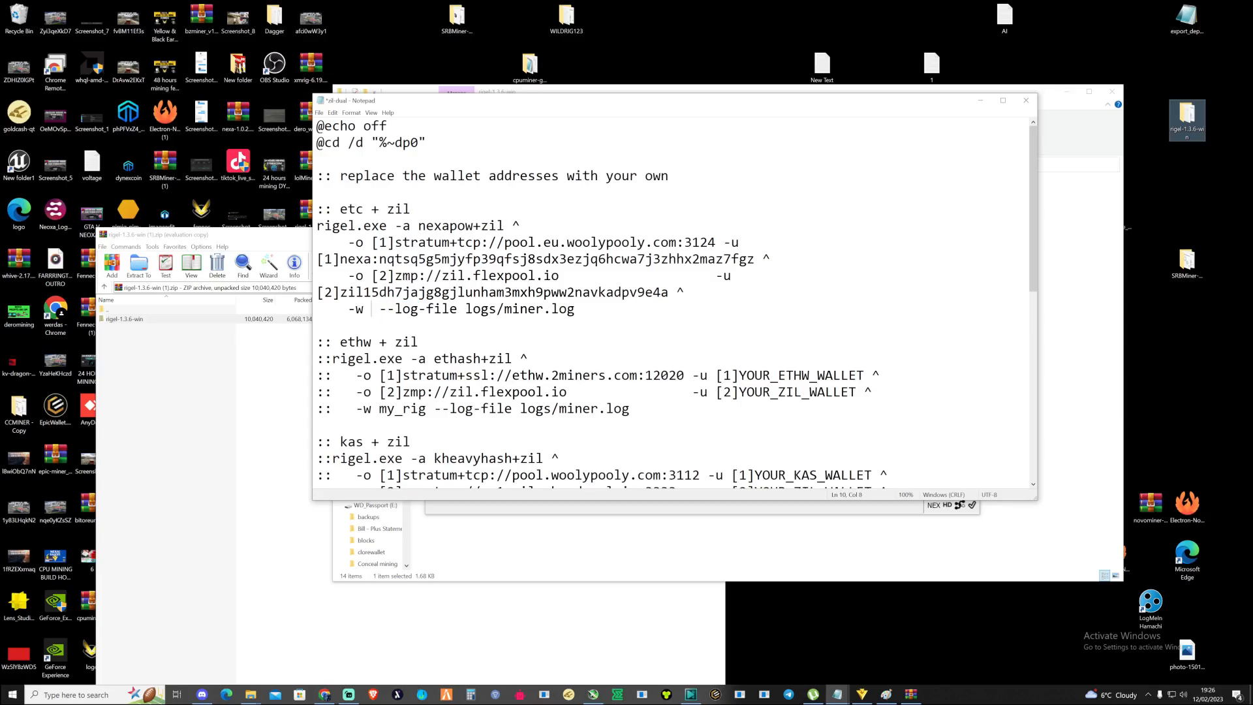
{"action": "type", "text": "3090"}
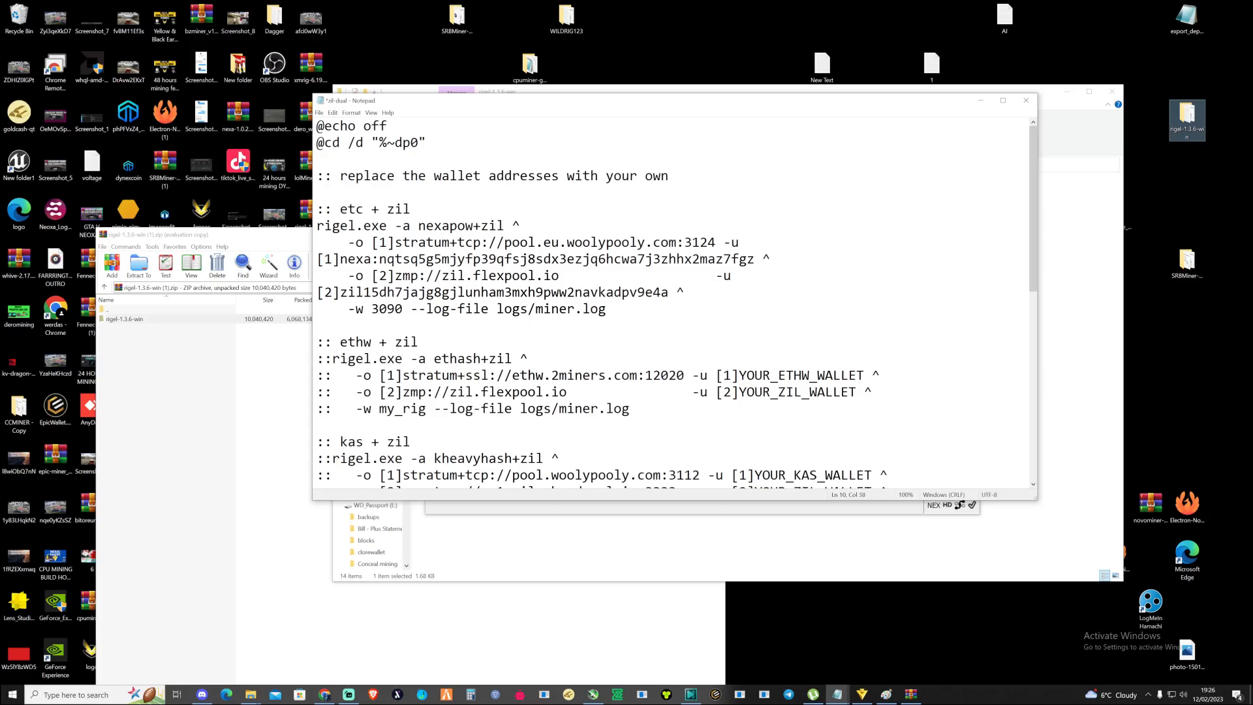
{"action": "double_click", "coordinate": [359, 209]}
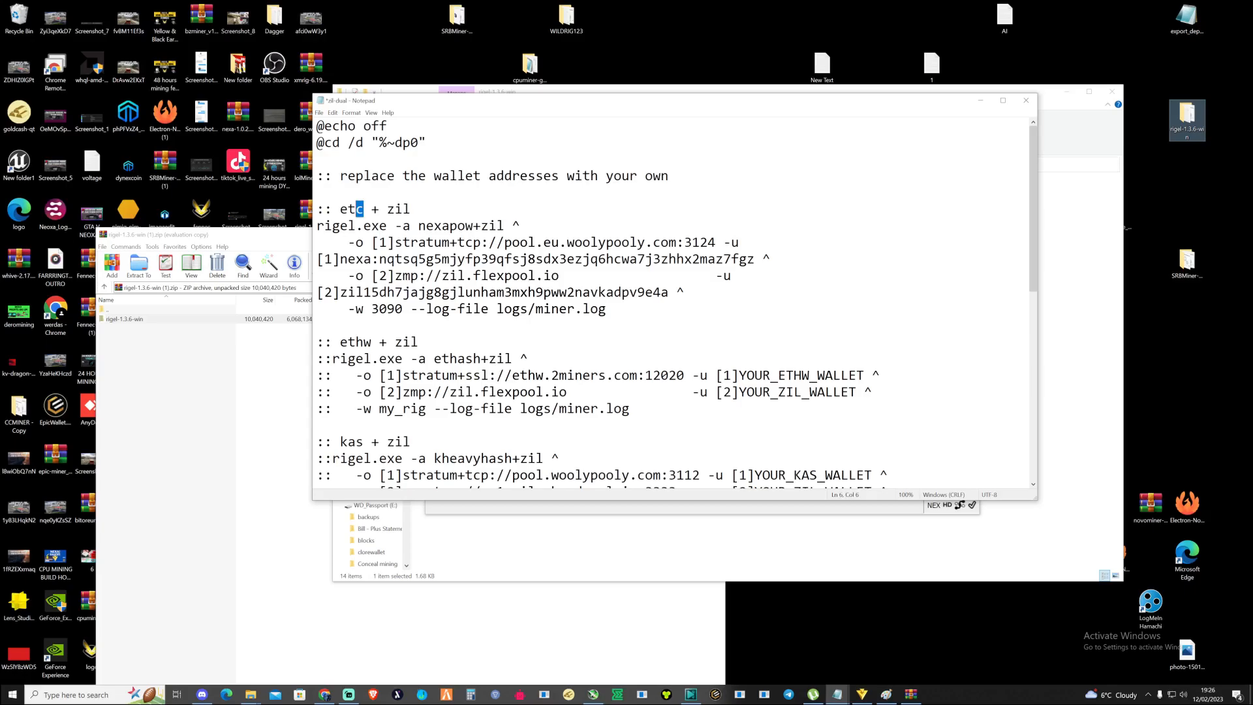
{"action": "type", "text": "nexa"}
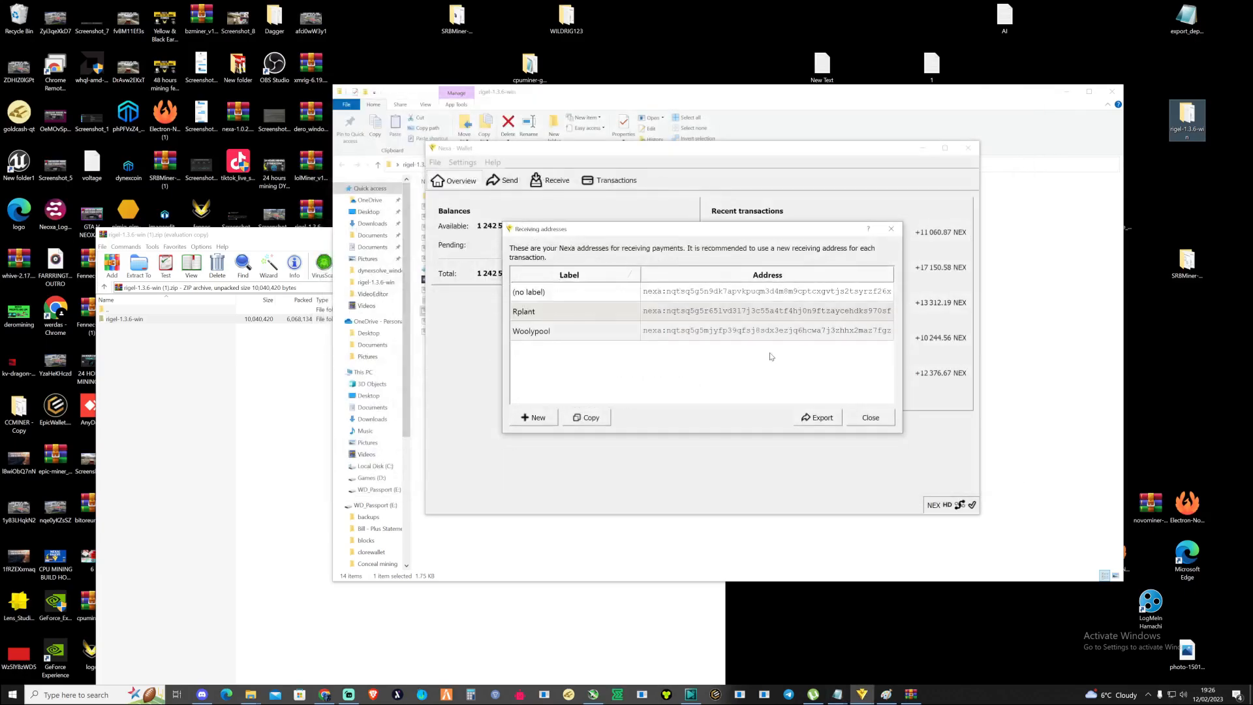
Launch zil-dual.bat from the rigel-1.3.6-win folder to start Rigel.
{"action": "left_click", "coordinate": [869, 417]}
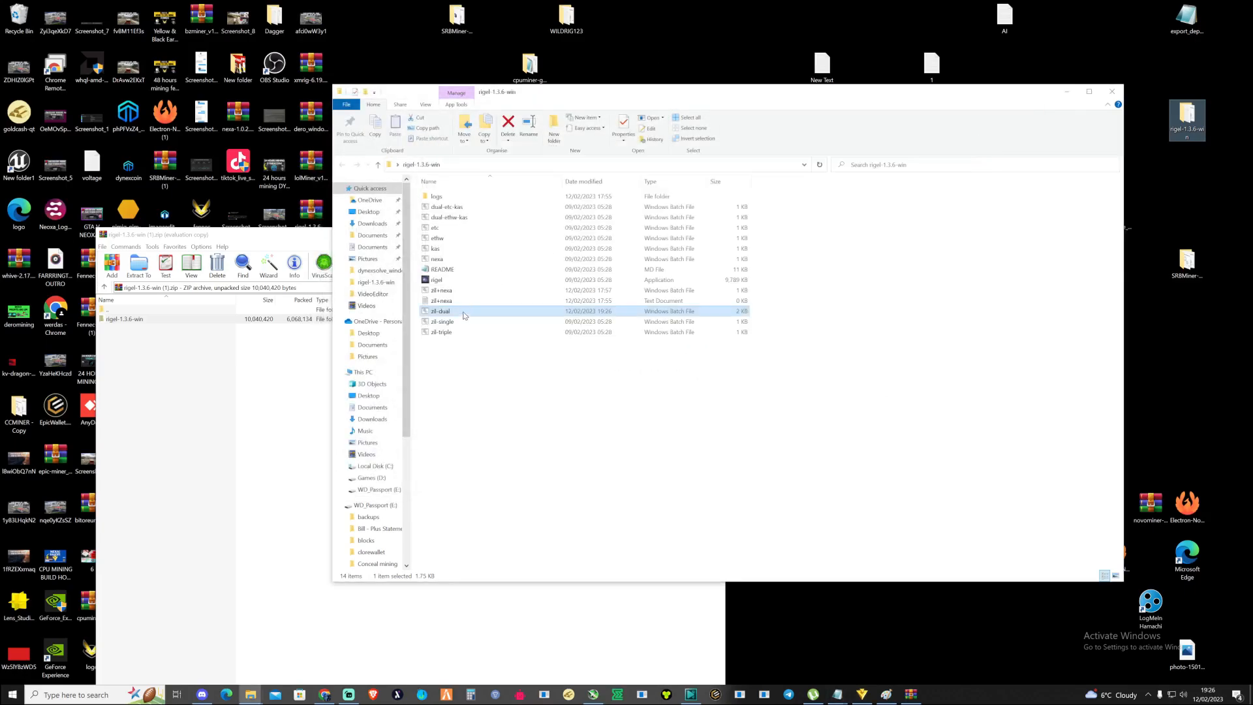
{"action": "double_click", "coordinate": [440, 310]}
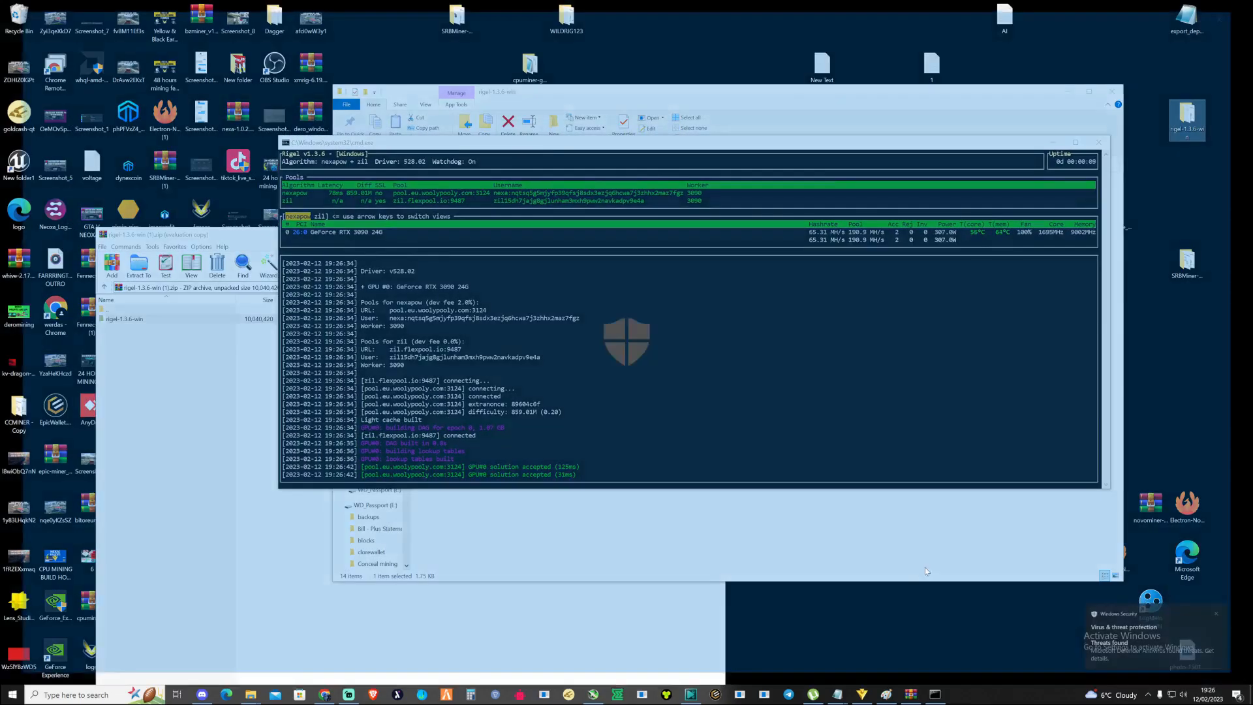
Expand the Trojan:Win32/Bearfoos.A!ml detection under Current threats to see its actions.
{"action": "left_click", "coordinate": [1124, 635]}
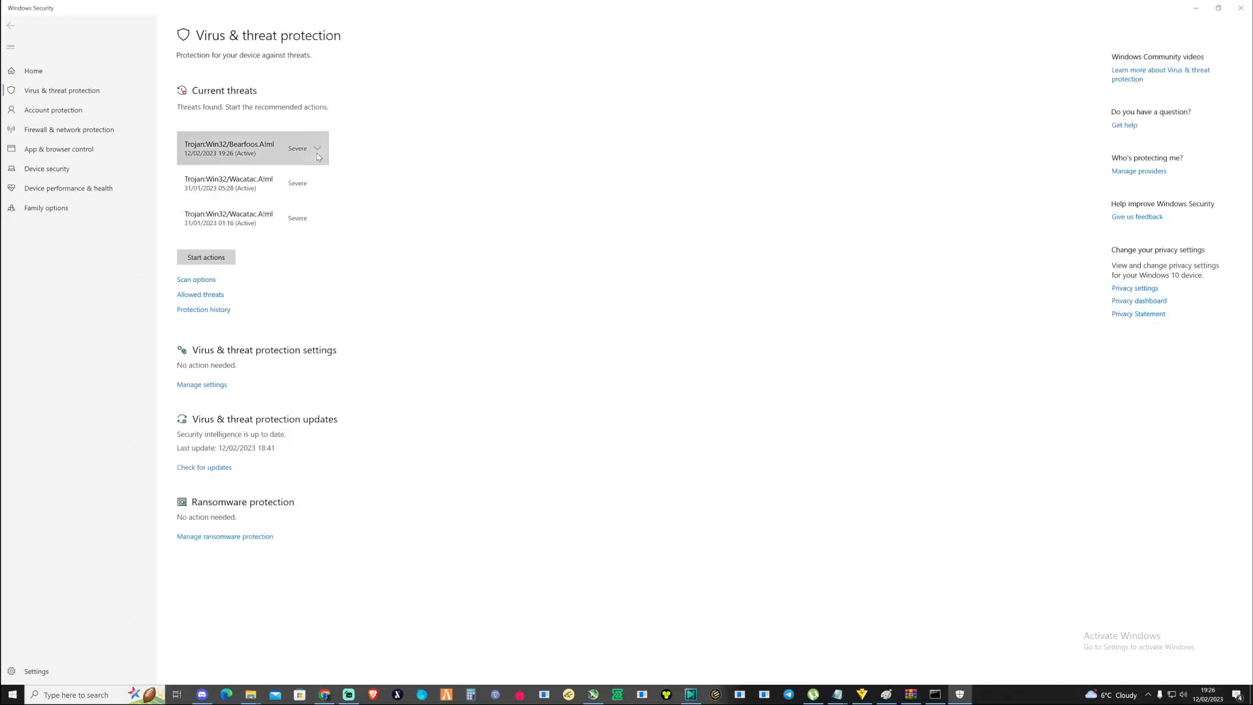
{"action": "left_click", "coordinate": [316, 148]}
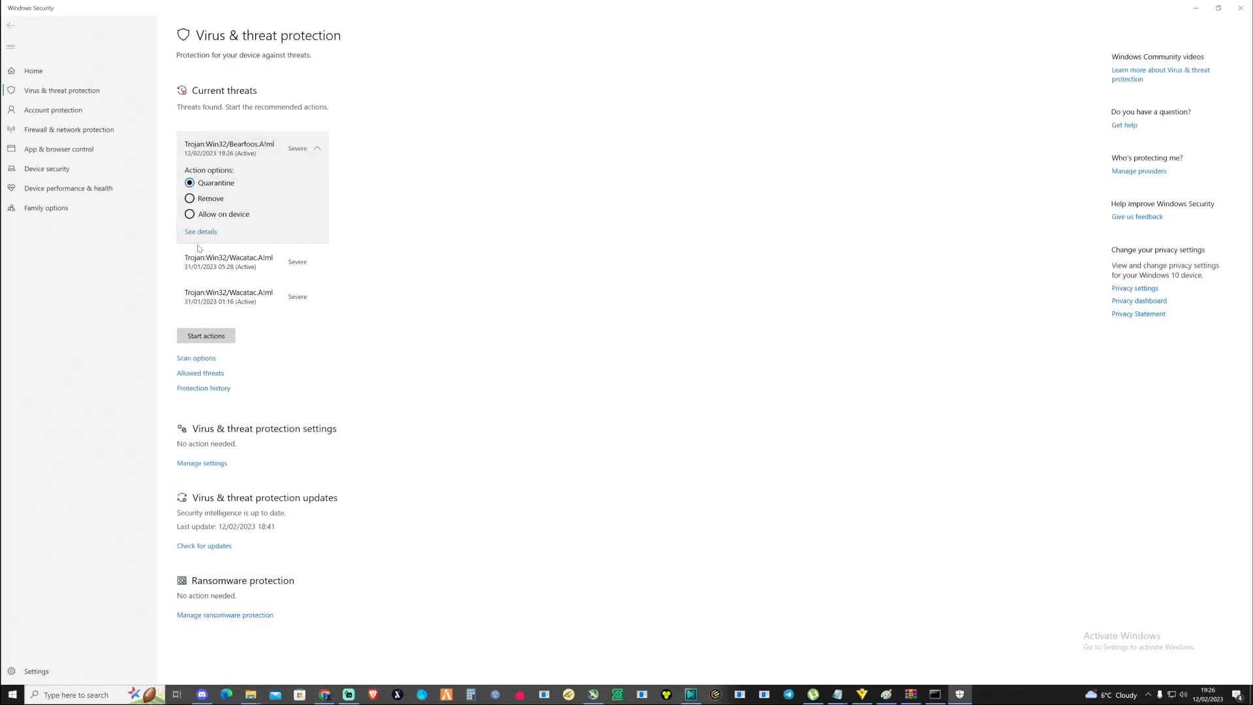
{"action": "left_click", "coordinate": [205, 335]}
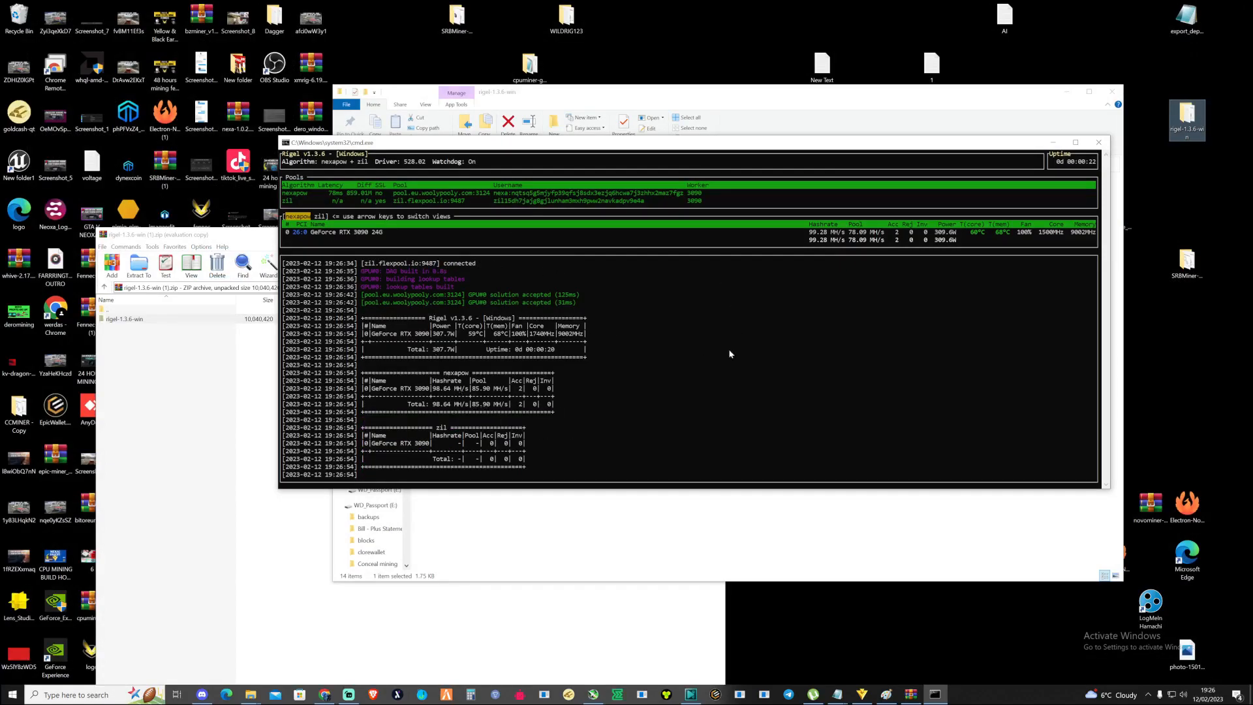
{"action": "mouse_move", "coordinate": [591, 248]}
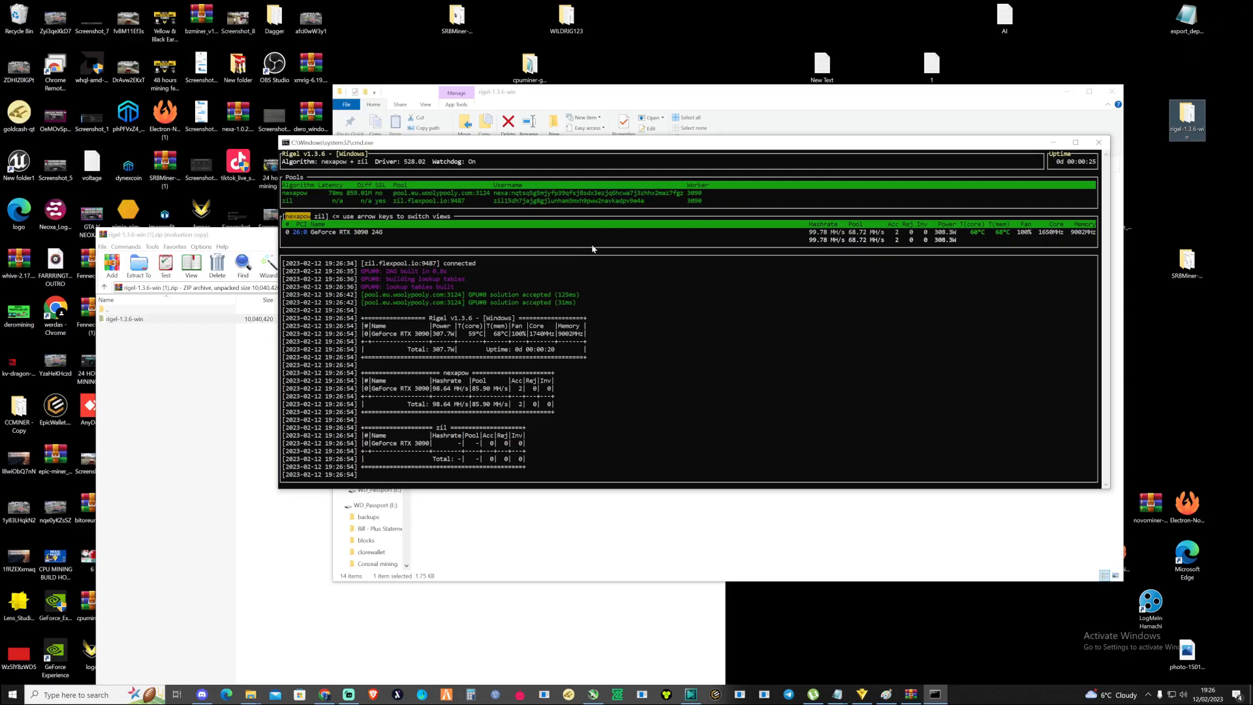
{"action": "mouse_move", "coordinate": [808, 278]}
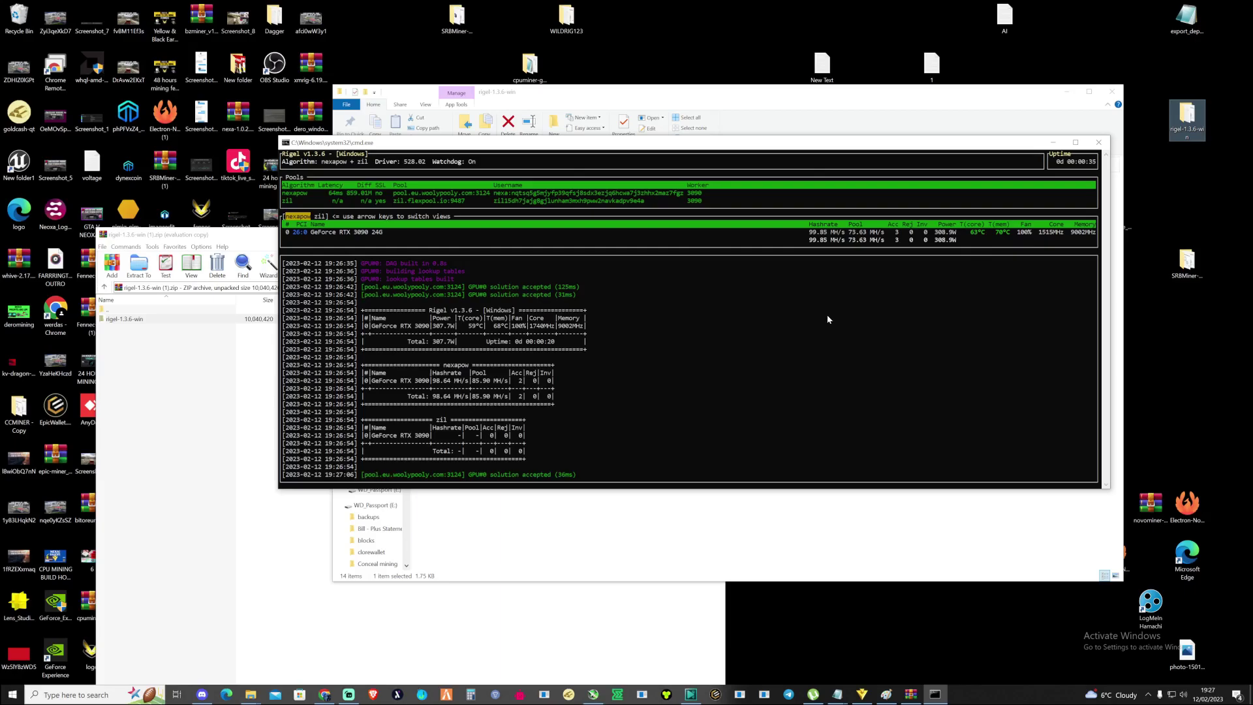
{"action": "mouse_move", "coordinate": [773, 307]}
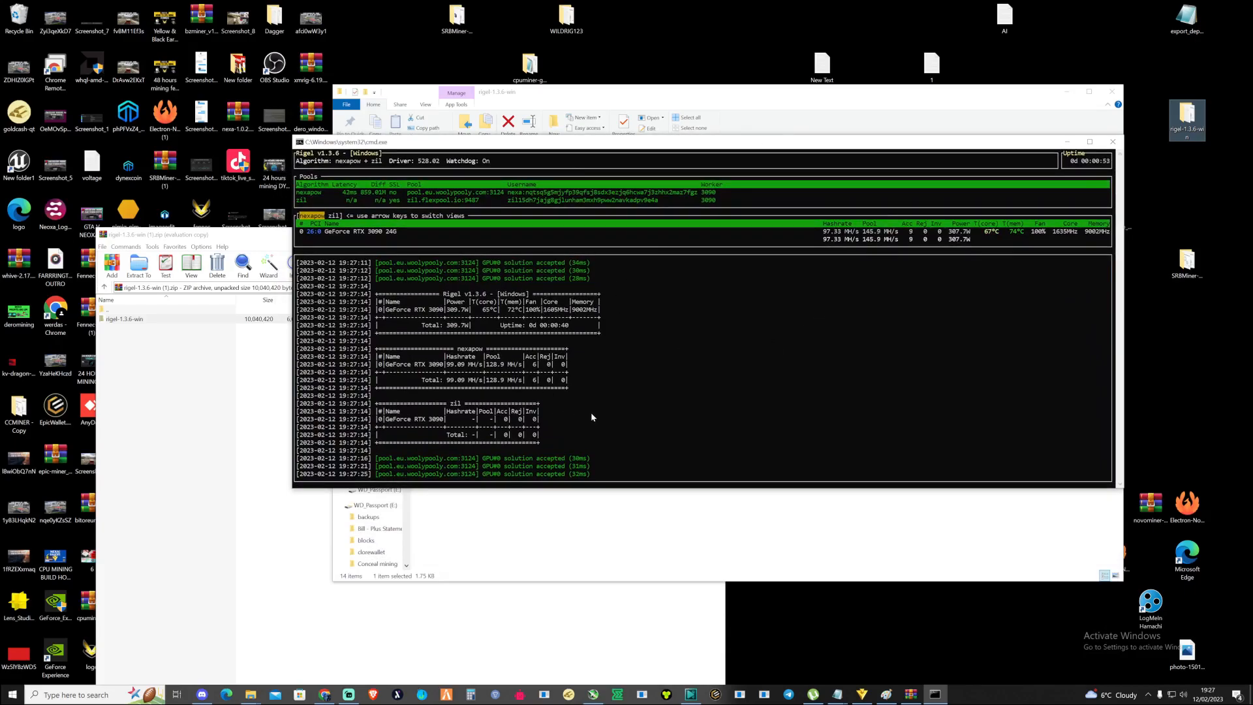
{"action": "mouse_move", "coordinate": [620, 382]}
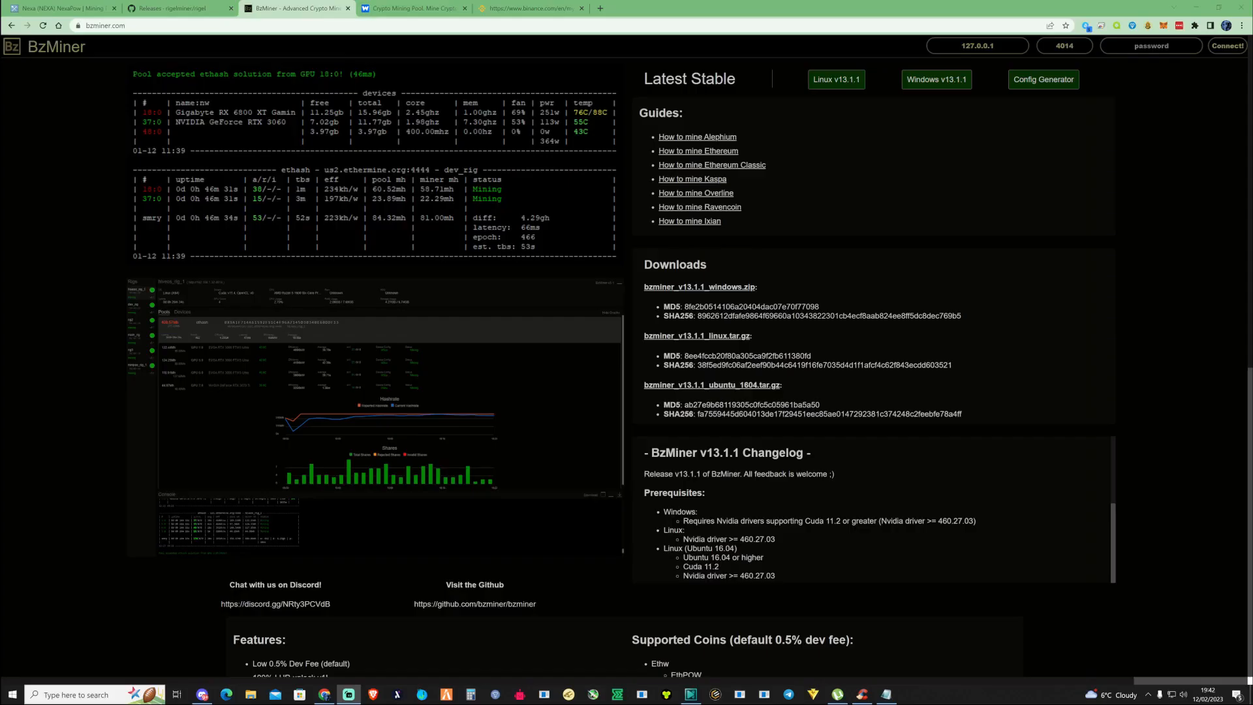
{"action": "mouse_move", "coordinate": [900, 164]}
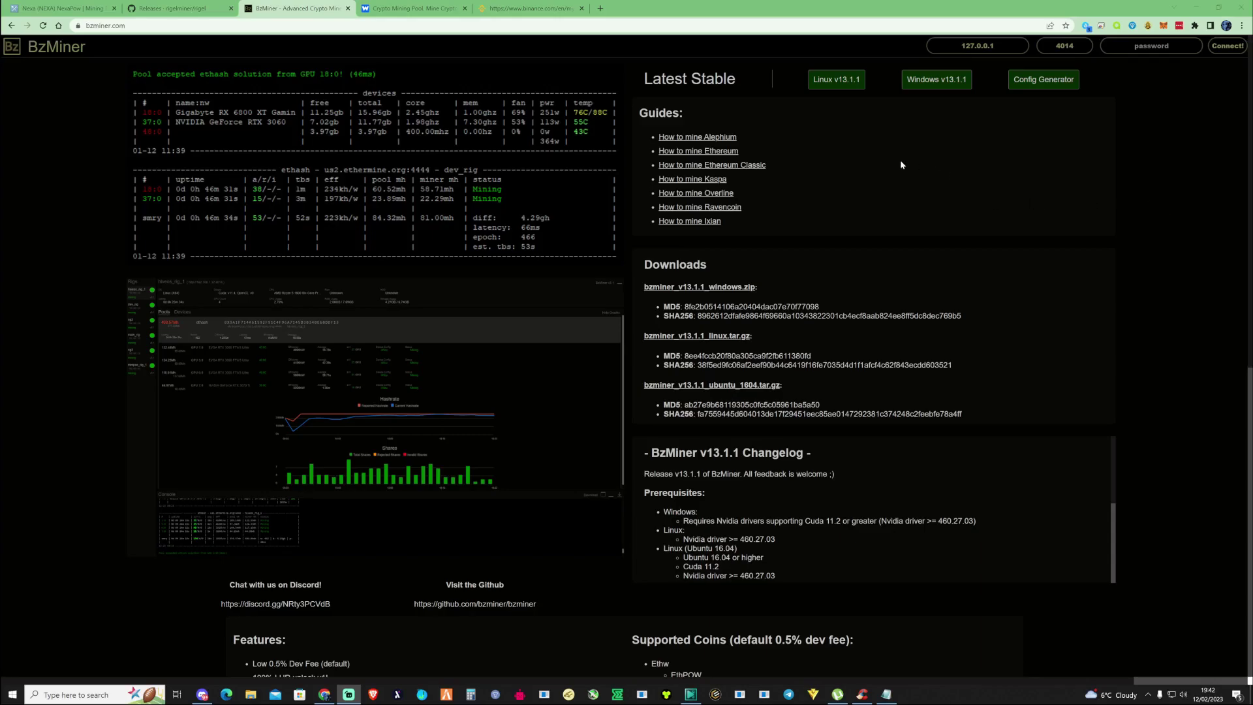
{"action": "mouse_move", "coordinate": [901, 165]}
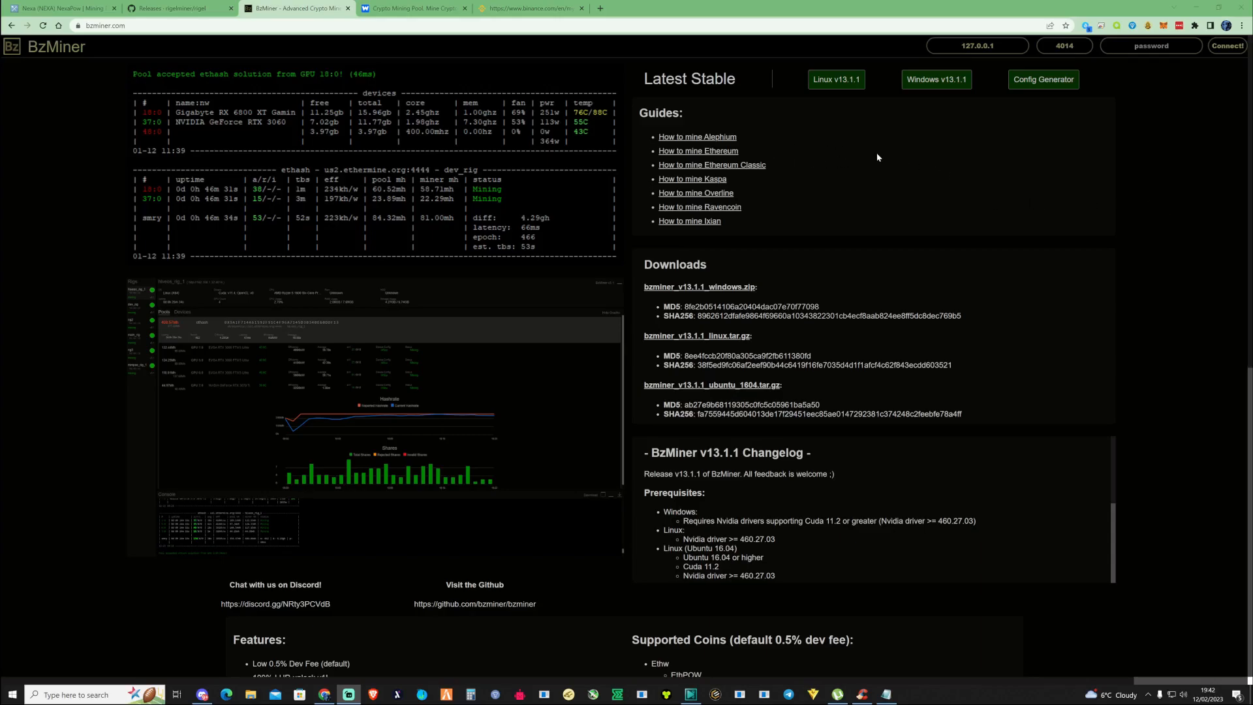
{"action": "mouse_move", "coordinate": [893, 161]}
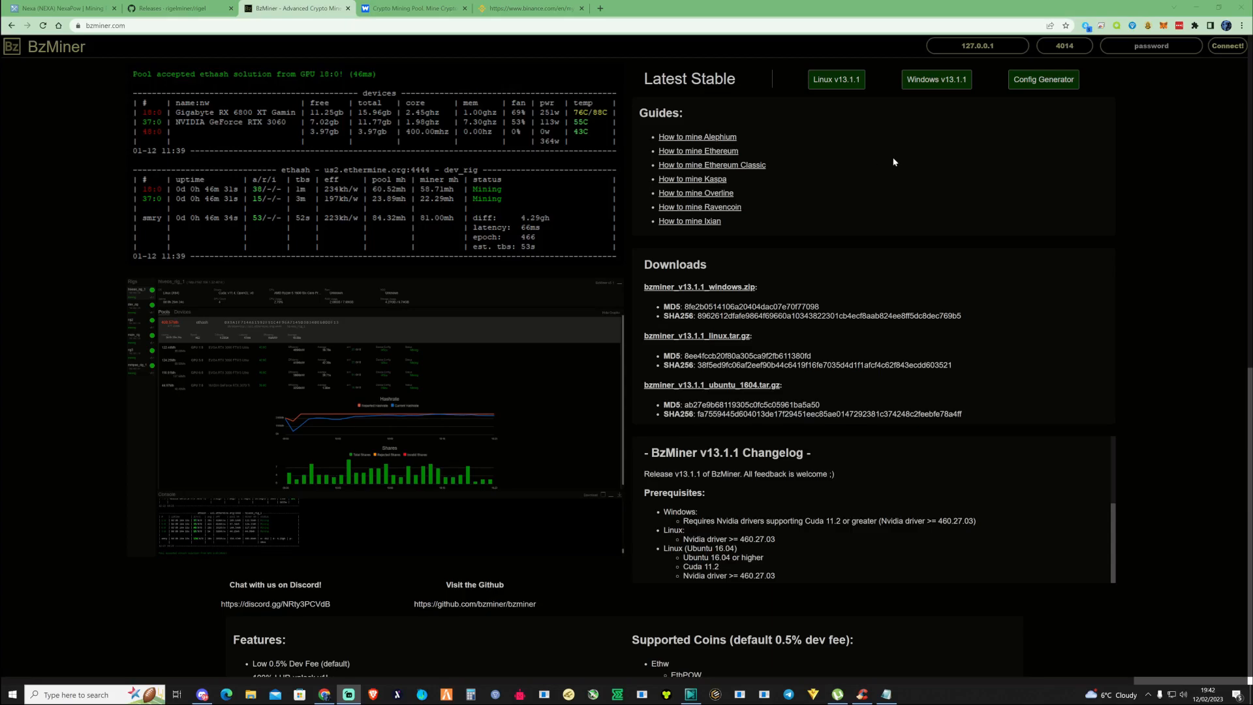
{"action": "mouse_move", "coordinate": [934, 85]}
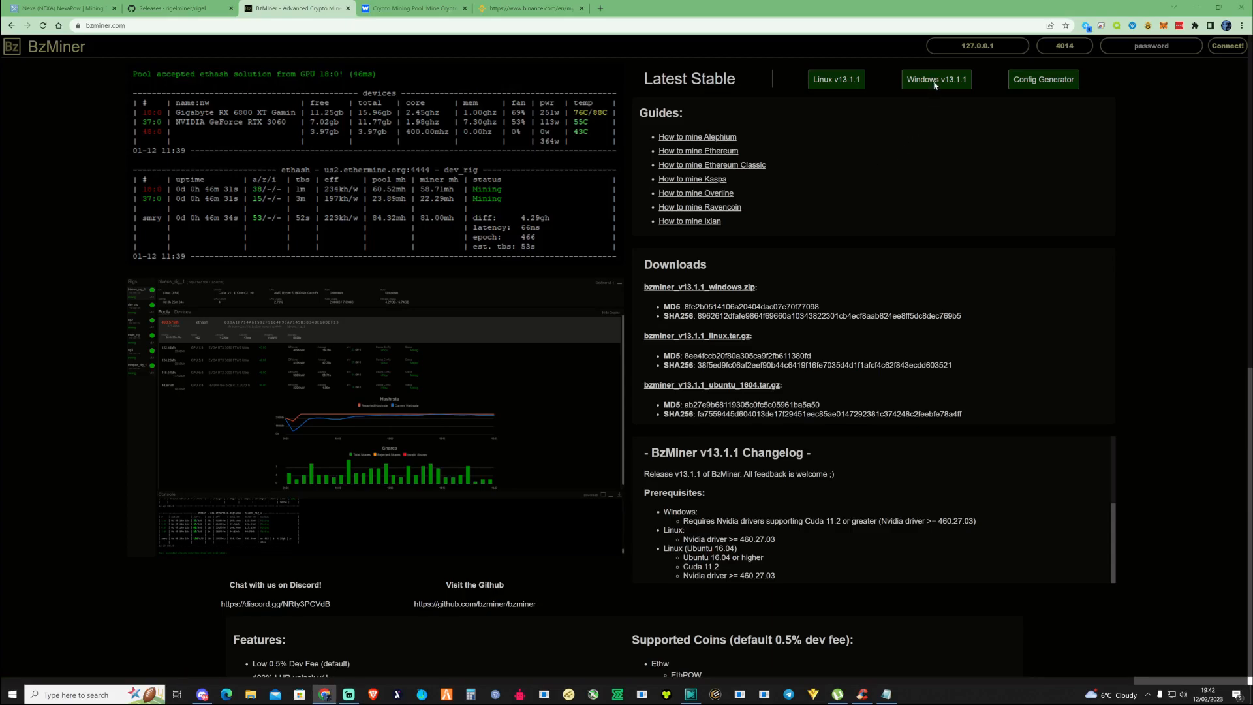
Download the BzMiner Windows v13.1.1 zip from bzminer.com.
{"action": "left_click", "coordinate": [935, 78]}
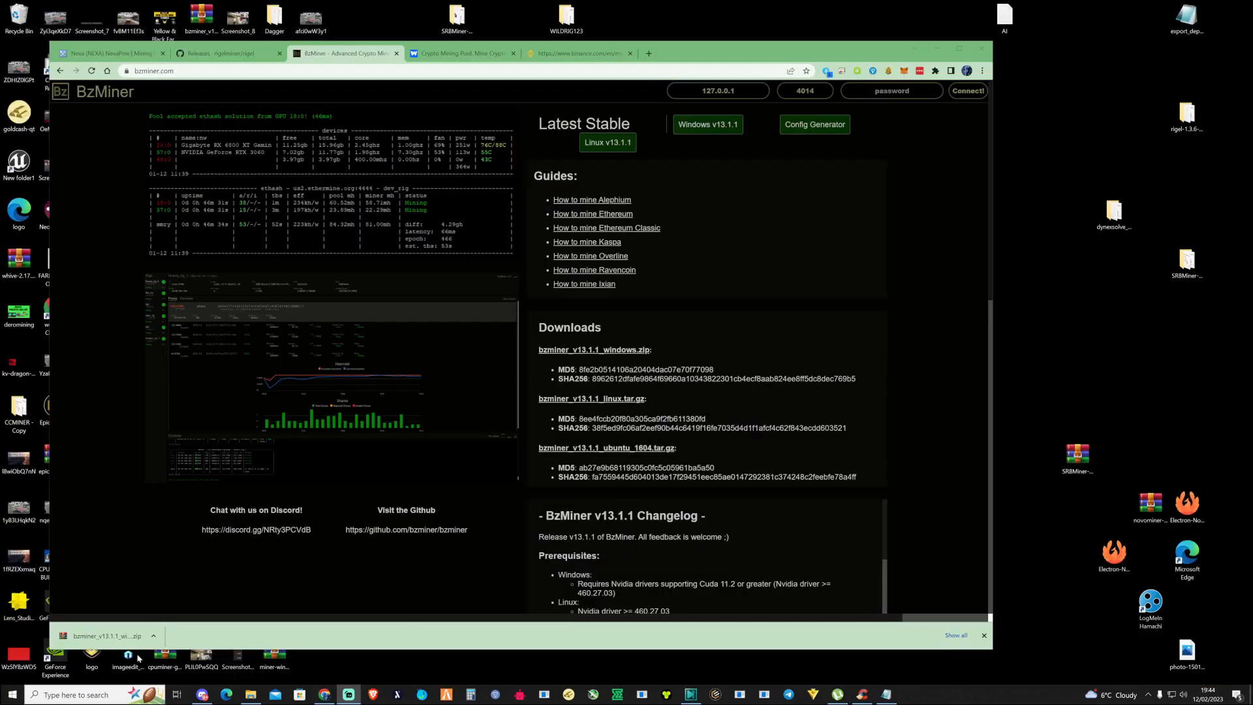
Extract the BzMiner v13.1.1 Windows zip in WinRAR and select the zil_dual batch file.
{"action": "left_click", "coordinate": [108, 655]}
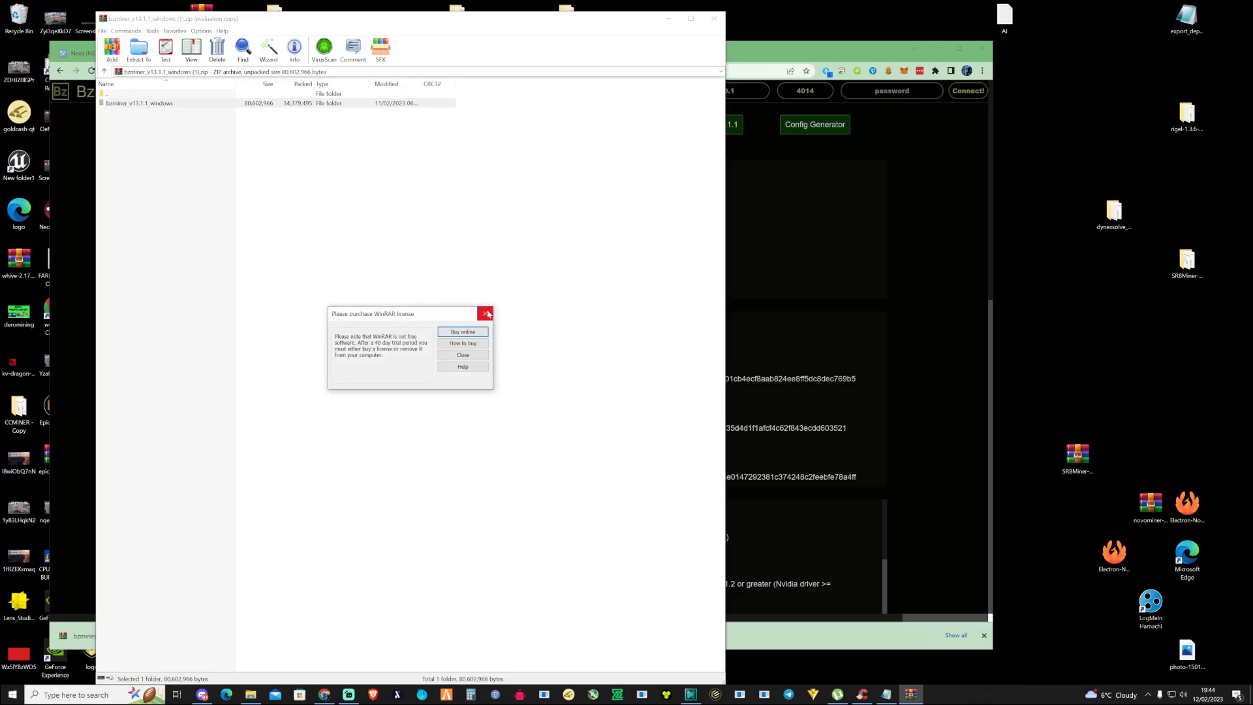
{"action": "left_click", "coordinate": [486, 313]}
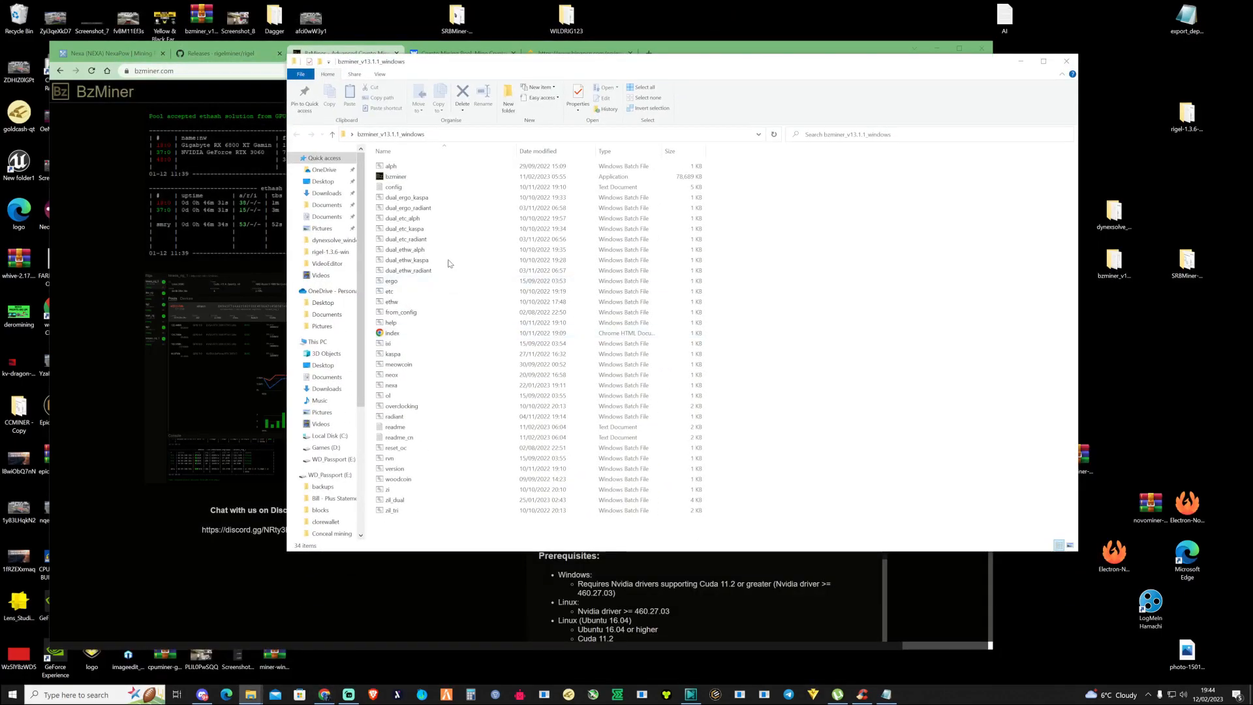
{"action": "left_click", "coordinate": [394, 499]}
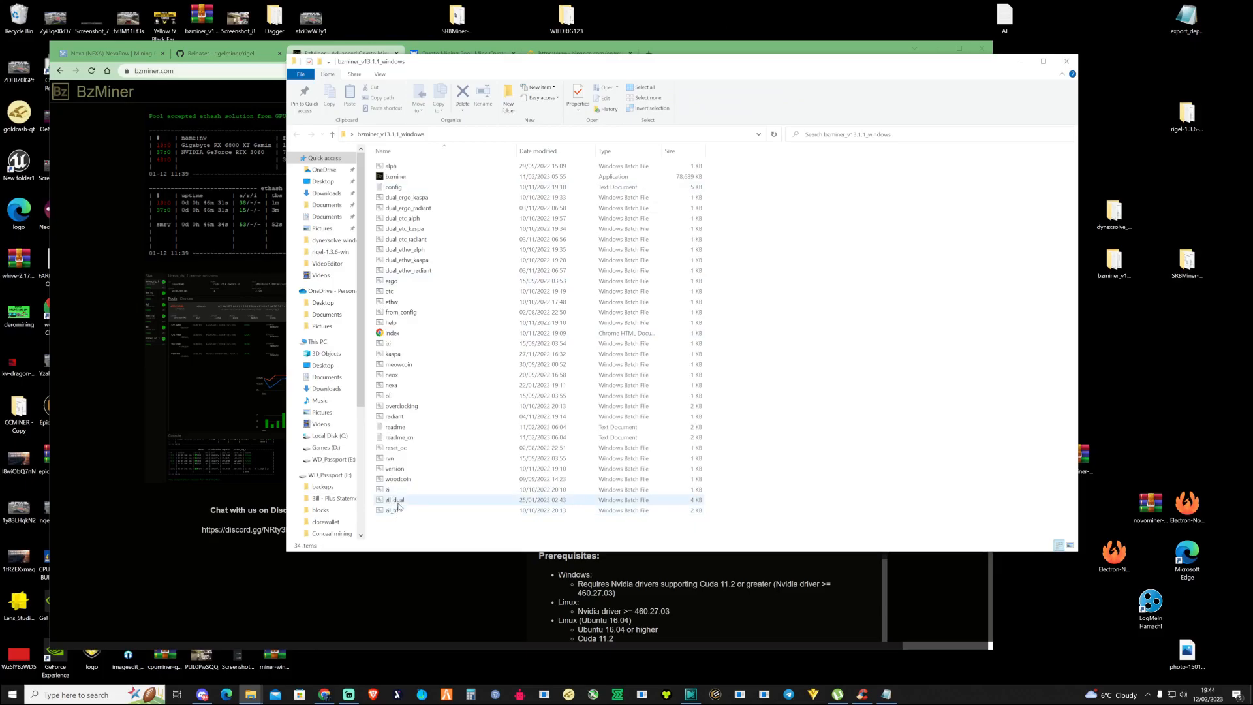
Edit zil_dual in Notepad and replace the 0000 placeholder with the Nexa wallet and worker 3090.
{"action": "right_click", "coordinate": [394, 499]}
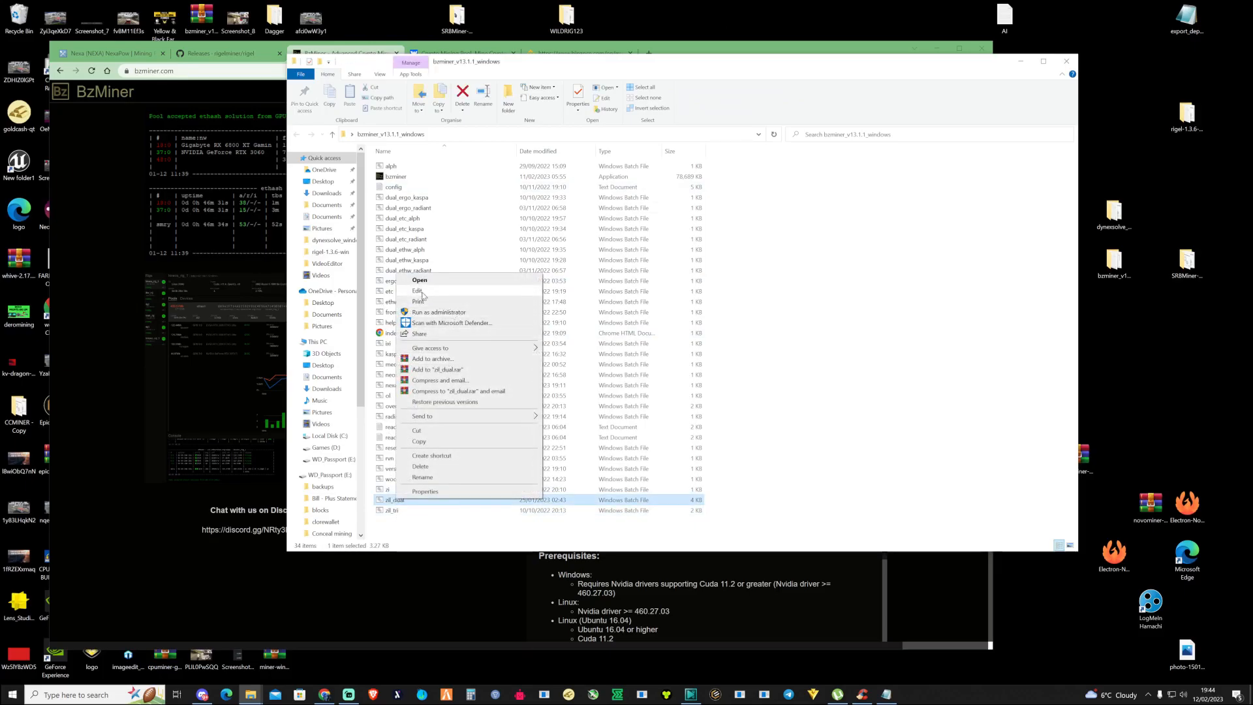
{"action": "left_click", "coordinate": [418, 291]}
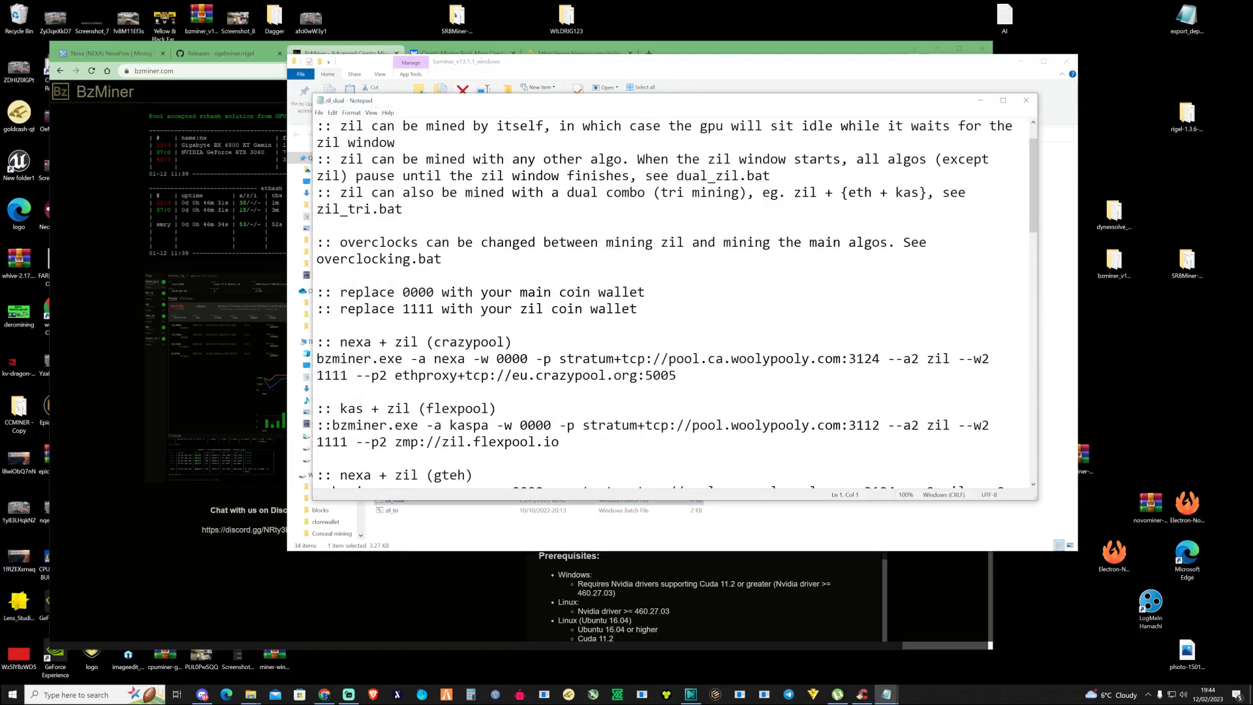
{"action": "scroll", "scroll_direction": "up", "scroll_amount": 3}
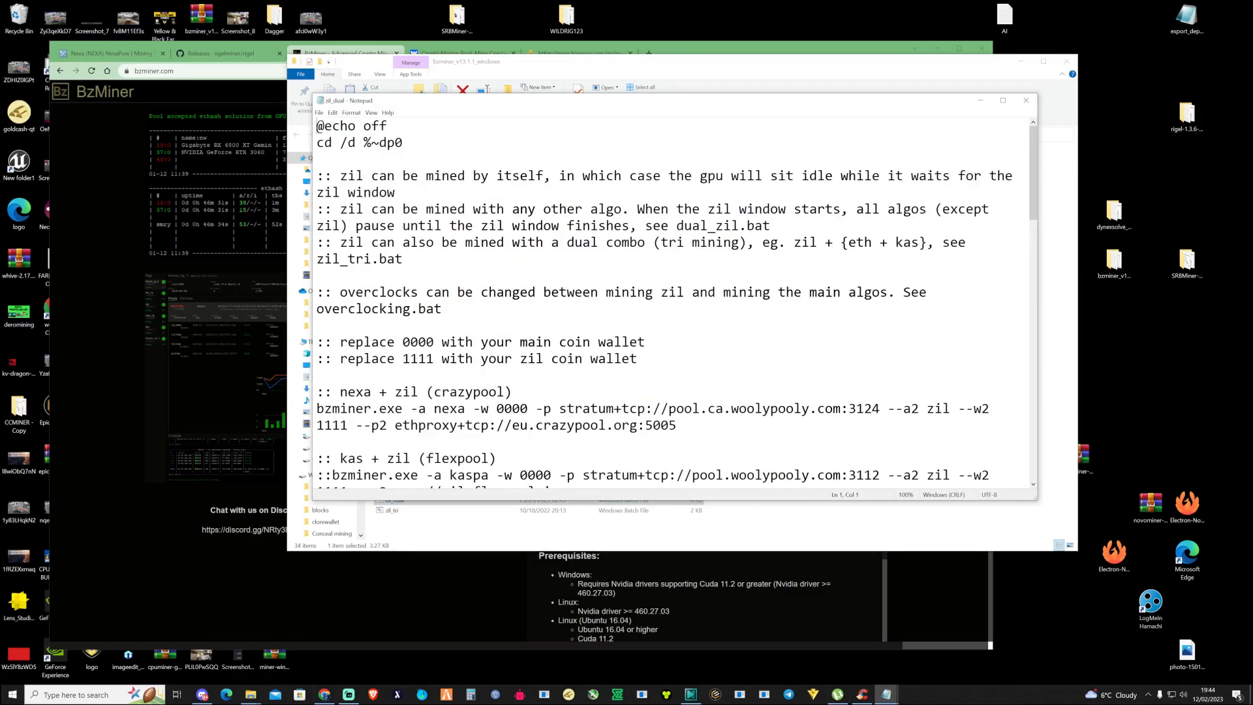
{"action": "scroll", "scroll_direction": "down", "scroll_amount": 3}
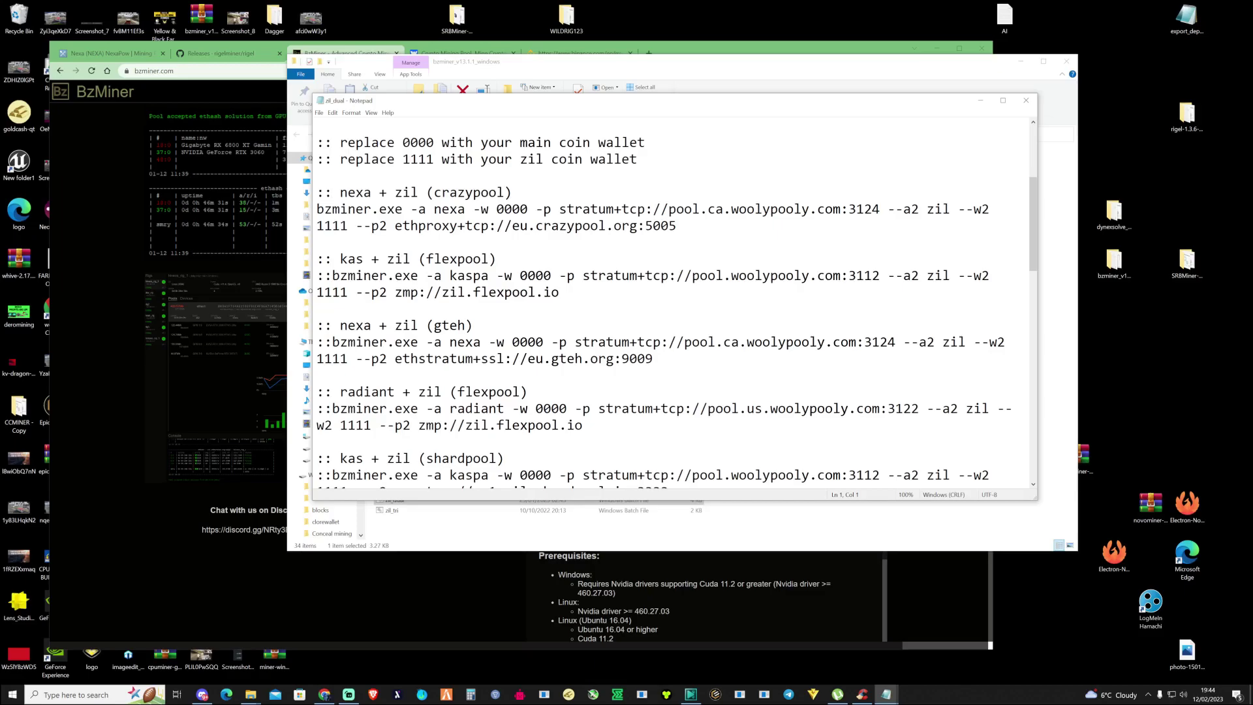
{"action": "double_click", "coordinate": [509, 208]}
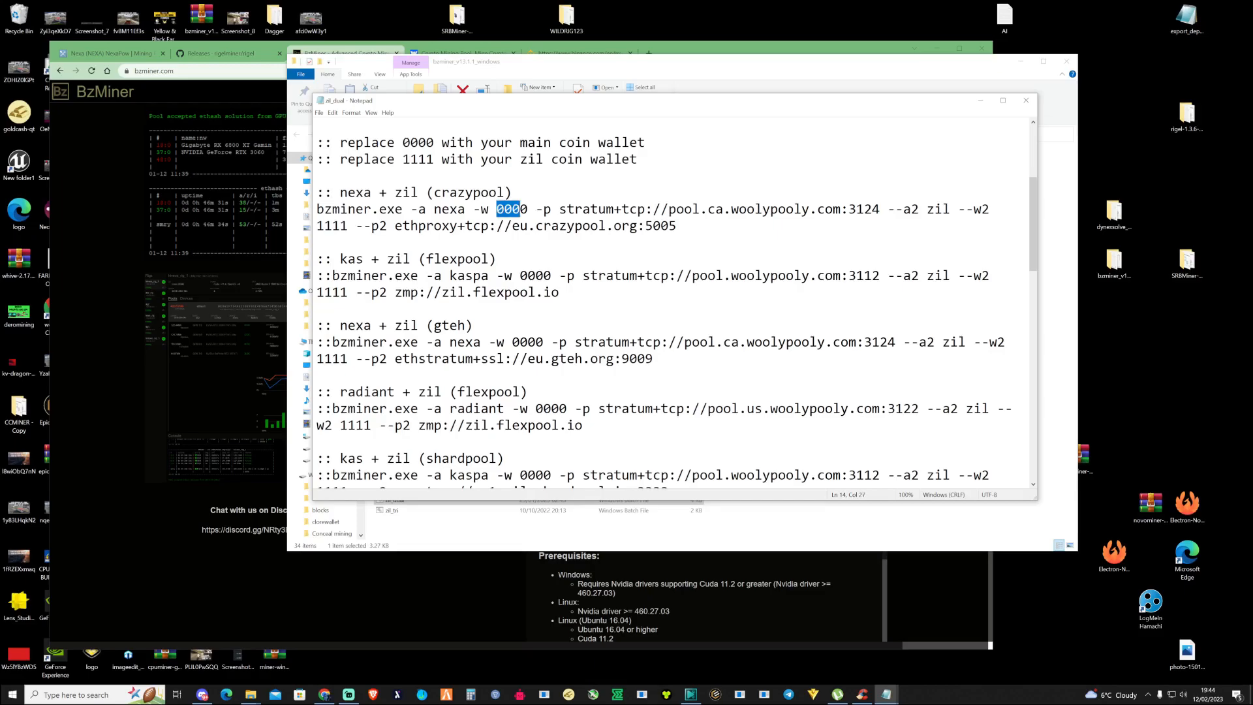
{"action": "double_click", "coordinate": [333, 225]}
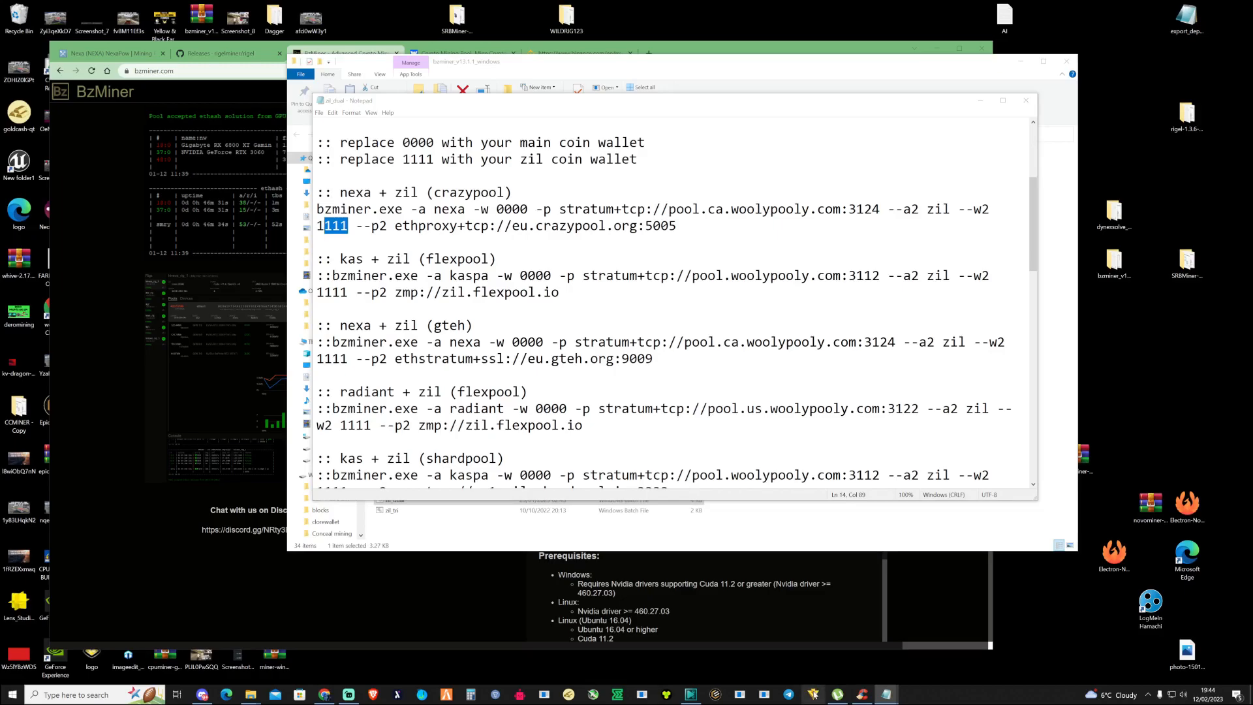
{"action": "mouse_move", "coordinate": [848, 540]}
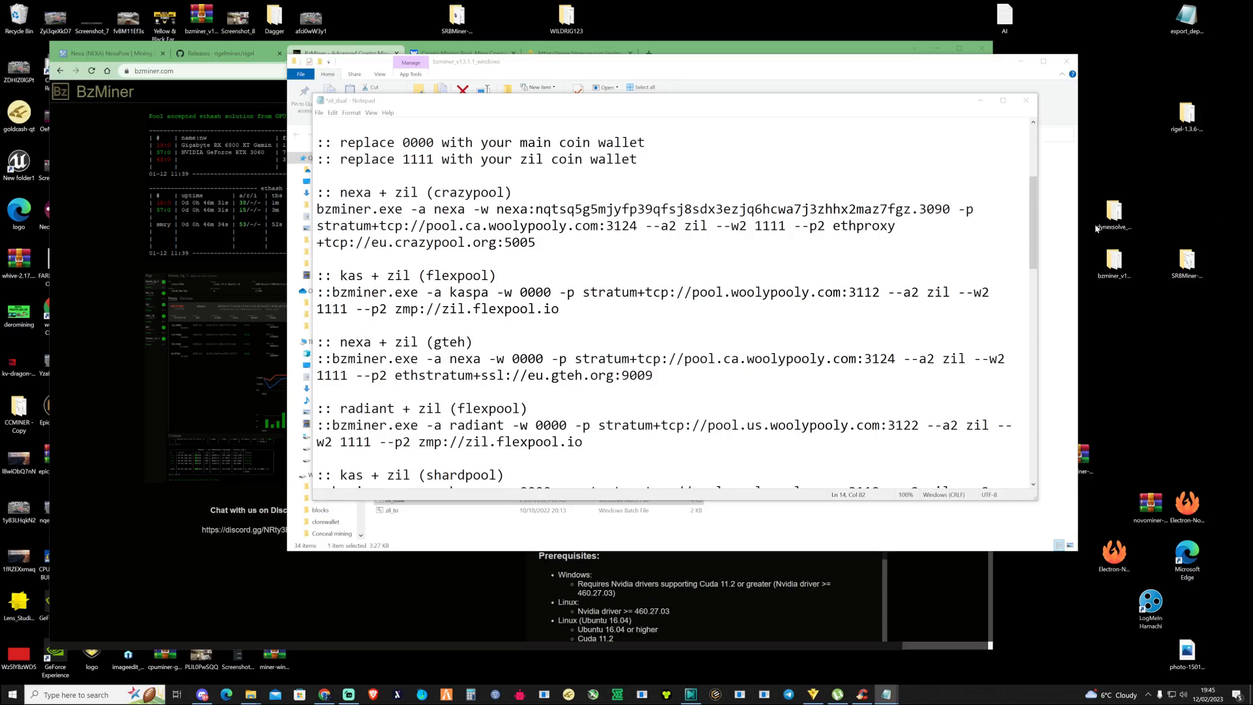
Replace the 1111 placeholder with Zilliqa address zil15dh7jajg8gjlunham3mxh9pww2navkadpv9e4a and save the script.
{"action": "double_click", "coordinate": [765, 225]}
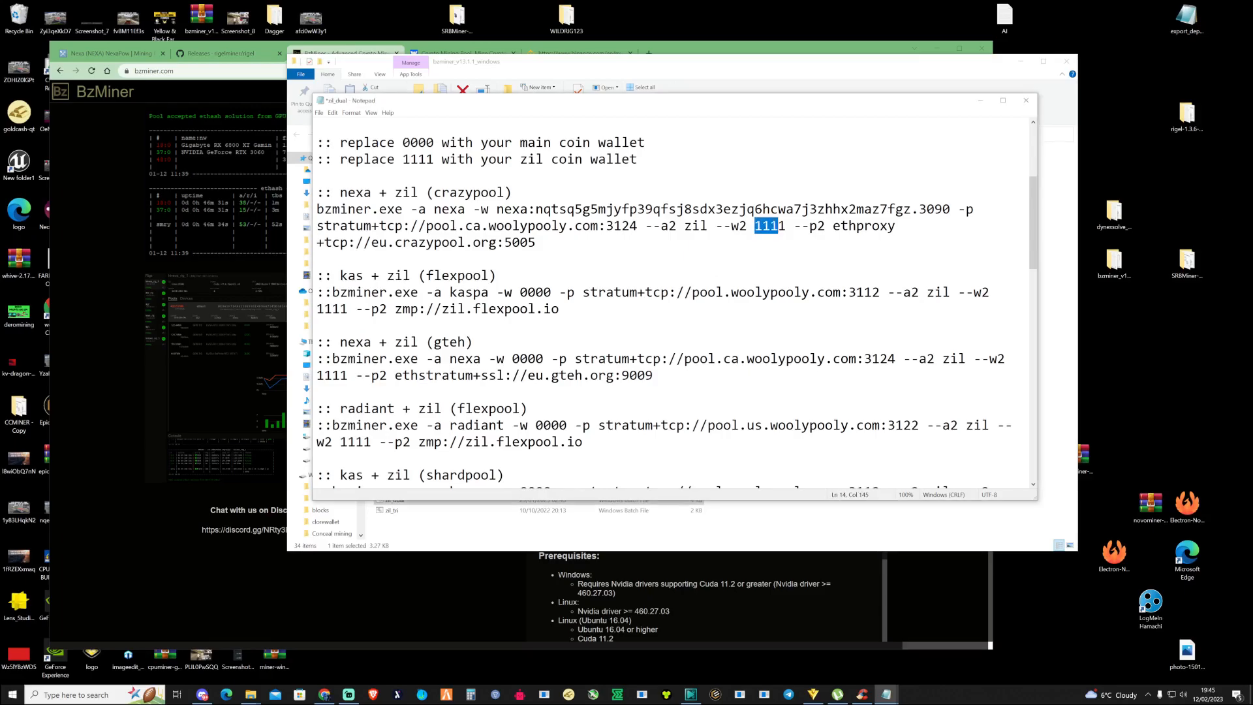
{"action": "type", "text": "zil15dh7jajg8gjlunham3mxh9pww2navkadpv9e4a"}
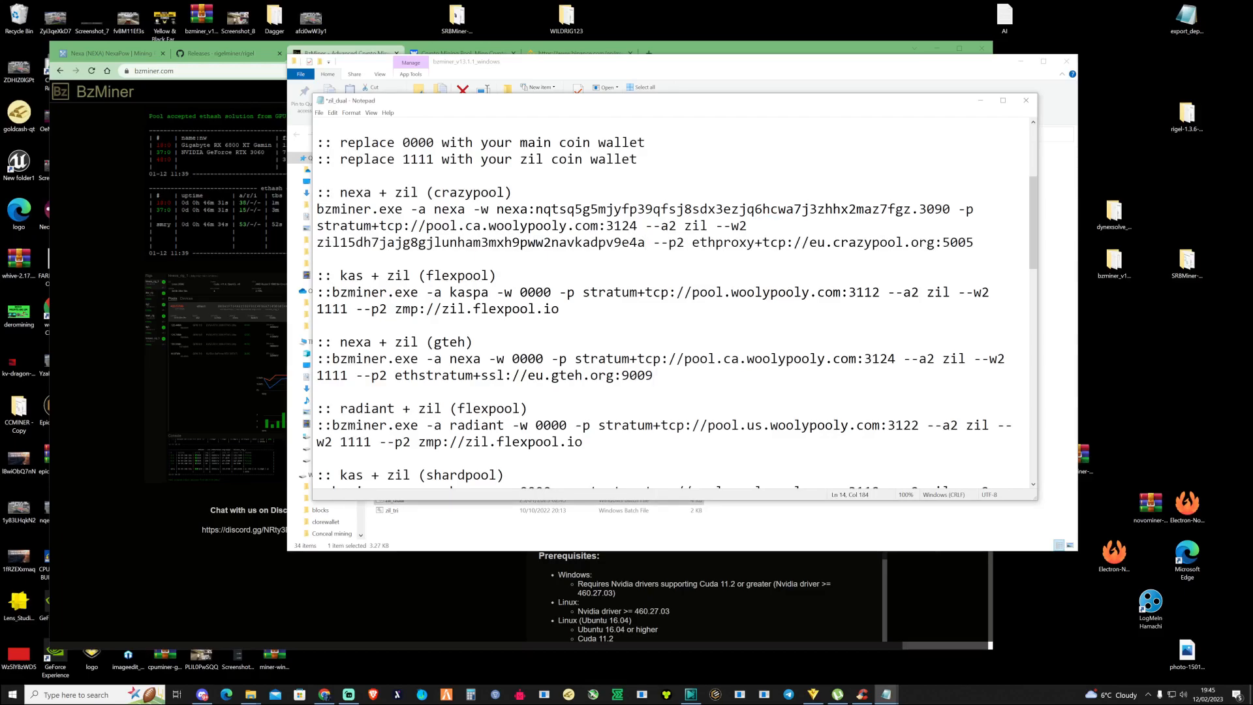
{"action": "left_click", "coordinate": [317, 259]}
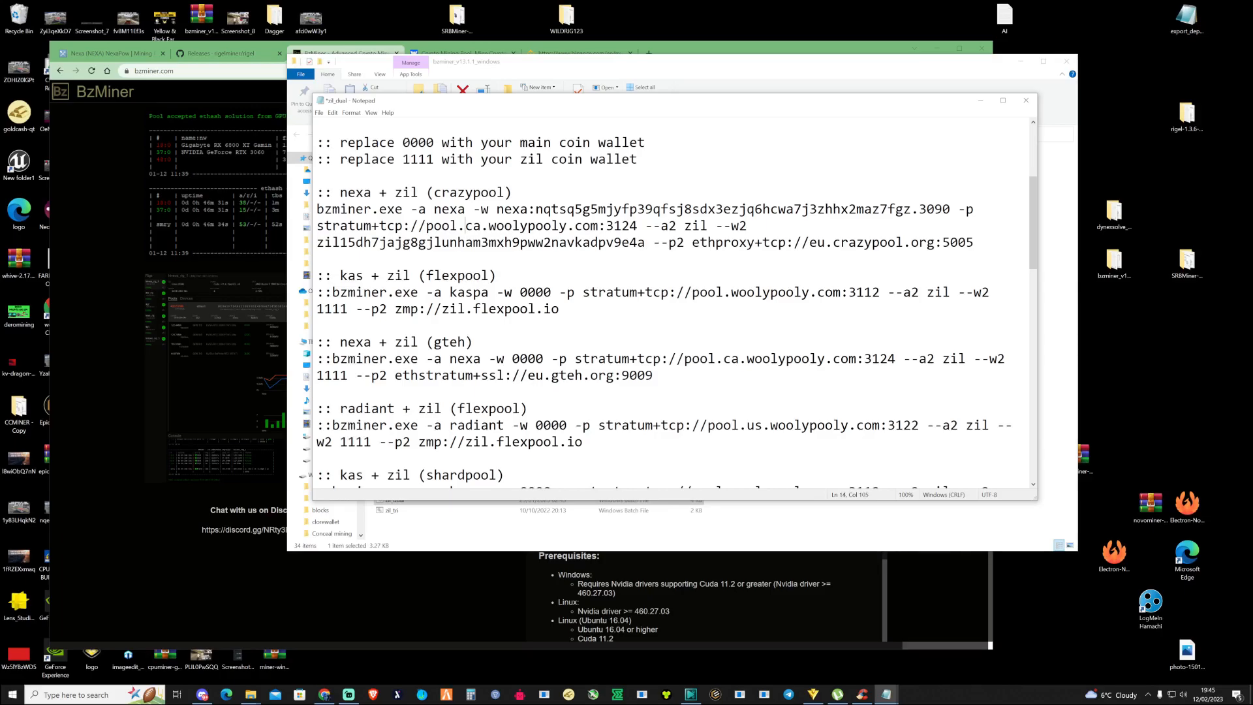
{"action": "double_click", "coordinate": [534, 225]}
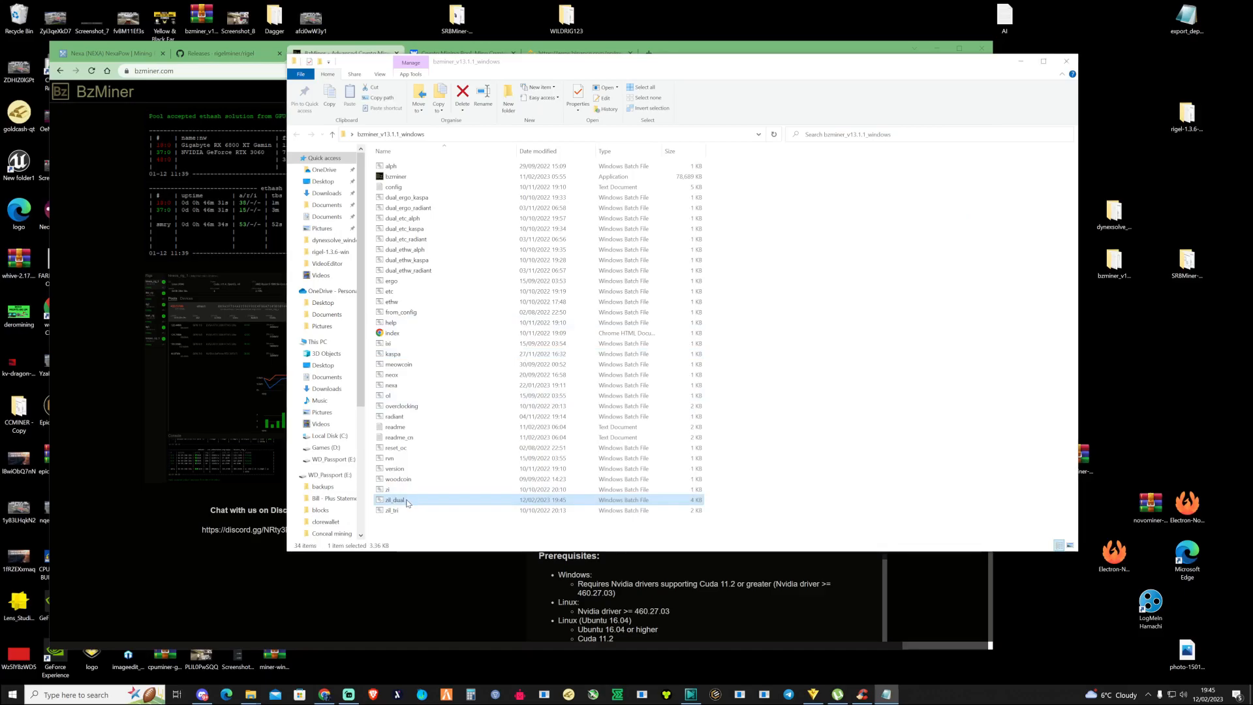
Launch zil_dual.bat and allow BzMiner through the Windows Defender Firewall.
{"action": "double_click", "coordinate": [392, 499]}
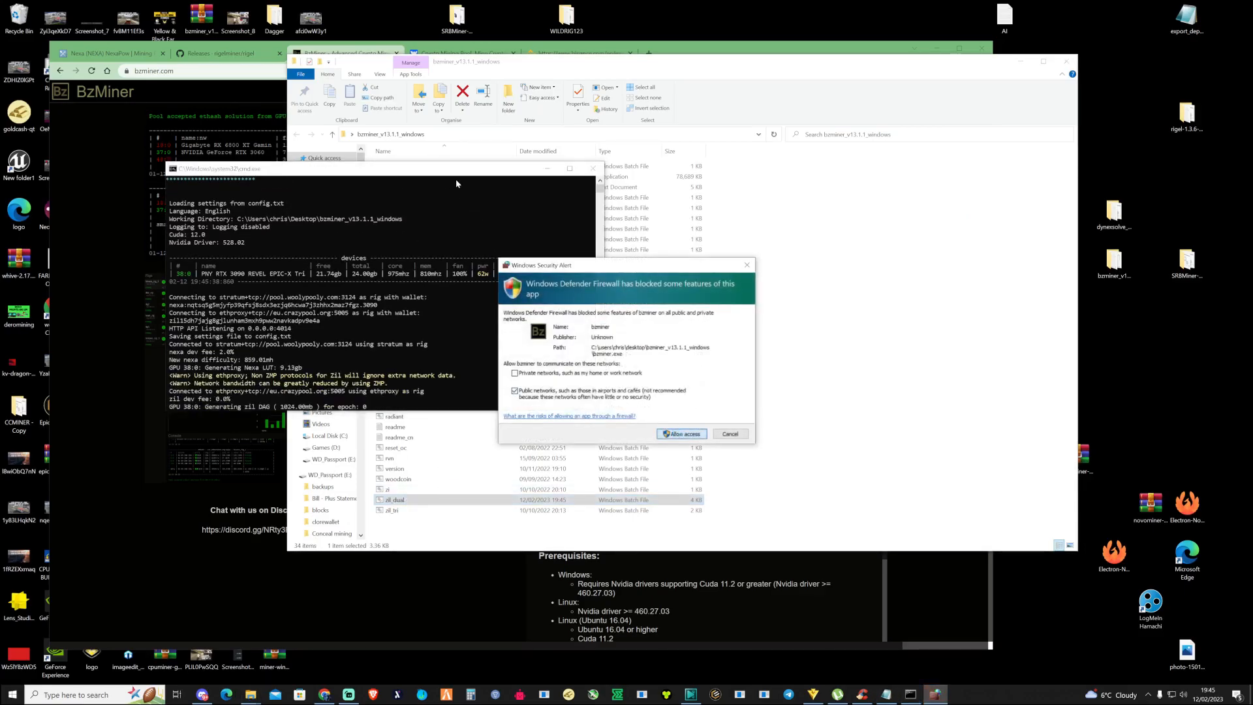
{"action": "left_click", "coordinate": [680, 434]}
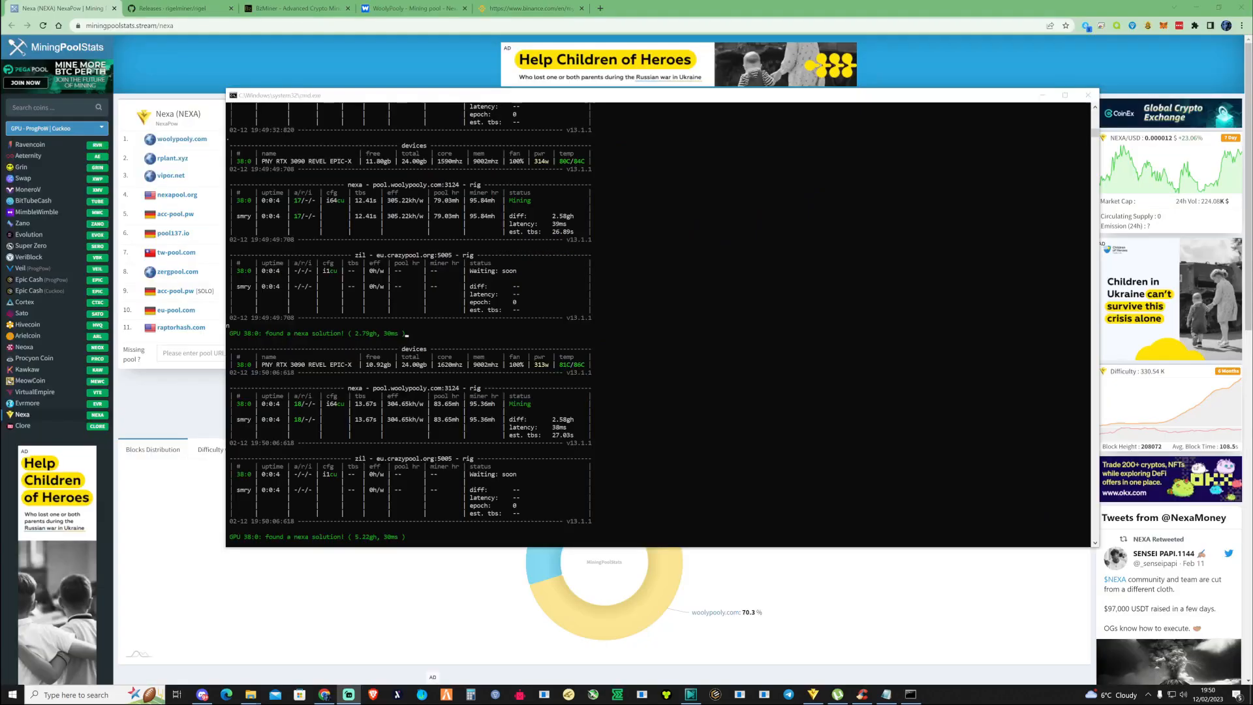
{"action": "mouse_move", "coordinate": [819, 309]}
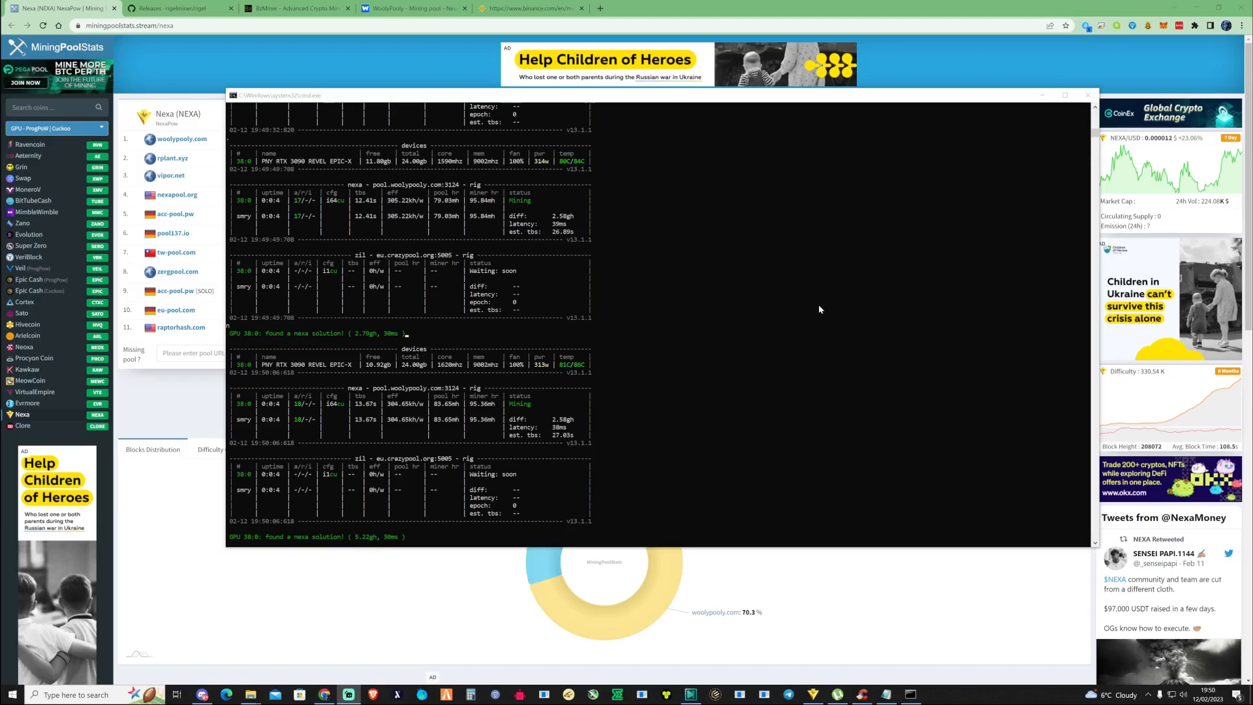
{"action": "mouse_move", "coordinate": [900, 138]}
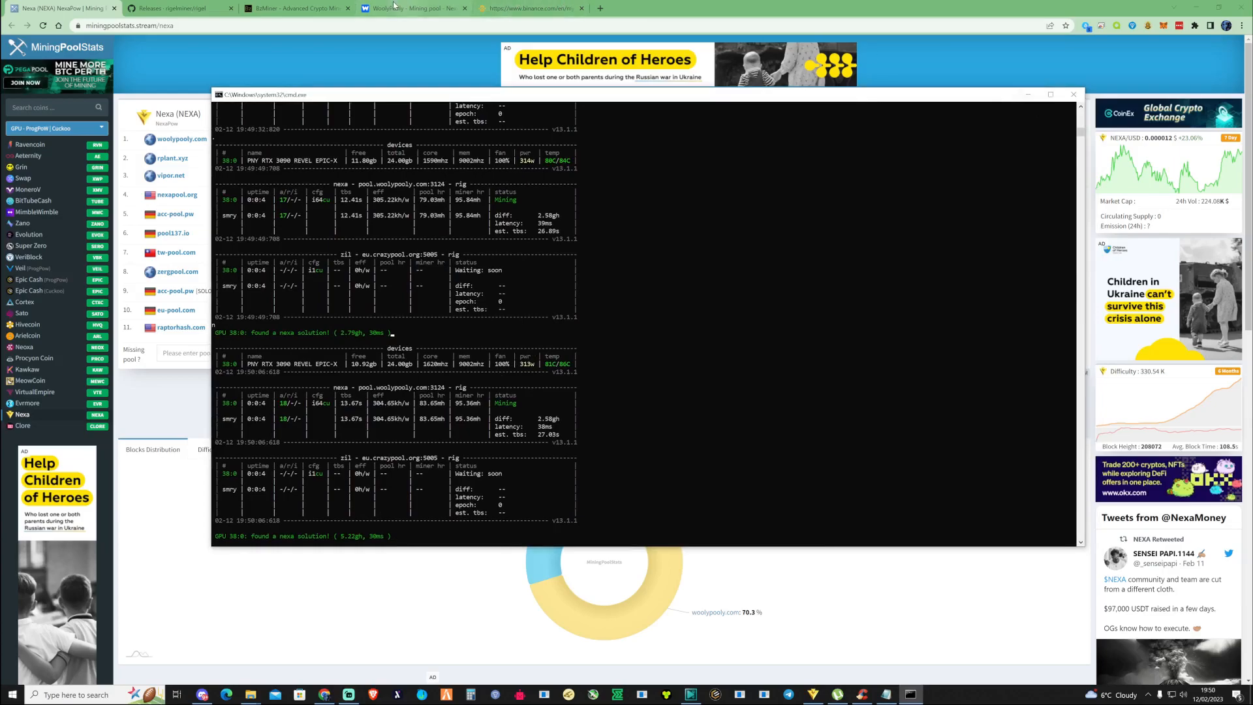
Switch to the WoolyPooly Nexa wallet page while BzMiner keeps mining.
{"action": "left_click", "coordinate": [411, 8]}
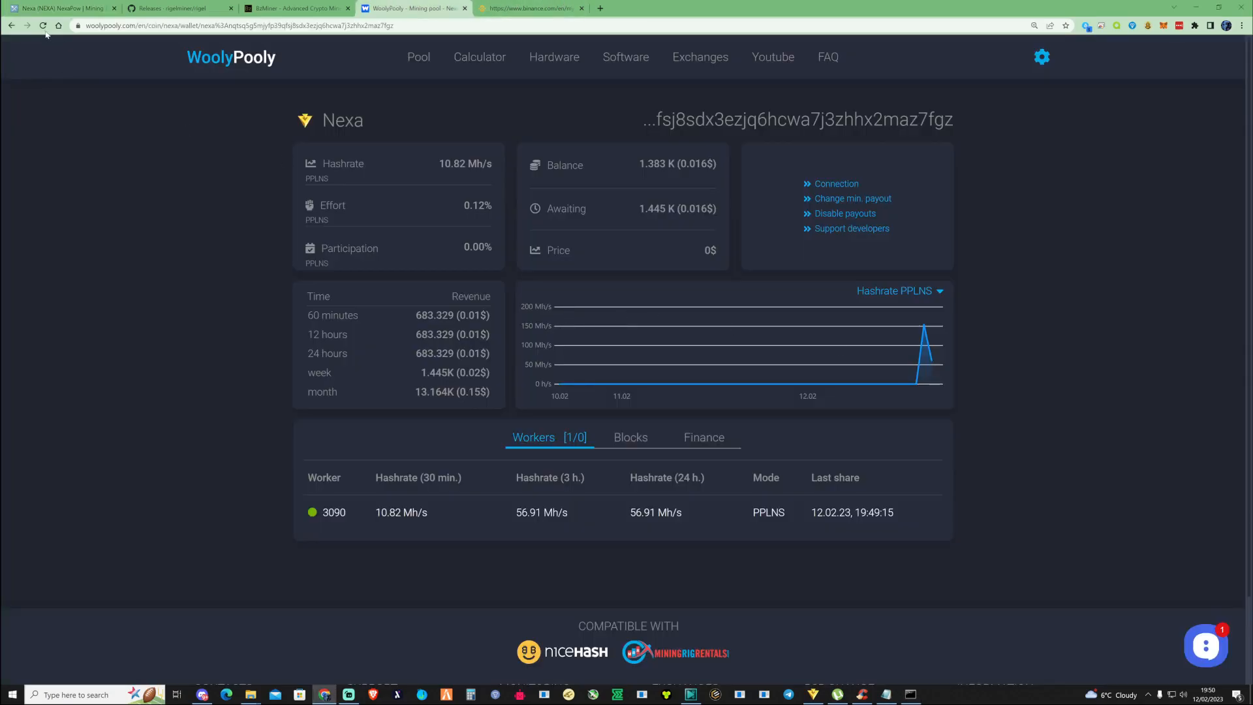
Return to the MiningPoolStats Nexa pool rankings after checking worker 3090's hashrate.
{"action": "left_click", "coordinate": [42, 25]}
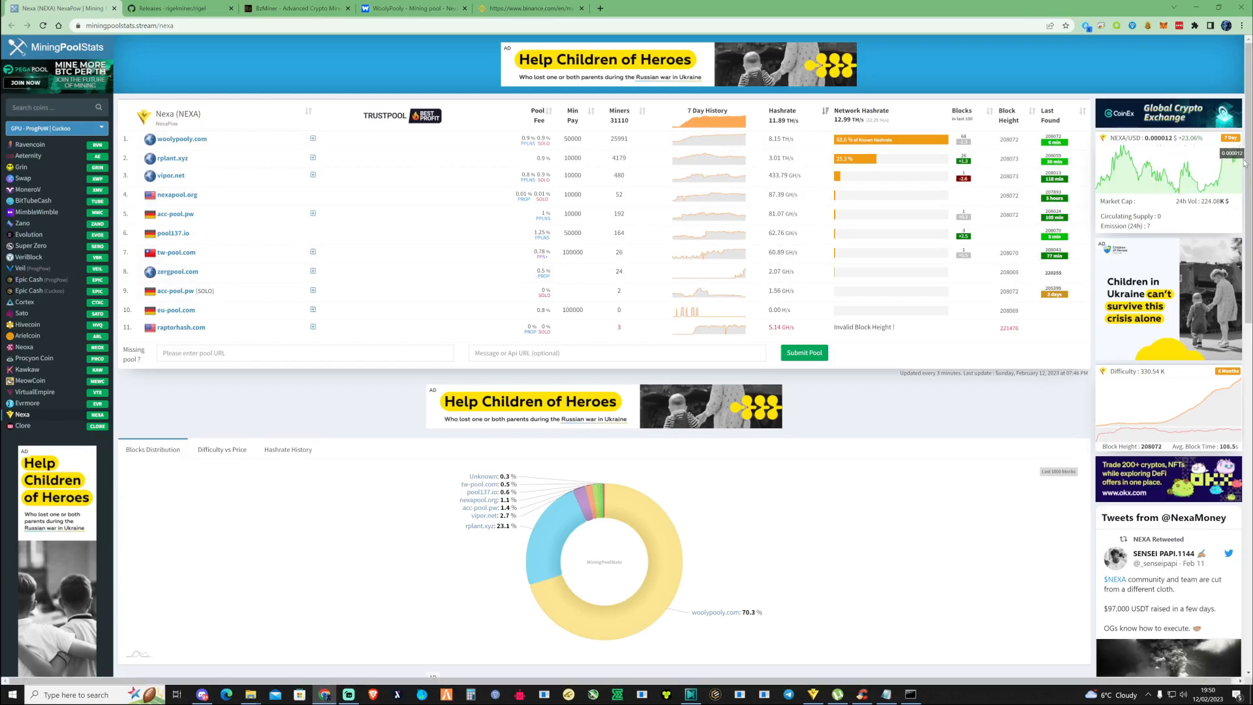
{"action": "mouse_move", "coordinate": [1237, 398]}
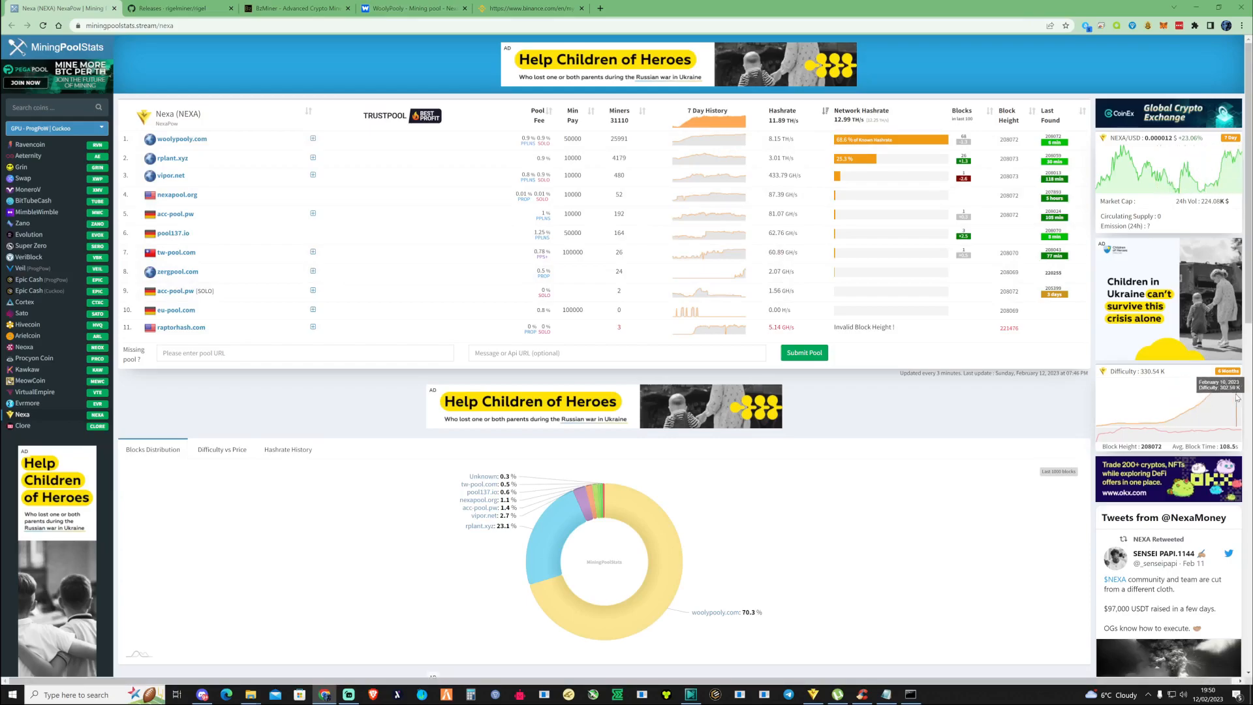
{"action": "mouse_move", "coordinate": [1231, 392]}
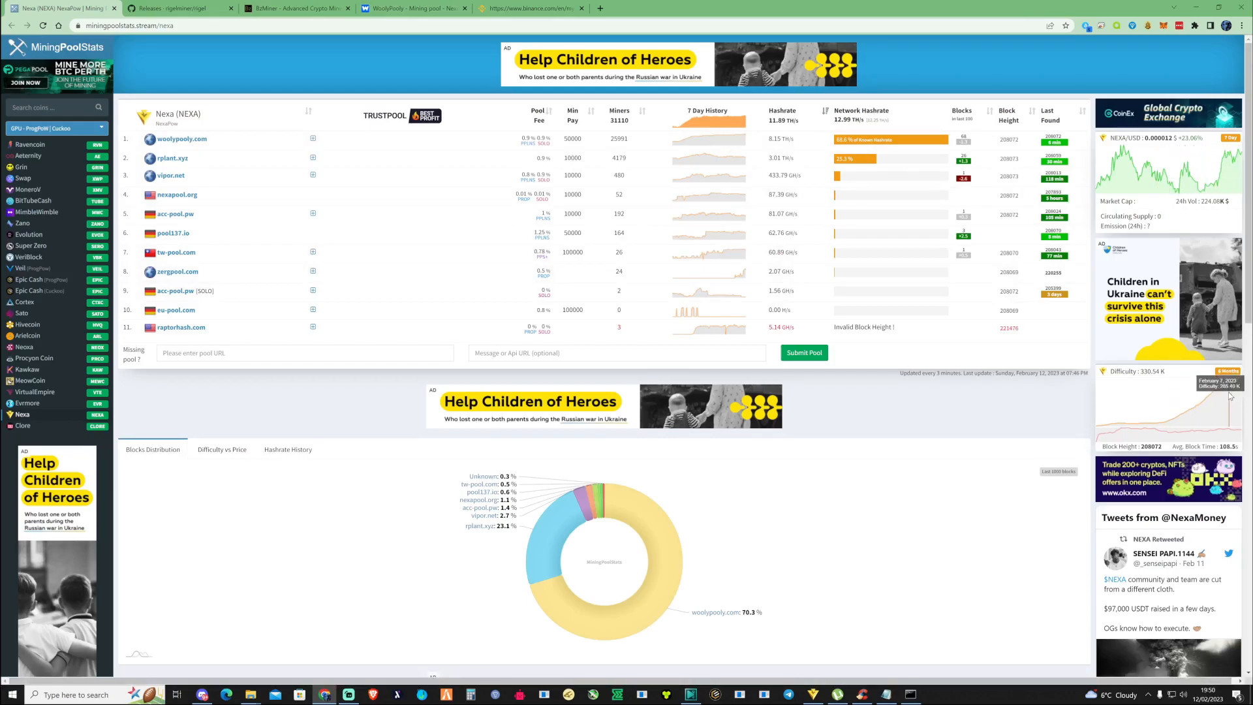